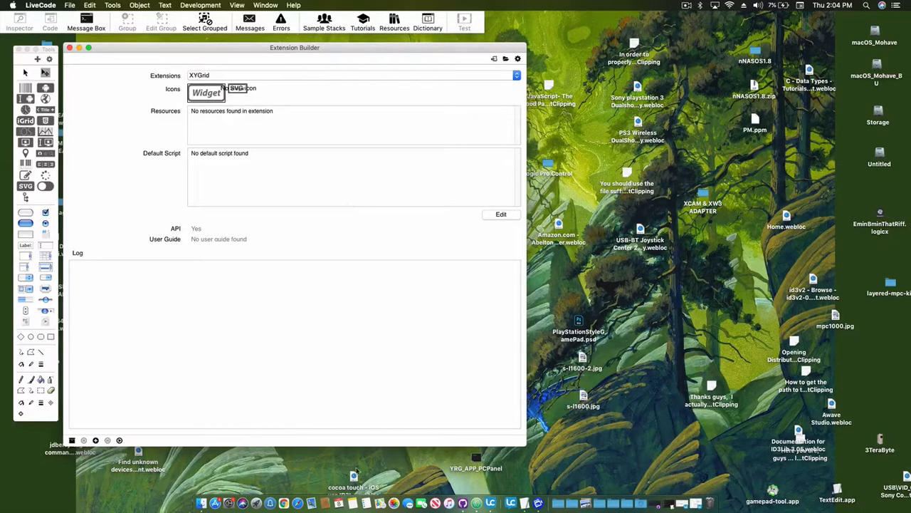
pyautogui.moveTo(302, 396)
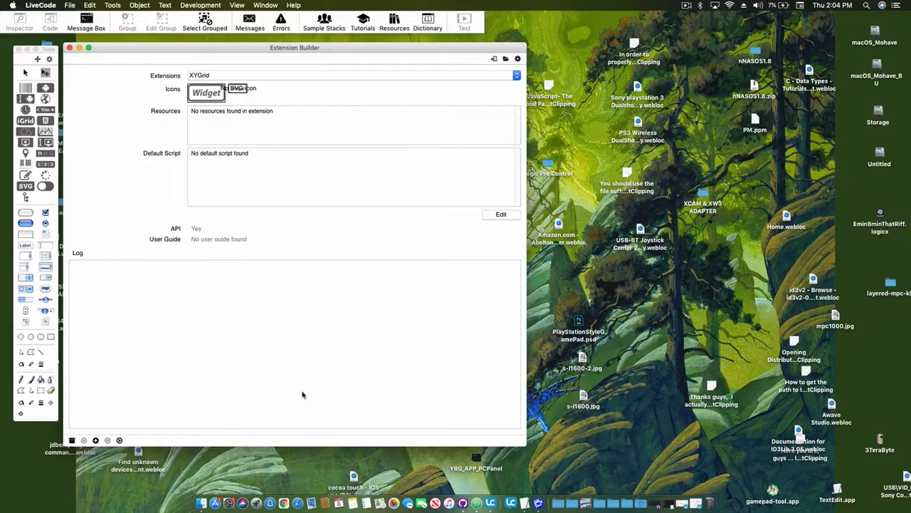
pyautogui.moveTo(334, 340)
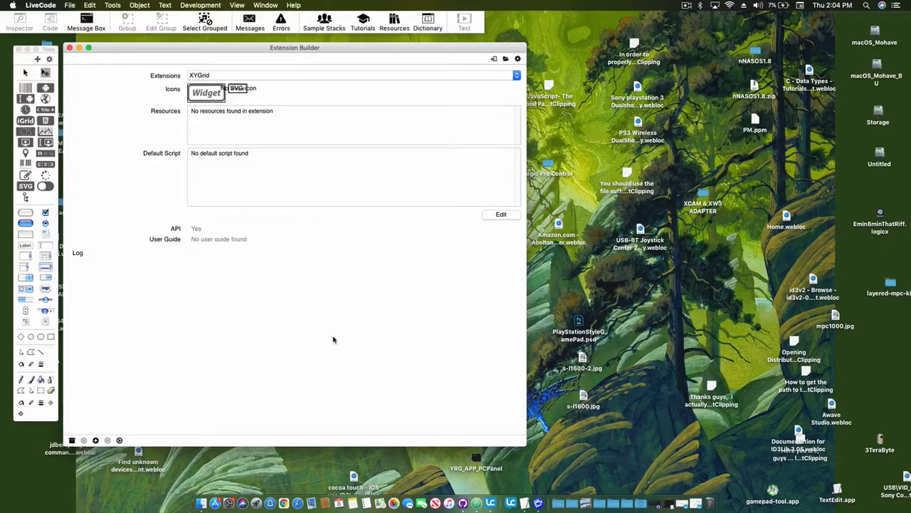
pyautogui.moveTo(290, 259)
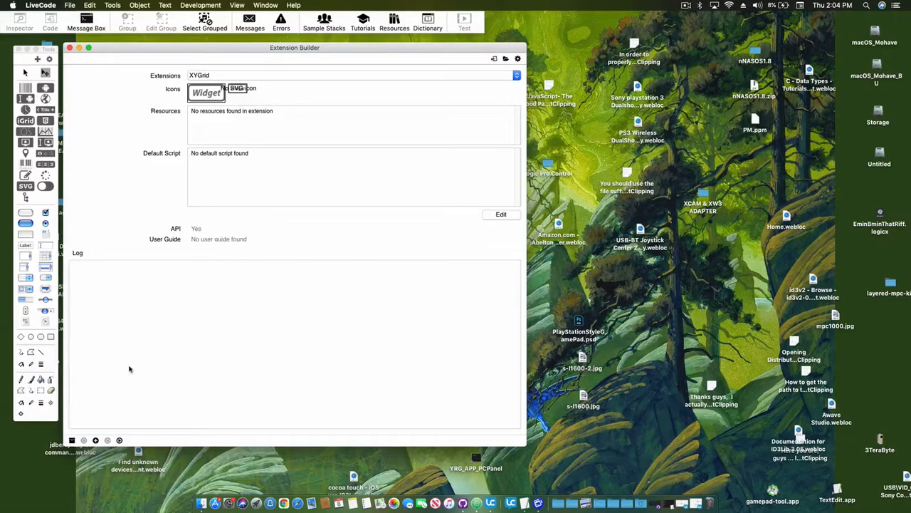
# - Run XYGrid in a test window and raise borderWidth to about 6.9 in the inspector
pyautogui.click(120, 440)
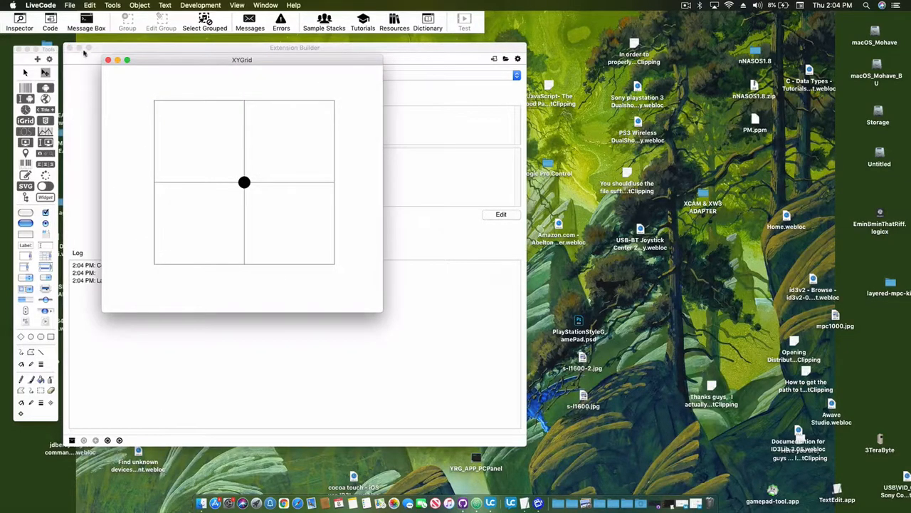
pyautogui.moveTo(171, 64)
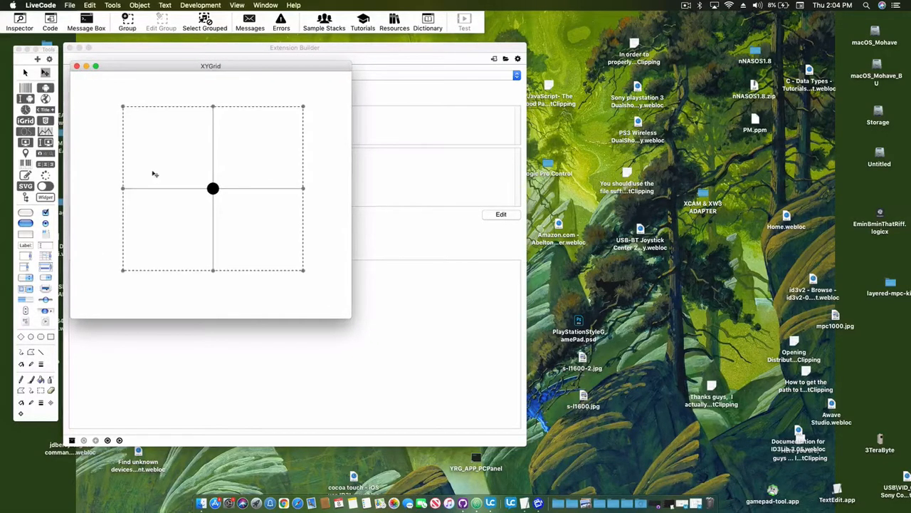
pyautogui.moveTo(188, 201)
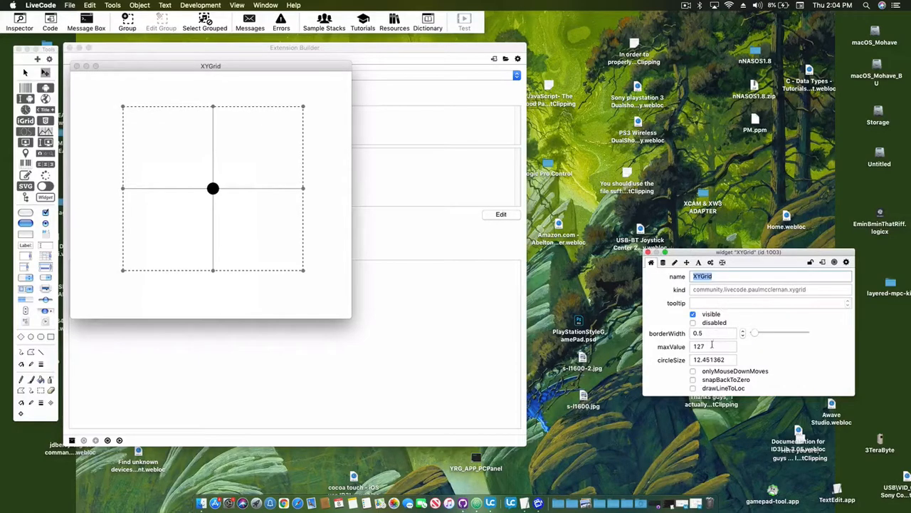
pyautogui.moveTo(720, 333)
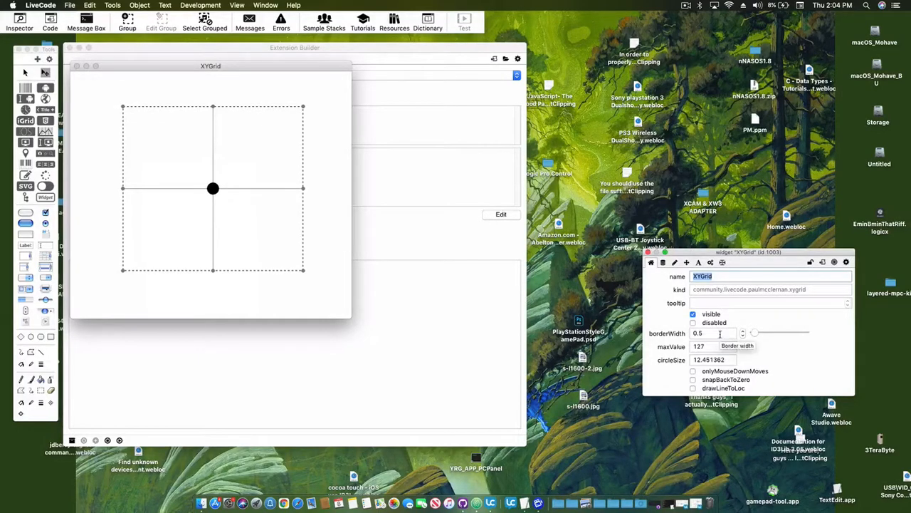
pyautogui.moveTo(755, 334); pyautogui.dragTo(766, 333)
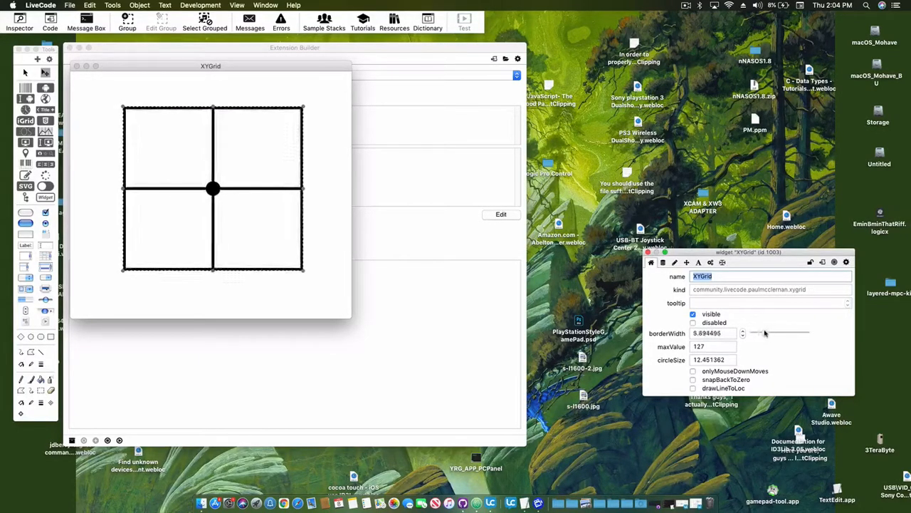
pyautogui.moveTo(755, 334); pyautogui.dragTo(768, 333)
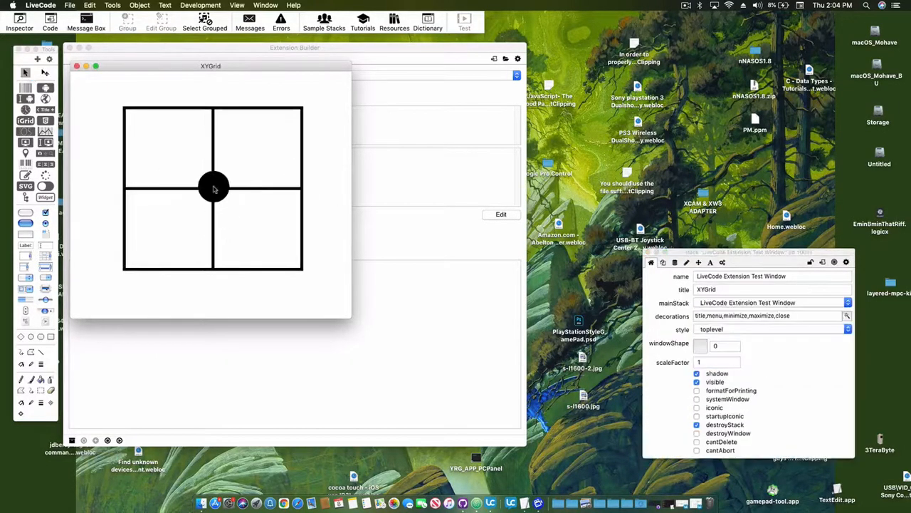
# - Drag the marker to the bottom-right corner, the upper-right cell and elsewhere on the grid
pyautogui.moveTo(213, 188); pyautogui.dragTo(142, 259)
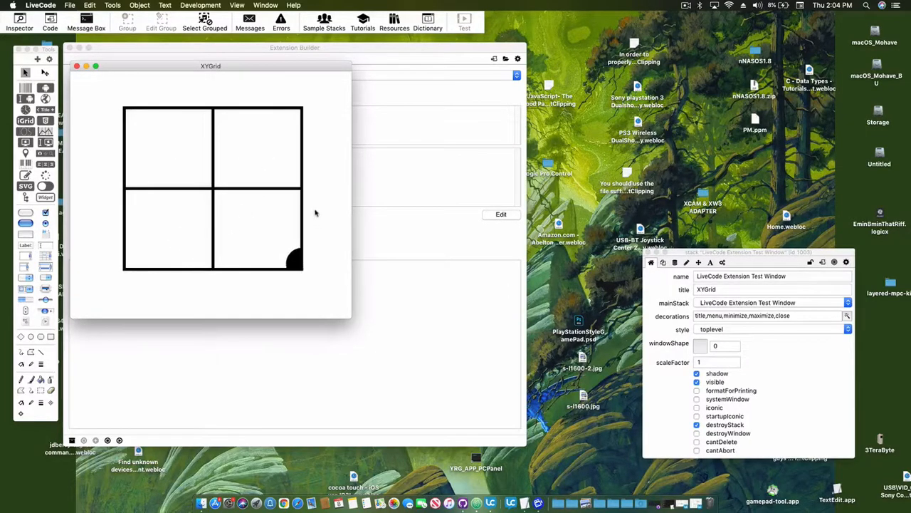
pyautogui.moveTo(292, 257); pyautogui.dragTo(221, 171)
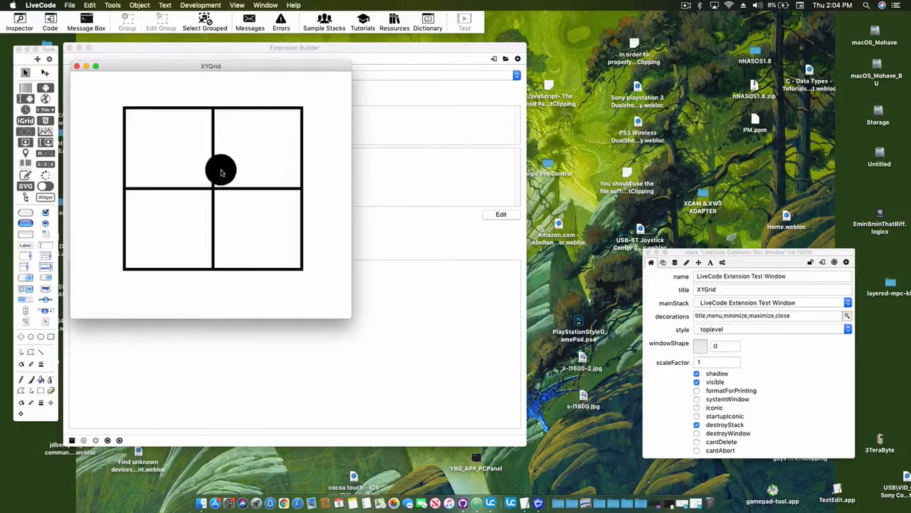
pyautogui.moveTo(221, 171); pyautogui.dragTo(159, 162)
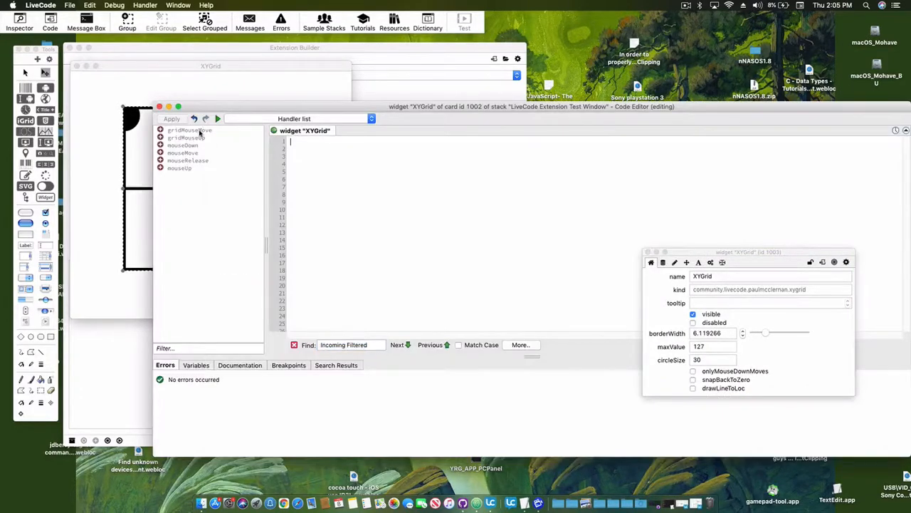
# - Add a gridMouseMove handler containing 'put gridX,gridY' and apply the script
pyautogui.click(190, 129)
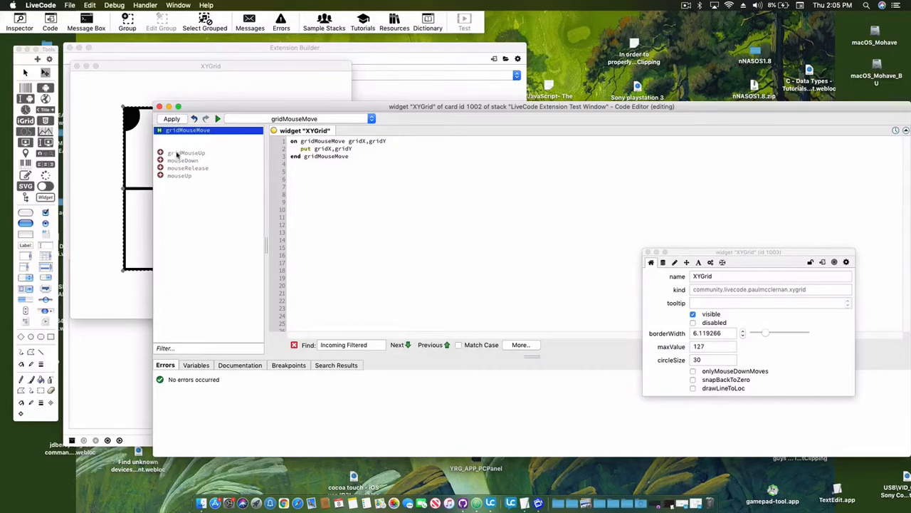
pyautogui.click(171, 118)
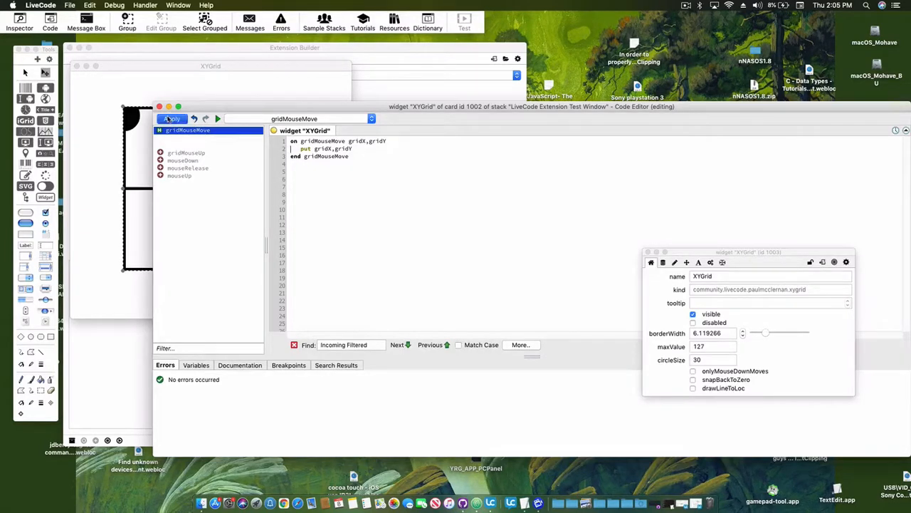
pyautogui.click(170, 118)
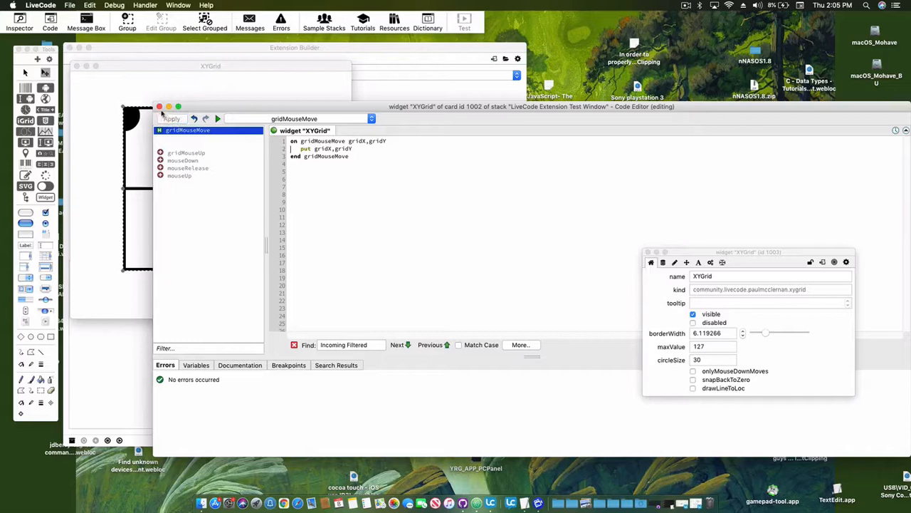
pyautogui.click(183, 160)
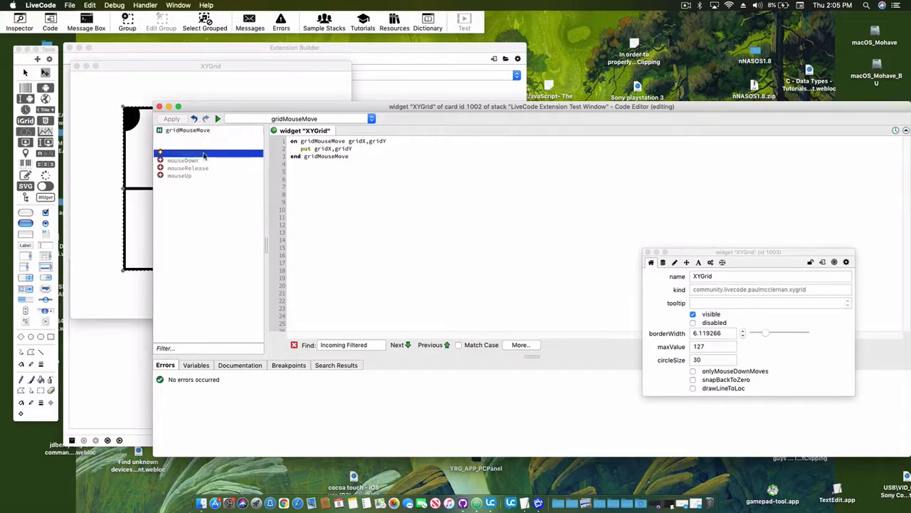
pyautogui.click(179, 175)
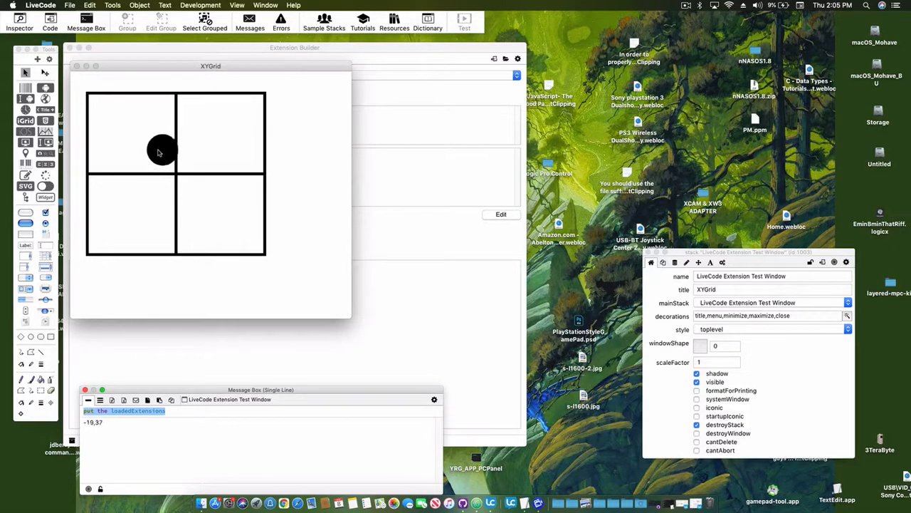
pyautogui.moveTo(94, 106)
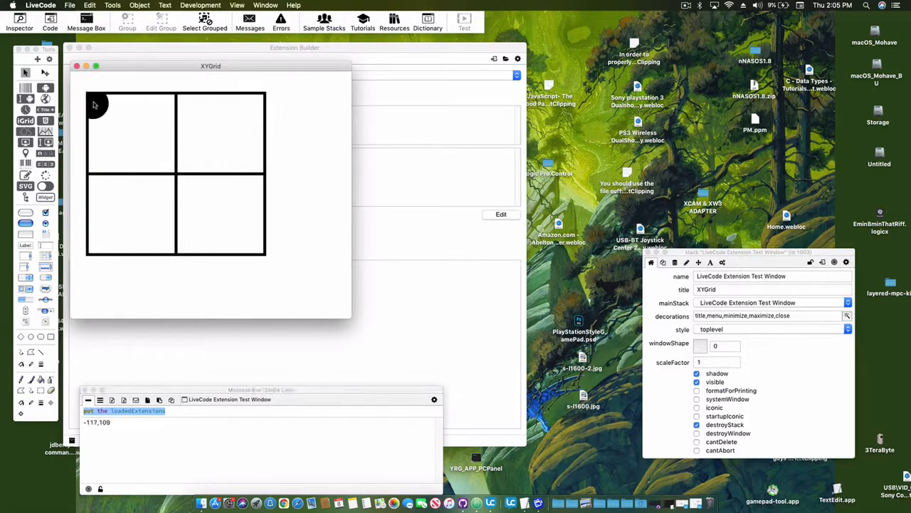
pyautogui.moveTo(100, 105)
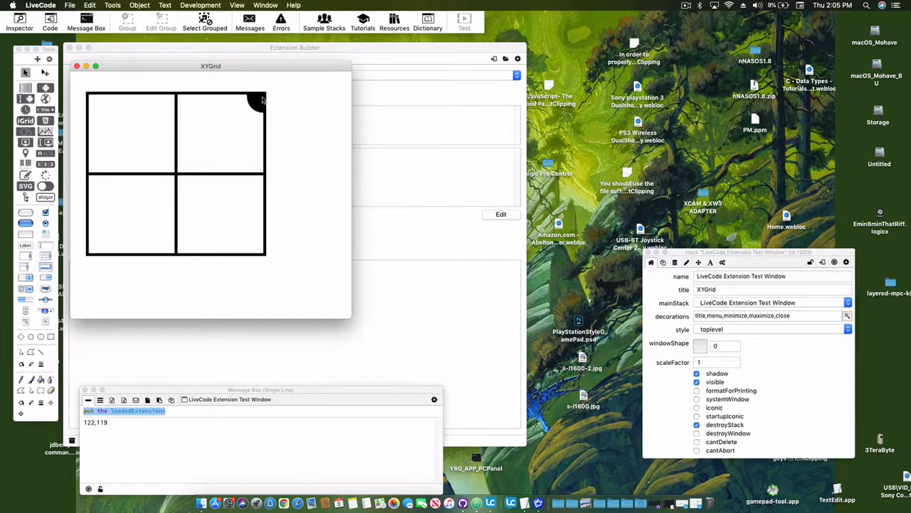
pyautogui.moveTo(259, 98)
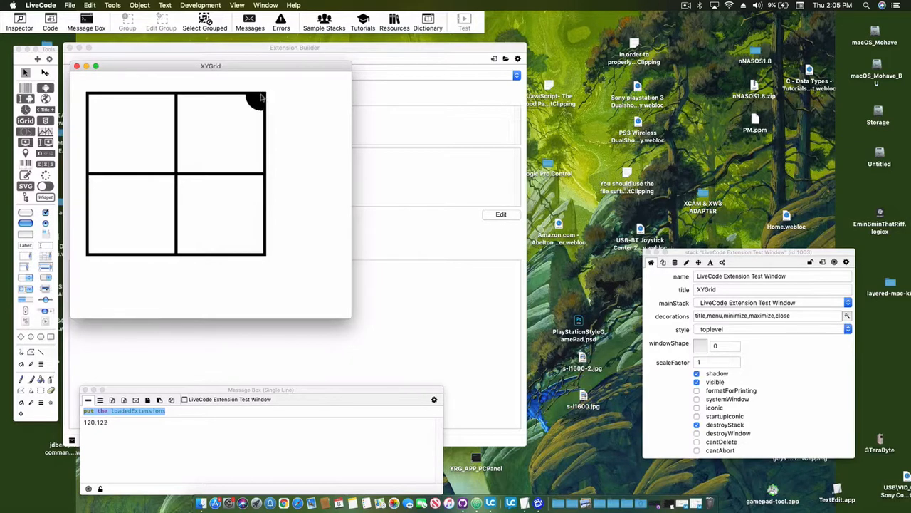
# - Drag the marker to the left edge and back near centre, the Message Box reading -2,-1
pyautogui.moveTo(257, 100); pyautogui.dragTo(97, 117)
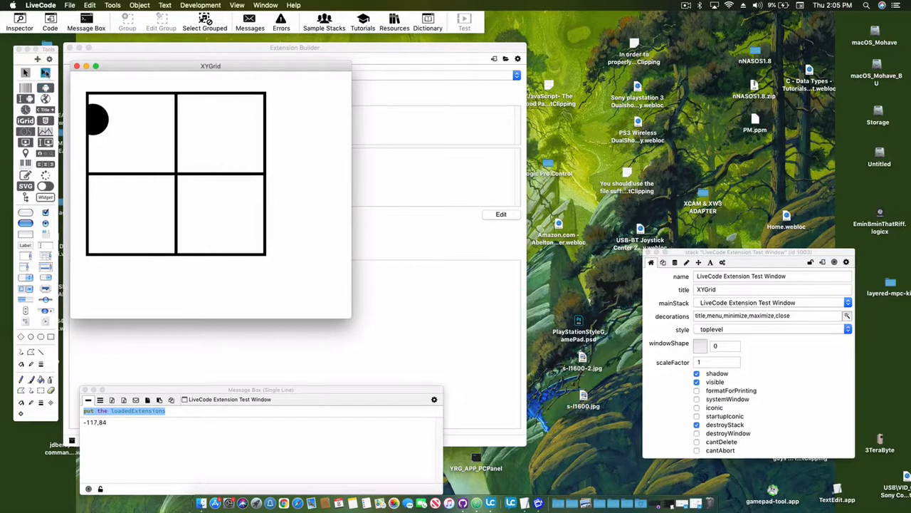
pyautogui.click(178, 174)
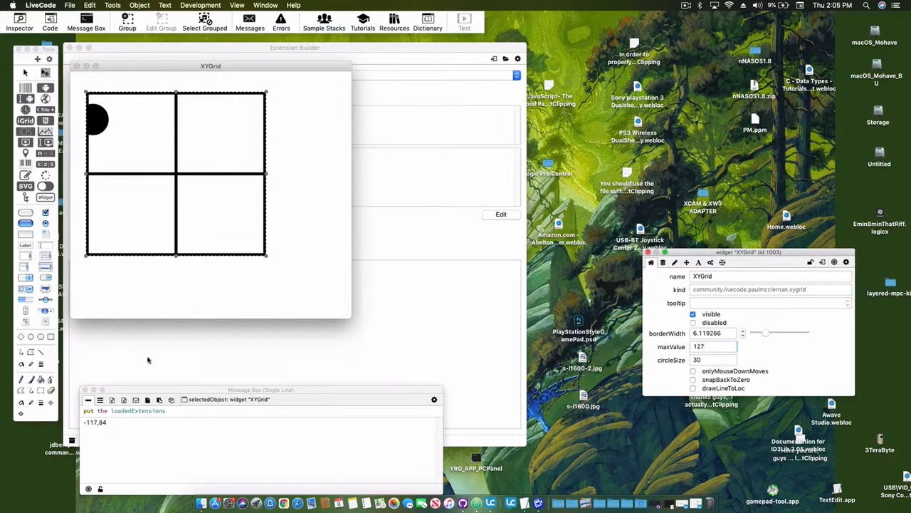
pyautogui.moveTo(377, 256)
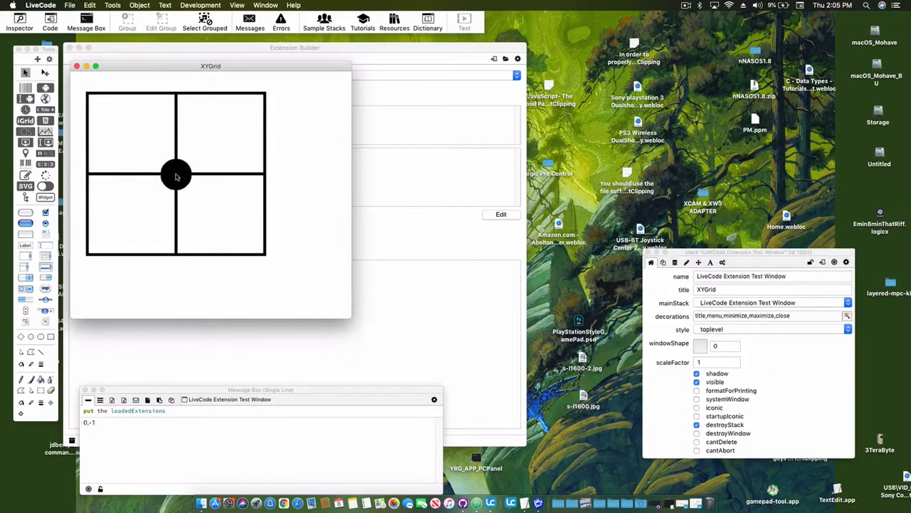
pyautogui.moveTo(177, 176); pyautogui.dragTo(183, 178)
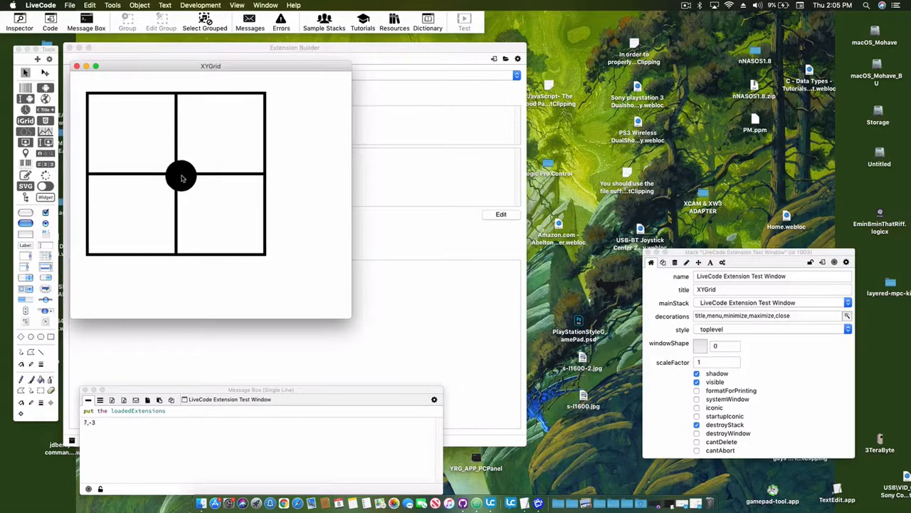
pyautogui.moveTo(182, 177); pyautogui.dragTo(97, 140)
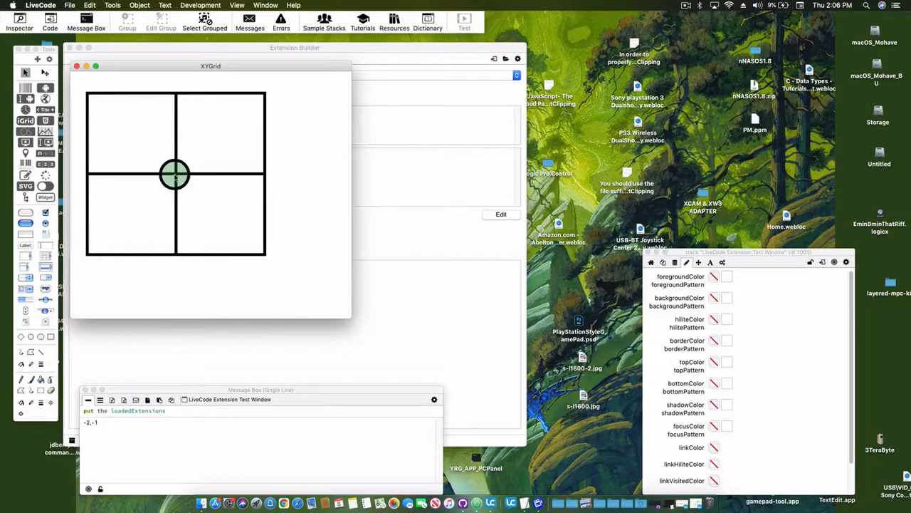
# - Move the green marker to the grid's top-left corner, reporting -108,109
pyautogui.moveTo(175, 175); pyautogui.dragTo(177, 176)
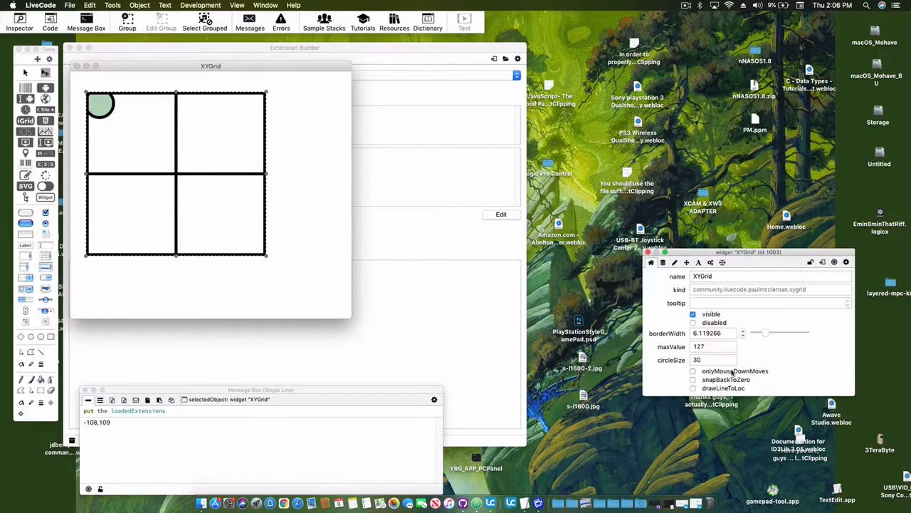
# - Return to run mode and drag the marker through upper-right, bottom-left and lower-left cells back to centre
pyautogui.click(692, 370)
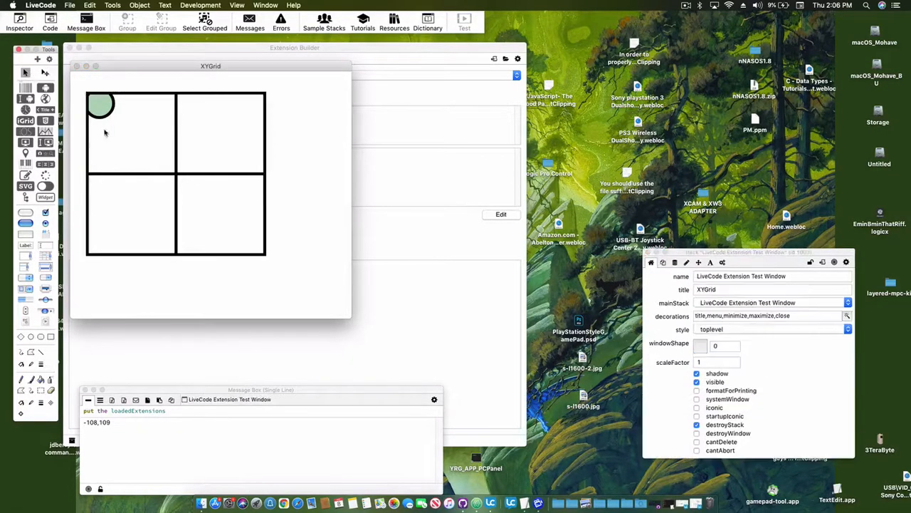
pyautogui.moveTo(100, 105); pyautogui.dragTo(225, 150)
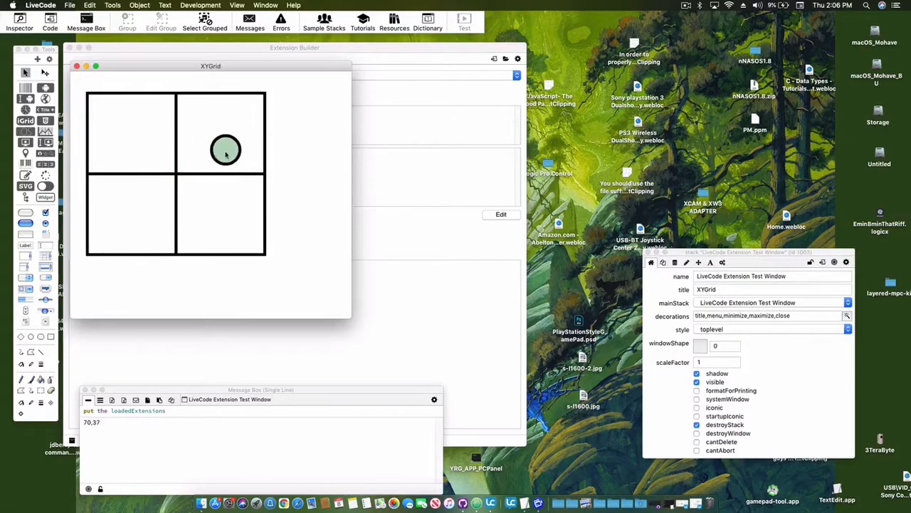
pyautogui.moveTo(225, 149); pyautogui.dragTo(107, 225)
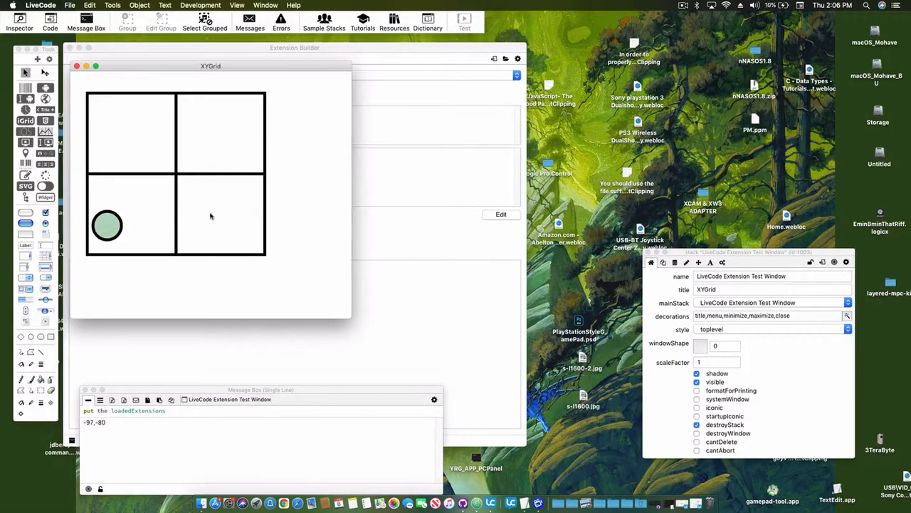
pyautogui.moveTo(106, 225); pyautogui.dragTo(131, 205)
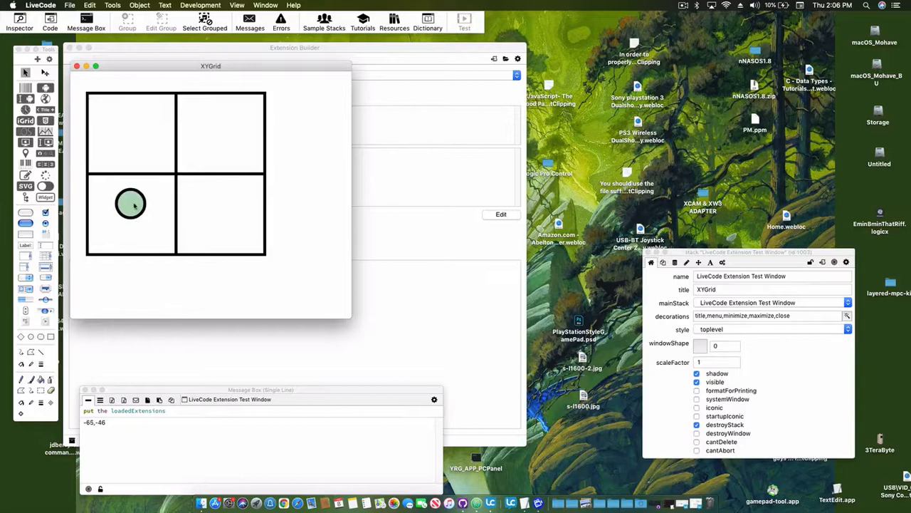
pyautogui.moveTo(131, 205); pyautogui.dragTo(177, 174)
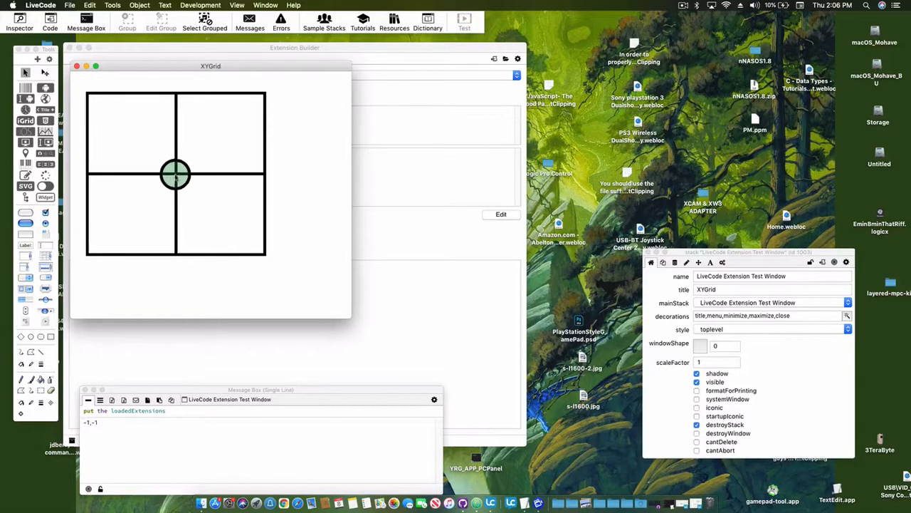
pyautogui.moveTo(177, 173); pyautogui.dragTo(176, 177)
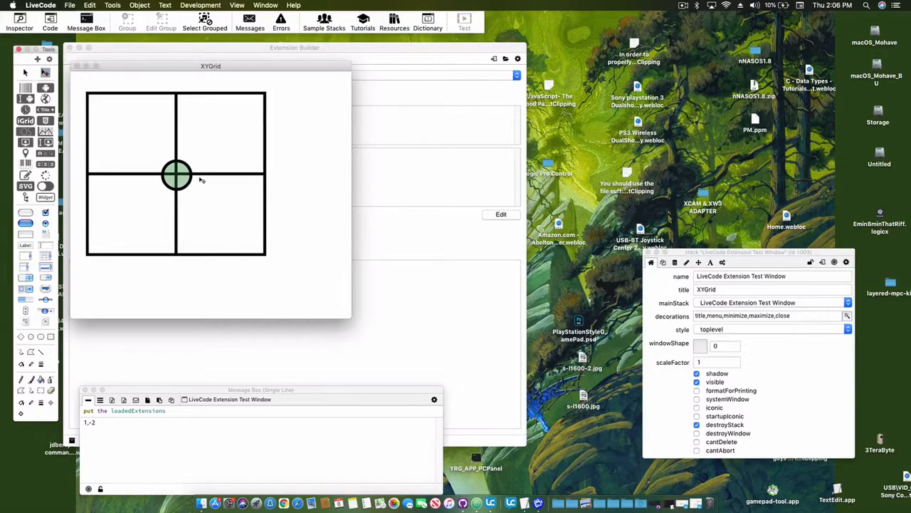
pyautogui.click(177, 174)
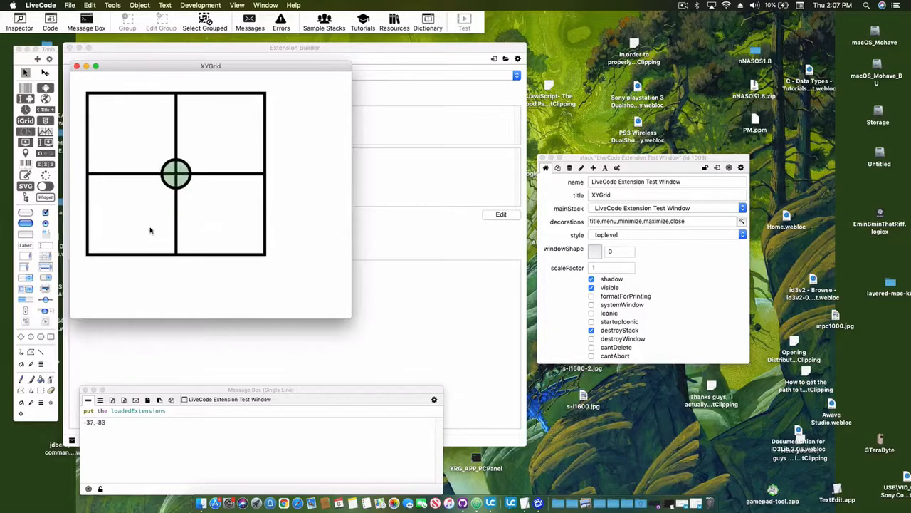
# - Pull the marker into the lower-left quadrant and release it so it snaps back to centre
pyautogui.click(176, 174)
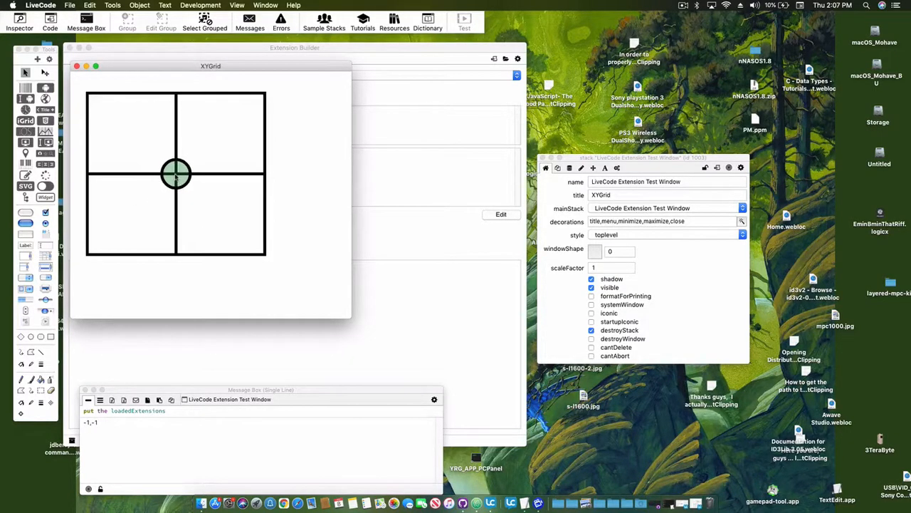
pyautogui.moveTo(177, 174); pyautogui.dragTo(148, 215)
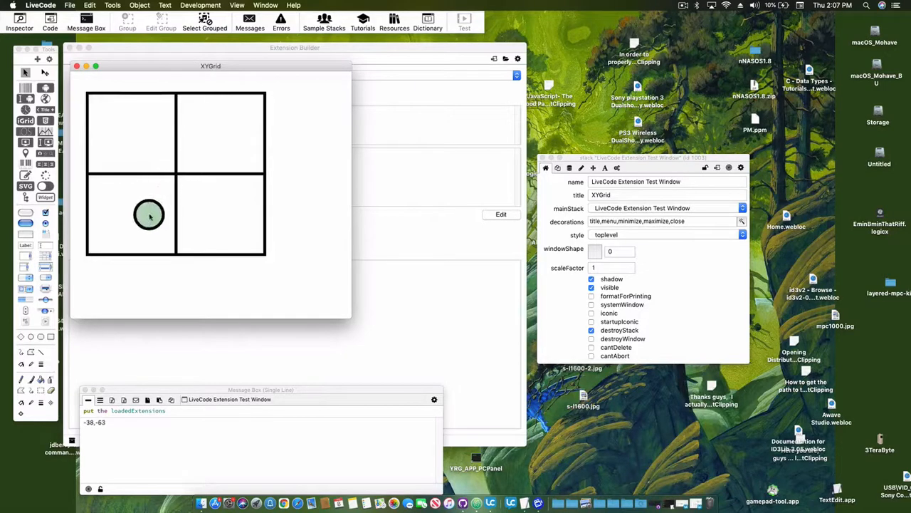
pyautogui.moveTo(148, 215); pyautogui.dragTo(177, 174)
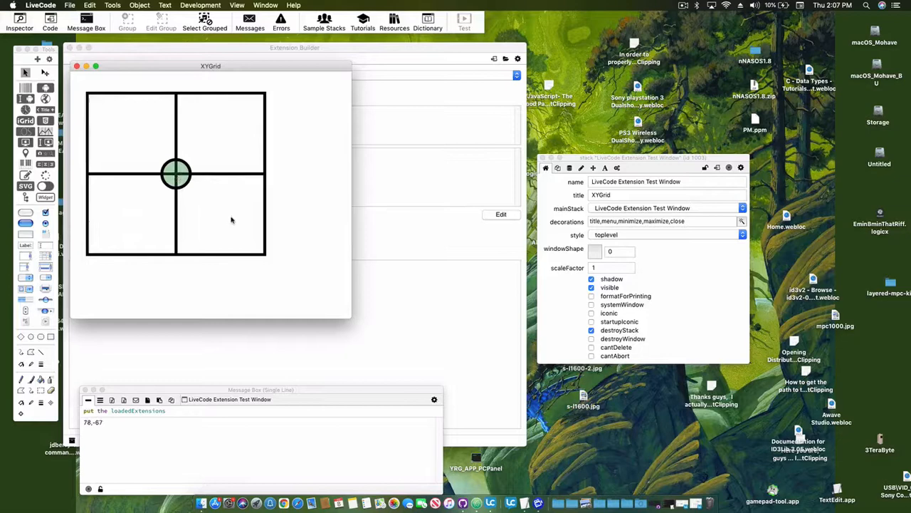
pyautogui.moveTo(180, 120)
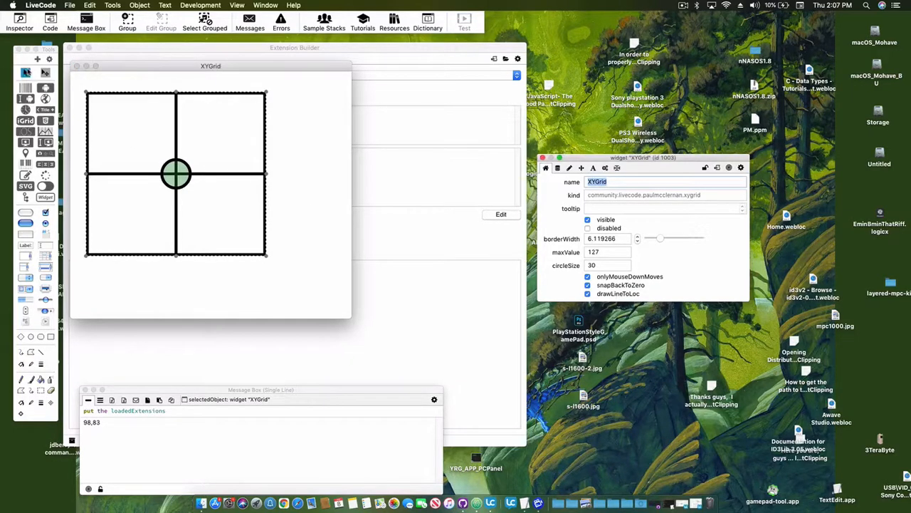
# - Sweep the marker through the quadrants, bottom edge and corners, releasing it back to centre each time
pyautogui.moveTo(176, 174); pyautogui.dragTo(239, 135)
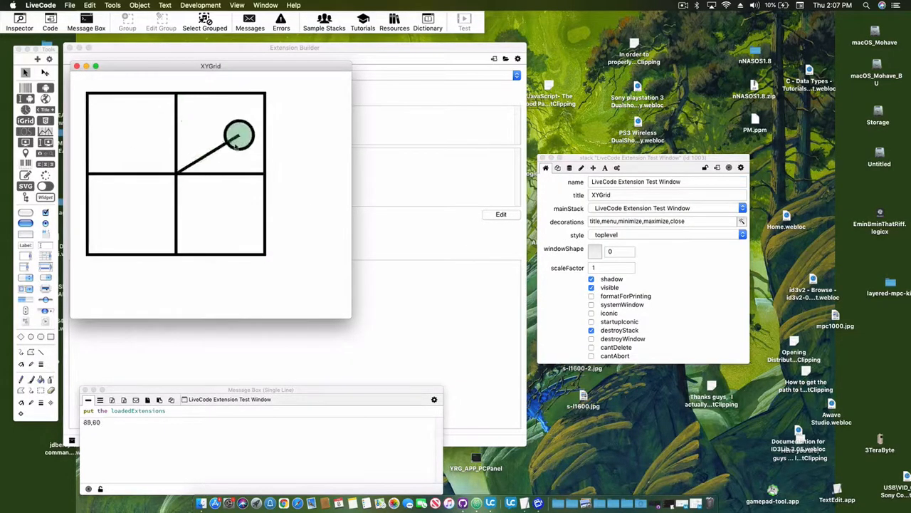
pyautogui.moveTo(240, 136); pyautogui.dragTo(206, 185)
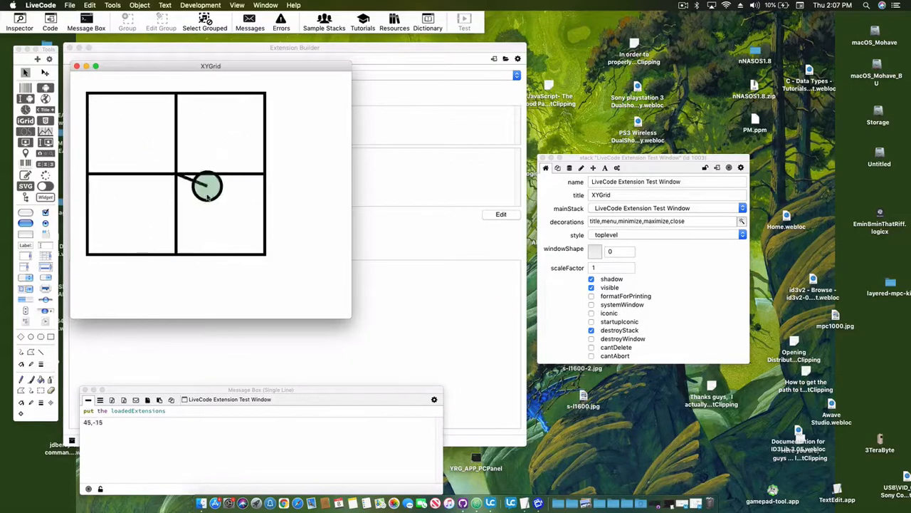
pyautogui.moveTo(206, 186); pyautogui.dragTo(141, 125)
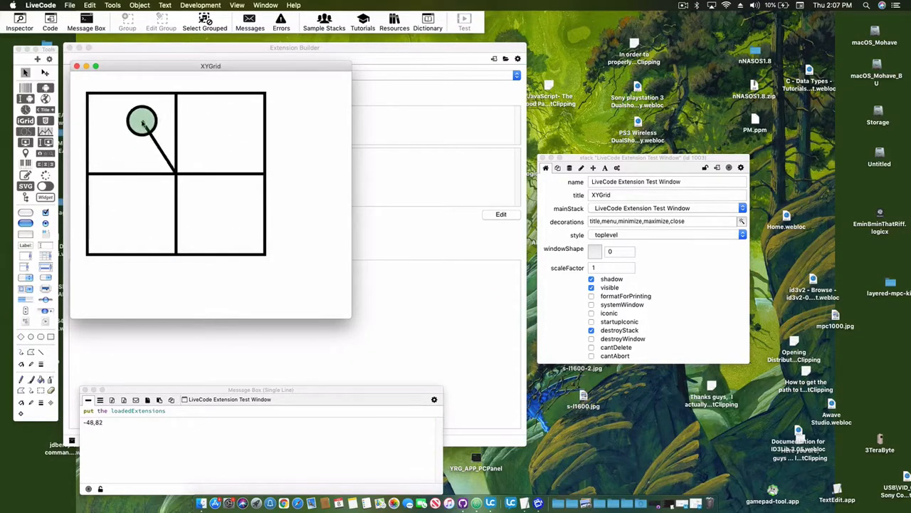
pyautogui.moveTo(142, 123); pyautogui.dragTo(111, 245)
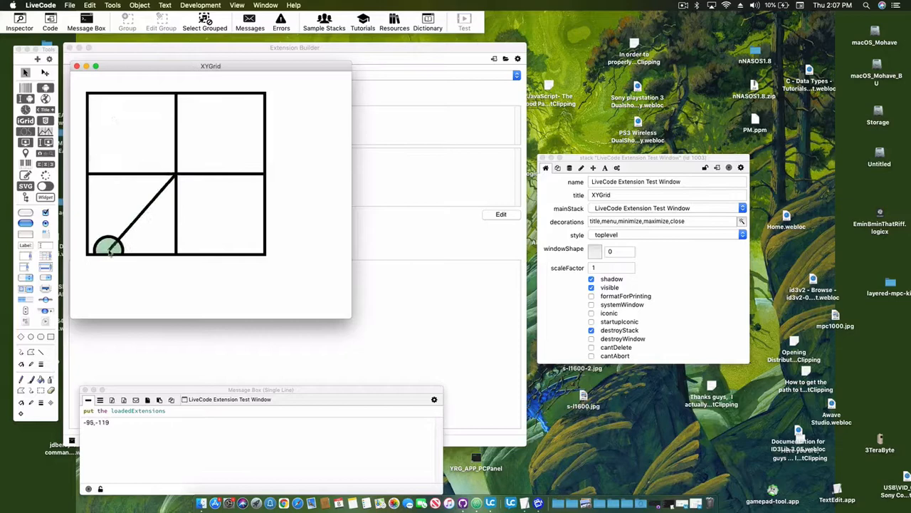
pyautogui.moveTo(111, 245); pyautogui.dragTo(176, 173)
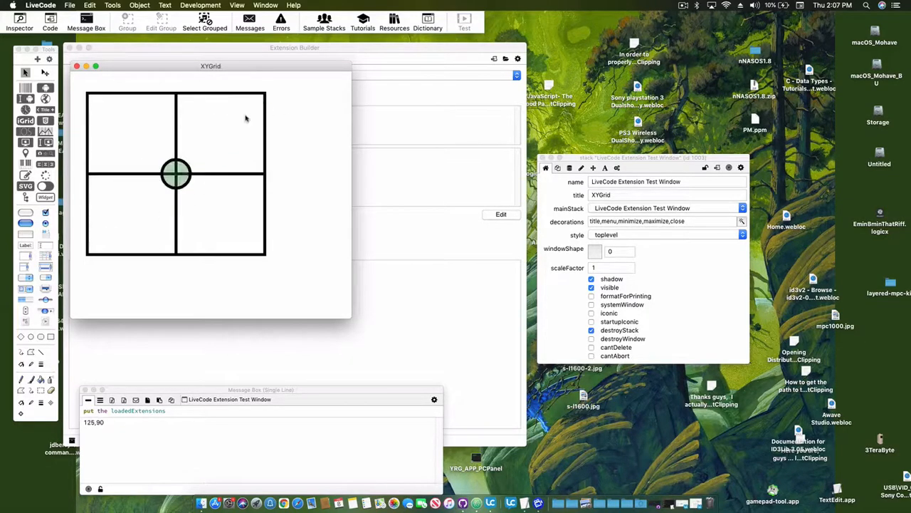
pyautogui.moveTo(177, 174); pyautogui.dragTo(250, 158)
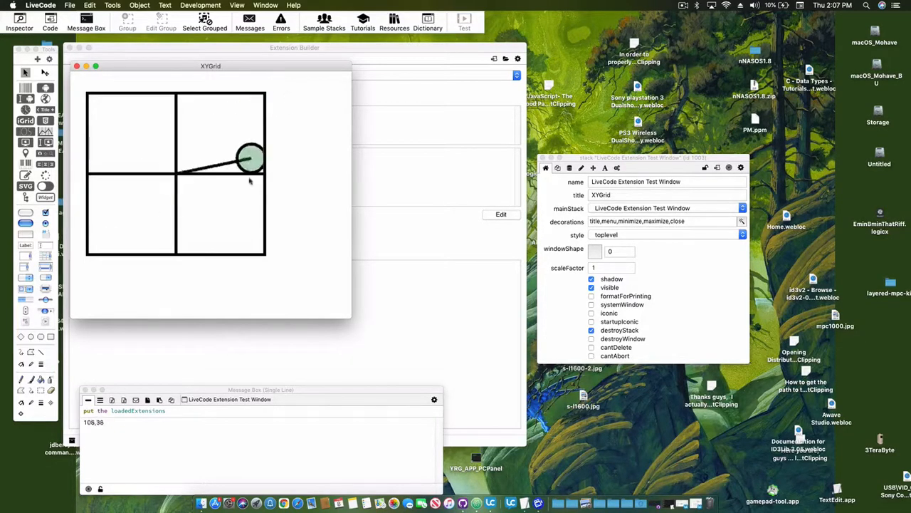
pyautogui.moveTo(251, 157); pyautogui.dragTo(192, 245)
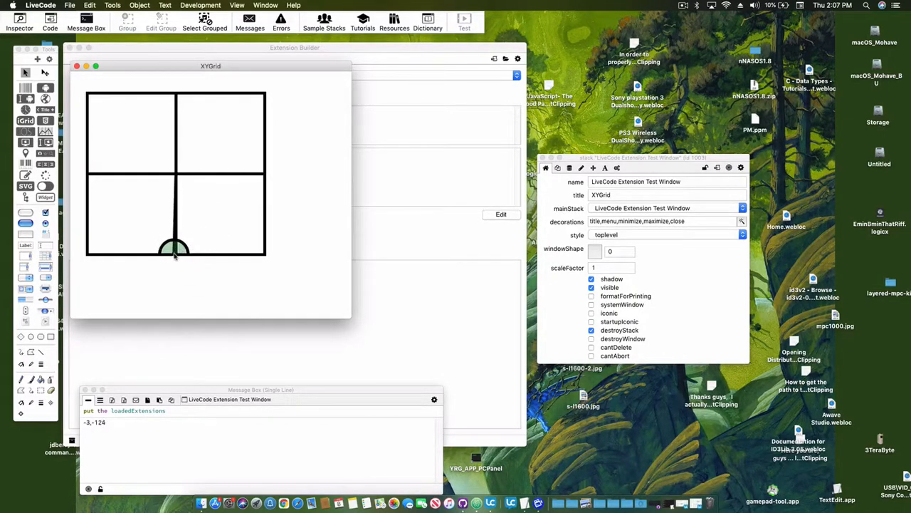
pyautogui.moveTo(174, 253); pyautogui.dragTo(128, 256)
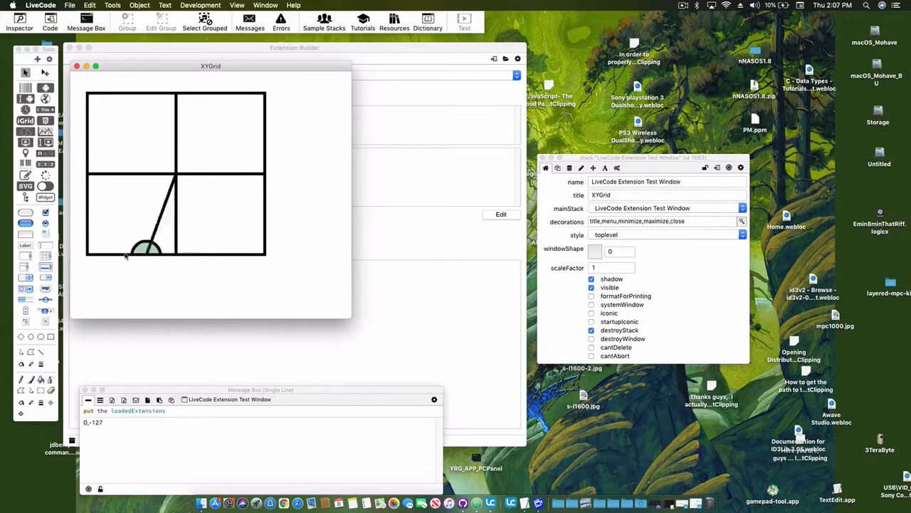
pyautogui.moveTo(150, 250); pyautogui.dragTo(93, 242)
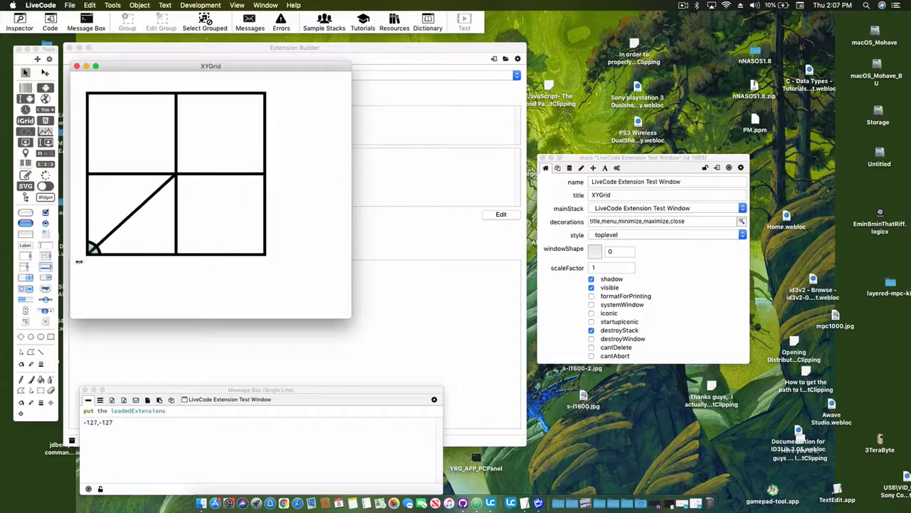
pyautogui.moveTo(94, 249); pyautogui.dragTo(142, 148)
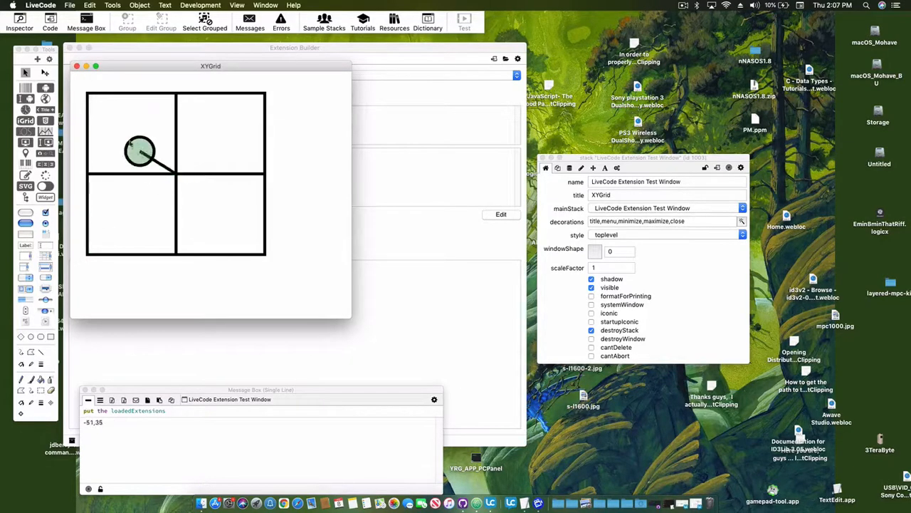
pyautogui.moveTo(141, 150); pyautogui.dragTo(258, 99)
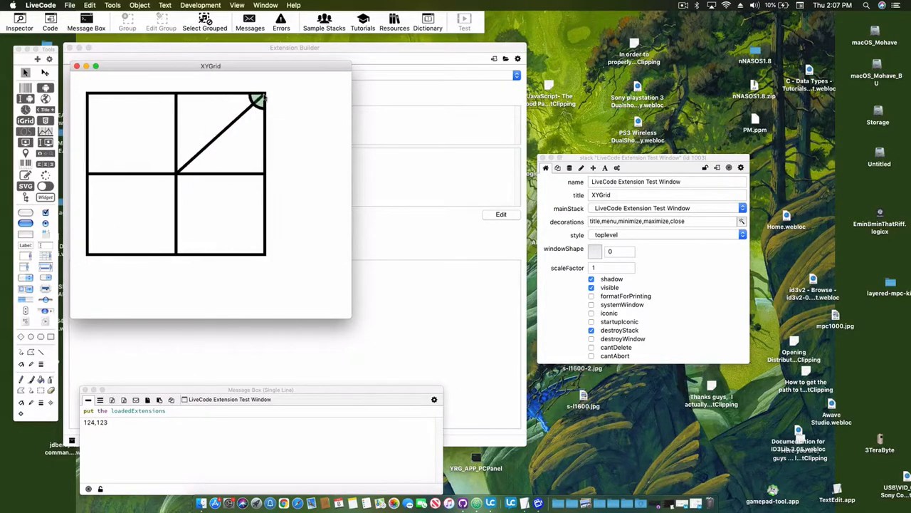
pyautogui.moveTo(259, 98); pyautogui.dragTo(176, 174)
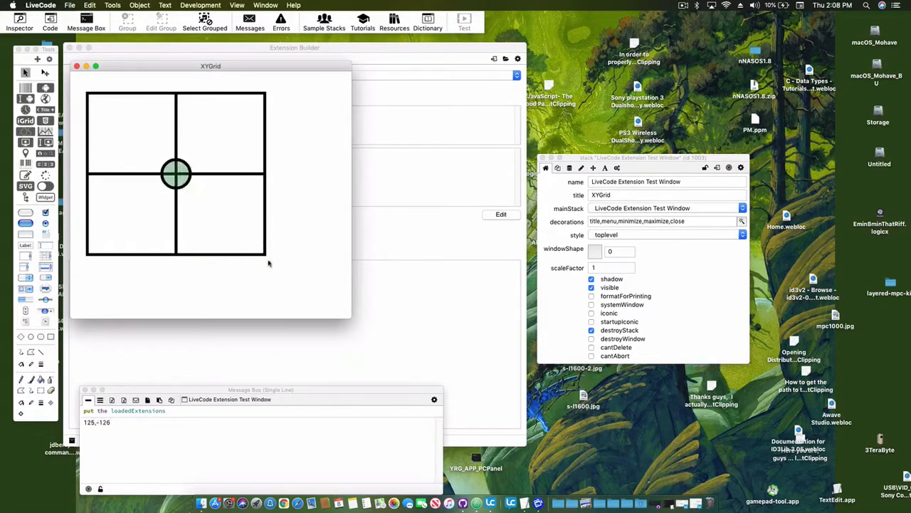
# - Repeat the sweep to remaining corners and edges, confirming readings approach 127, last -101,-110
pyautogui.moveTo(177, 174); pyautogui.dragTo(168, 225)
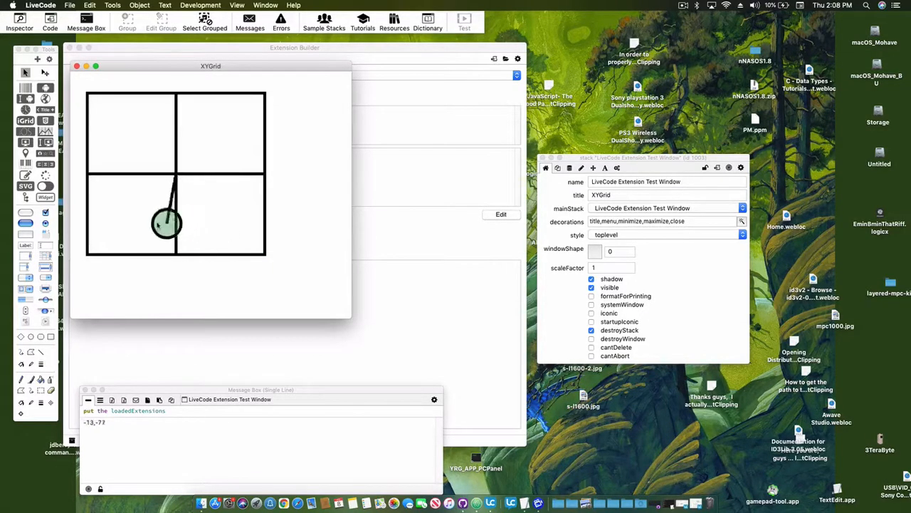
pyautogui.moveTo(168, 225); pyautogui.dragTo(154, 145)
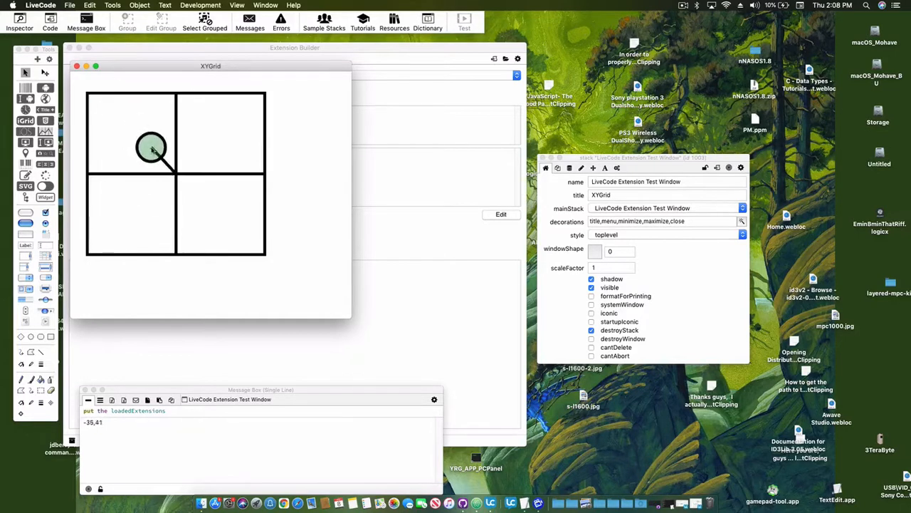
pyautogui.moveTo(151, 147); pyautogui.dragTo(237, 245)
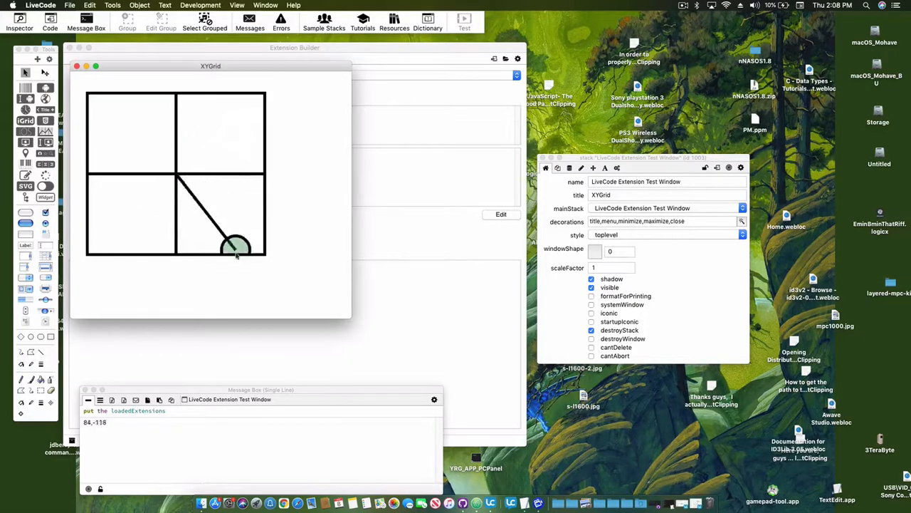
pyautogui.moveTo(239, 244); pyautogui.dragTo(176, 174)
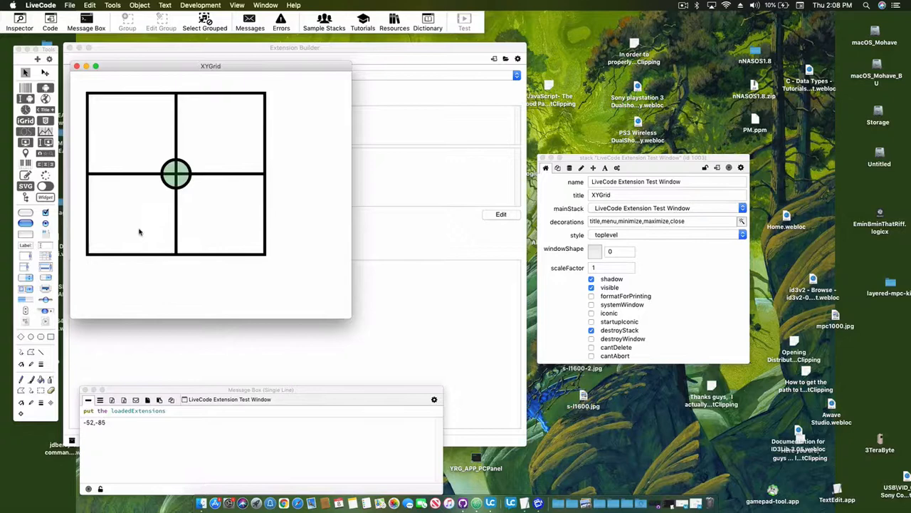
pyautogui.moveTo(176, 174); pyautogui.dragTo(227, 207)
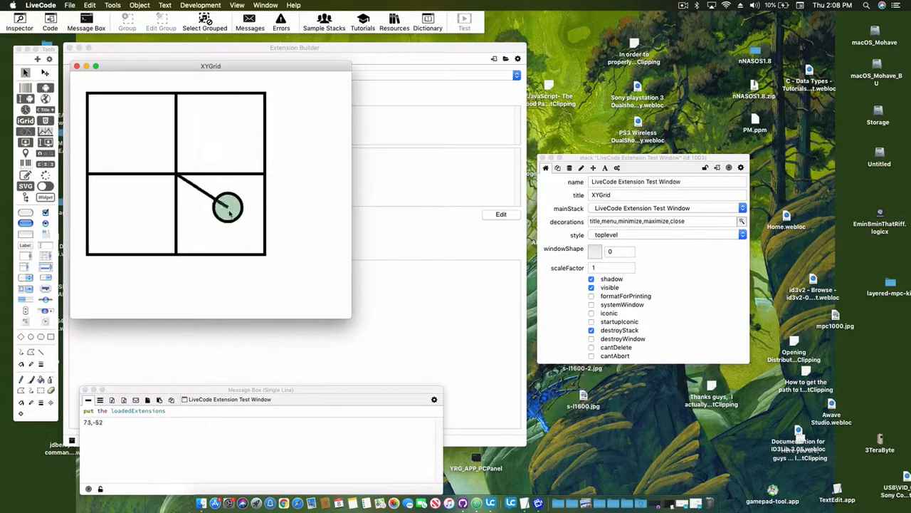
pyautogui.moveTo(227, 207); pyautogui.dragTo(219, 145)
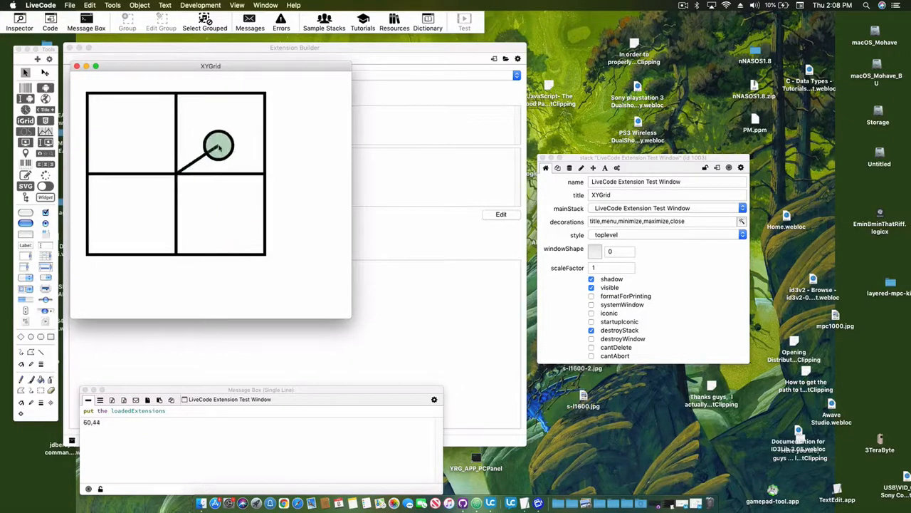
pyautogui.moveTo(219, 146); pyautogui.dragTo(100, 249)
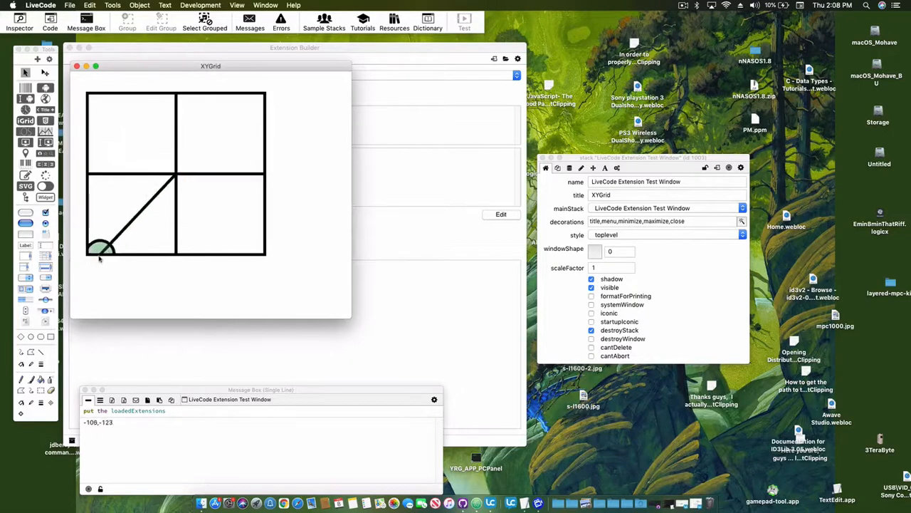
pyautogui.moveTo(99, 249); pyautogui.dragTo(234, 212)
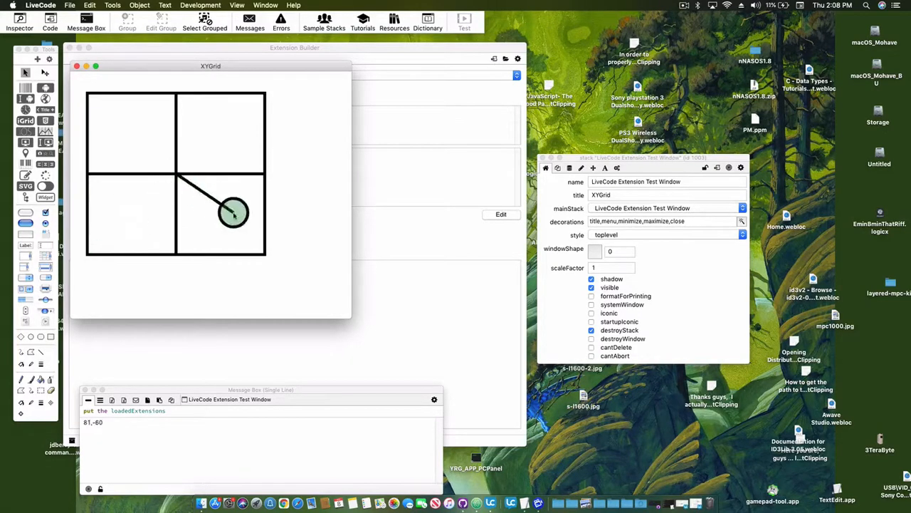
pyautogui.moveTo(234, 213); pyautogui.dragTo(234, 107)
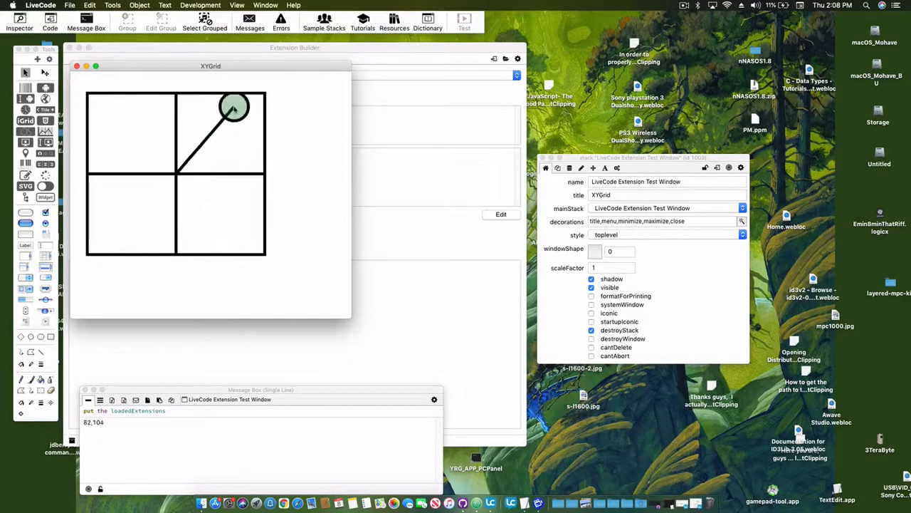
pyautogui.moveTo(235, 106); pyautogui.dragTo(125, 142)
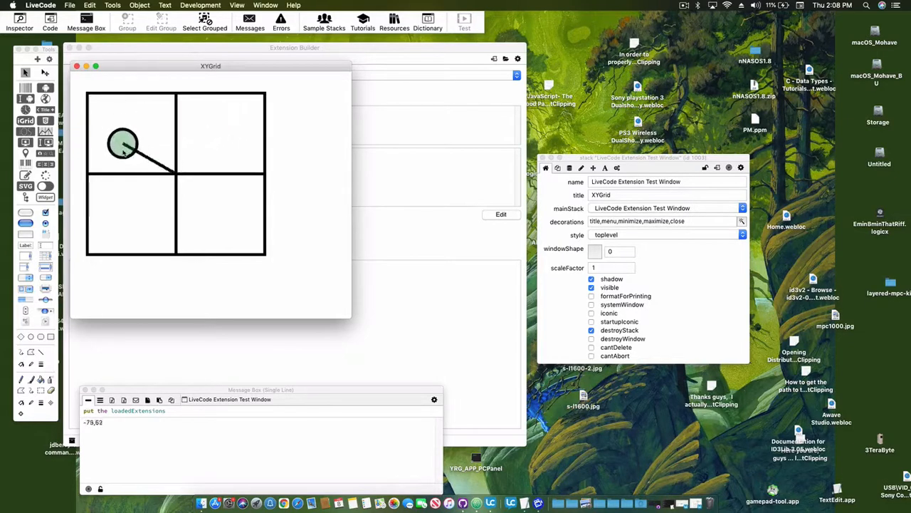
pyautogui.moveTo(122, 146); pyautogui.dragTo(177, 174)
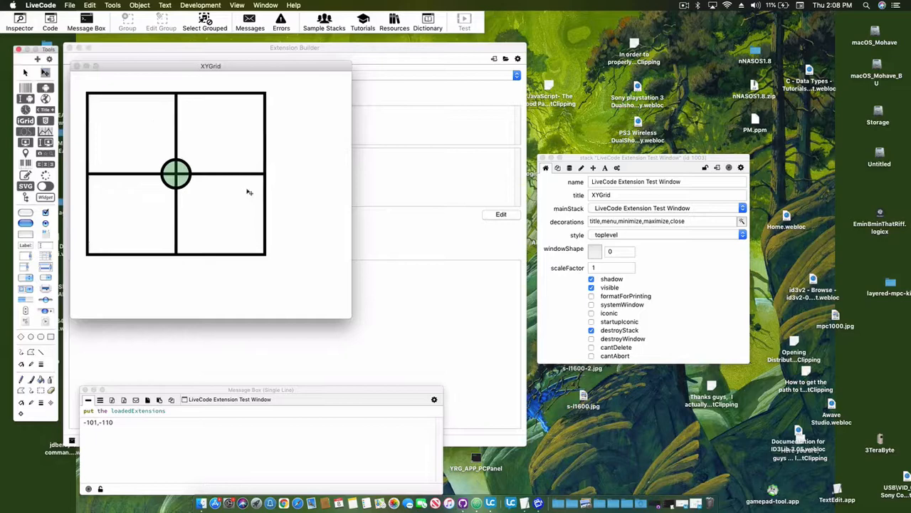
# - With maxValue 2, drag the marker to the right and left edges reading 1,0 and -1,0, then select the widget
pyautogui.rightClick(177, 174)
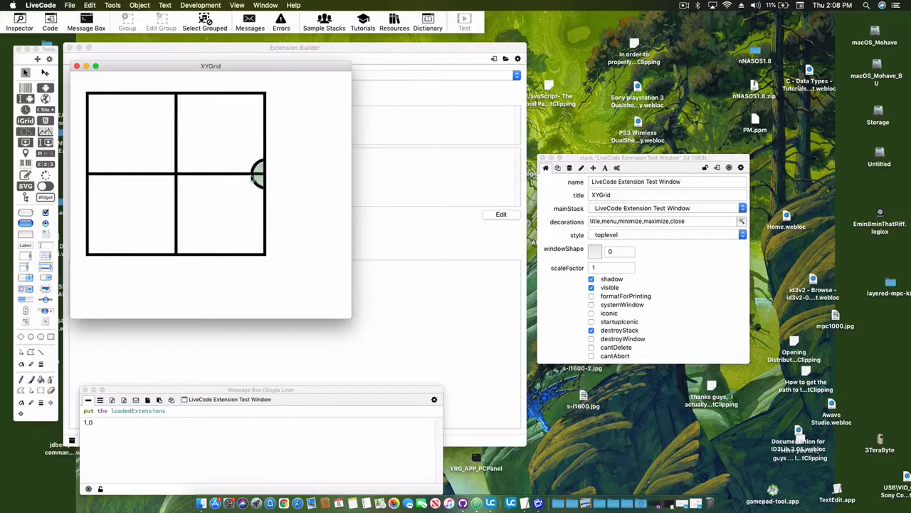
pyautogui.moveTo(257, 174); pyautogui.dragTo(176, 173)
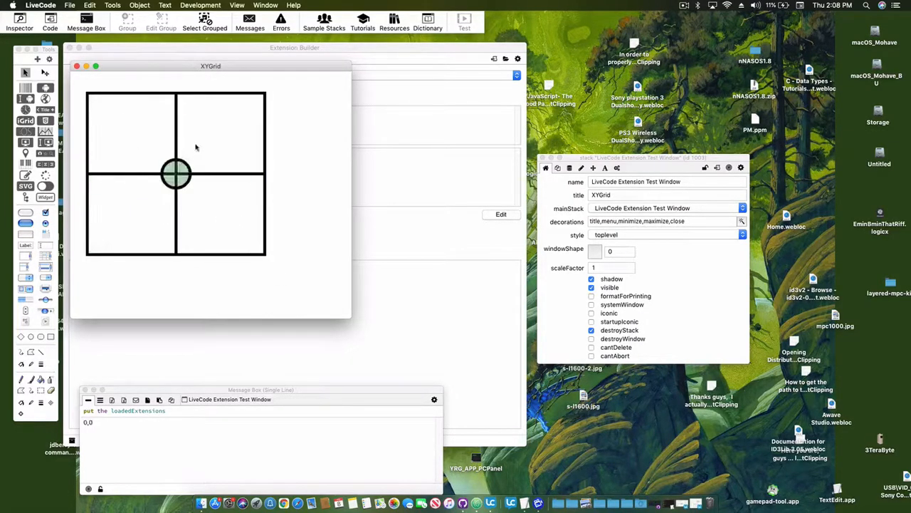
pyautogui.moveTo(177, 174); pyautogui.dragTo(92, 174)
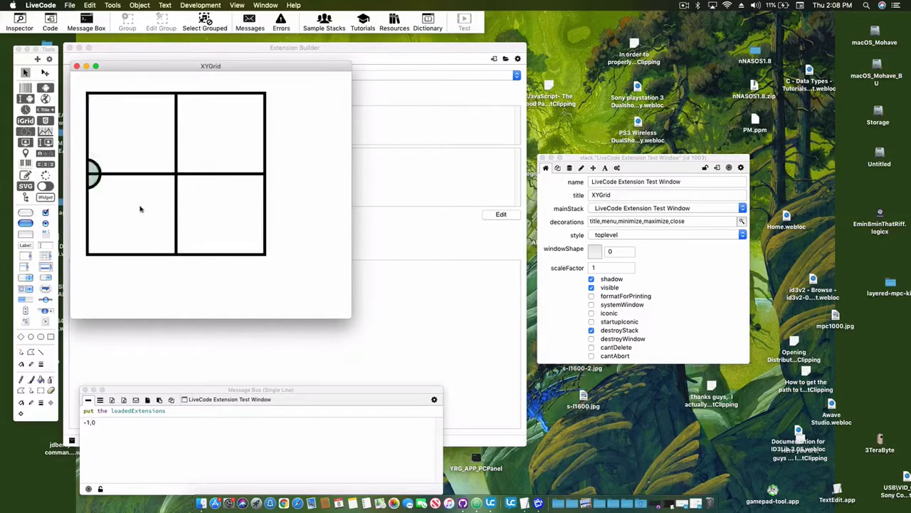
pyautogui.moveTo(94, 174); pyautogui.dragTo(177, 174)
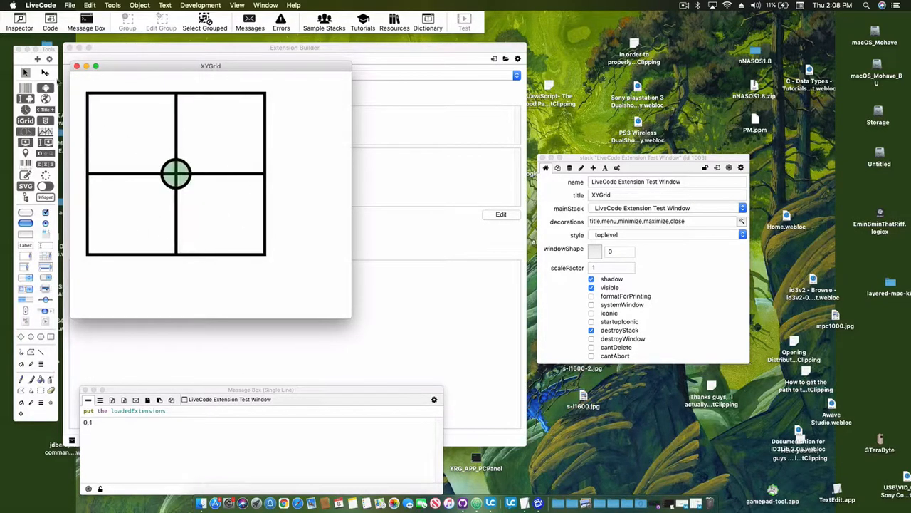
pyautogui.click(176, 174)
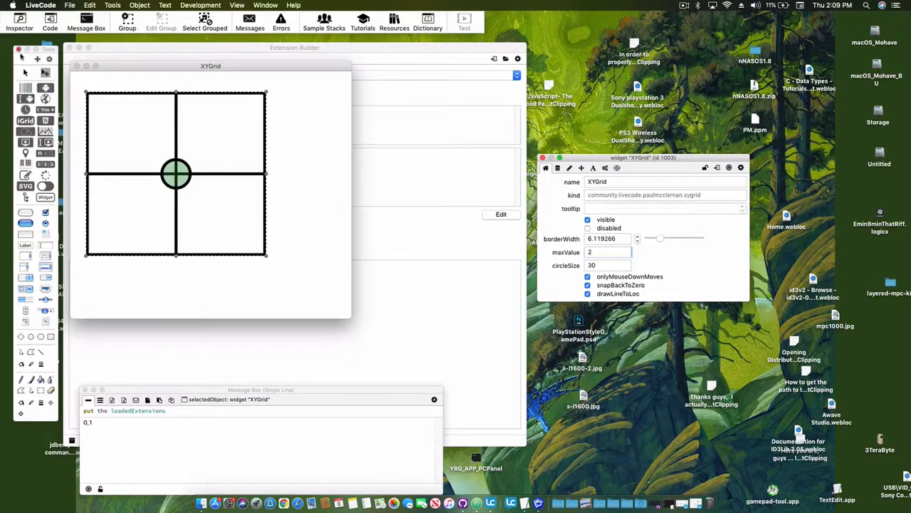
# - Drag the marker to each quadrant and corner, reading -2,1, 1,2, 2,-1 and -2,-2, then reselect the widget
pyautogui.moveTo(176, 173); pyautogui.dragTo(220, 134)
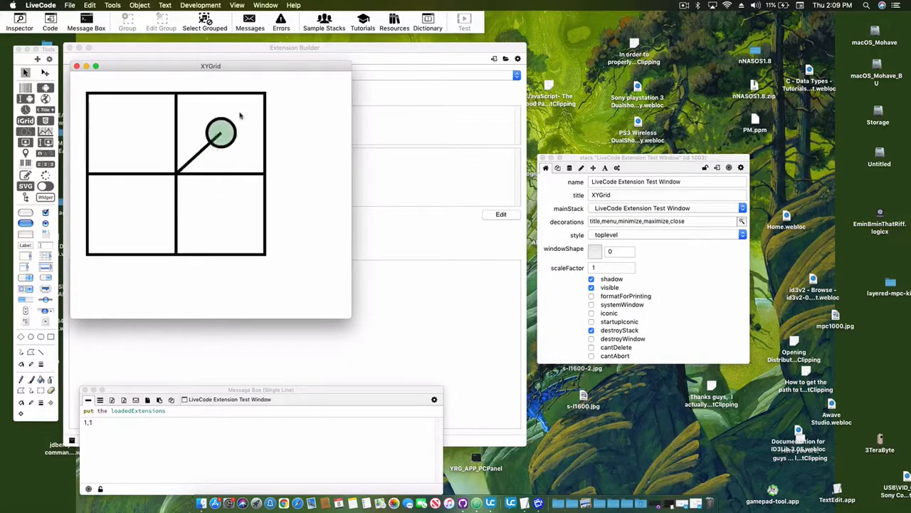
pyautogui.moveTo(220, 131); pyautogui.dragTo(256, 174)
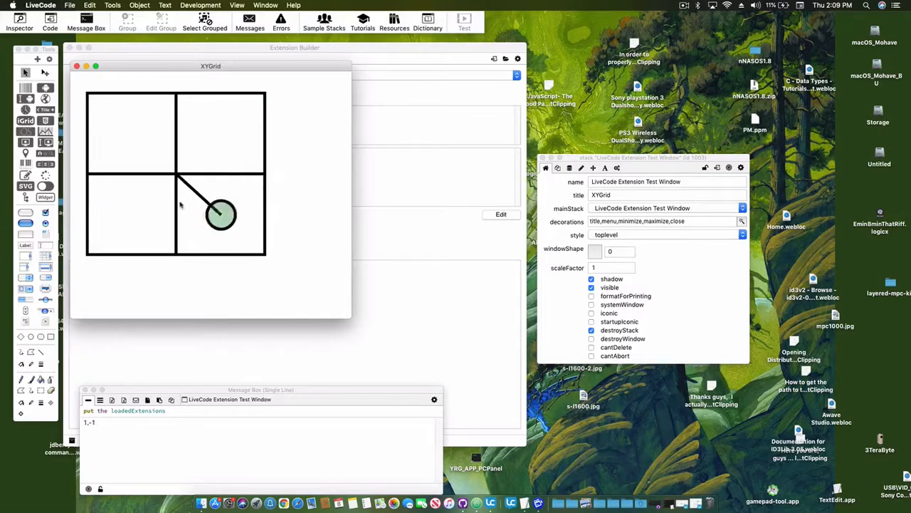
pyautogui.moveTo(221, 213); pyautogui.dragTo(92, 131)
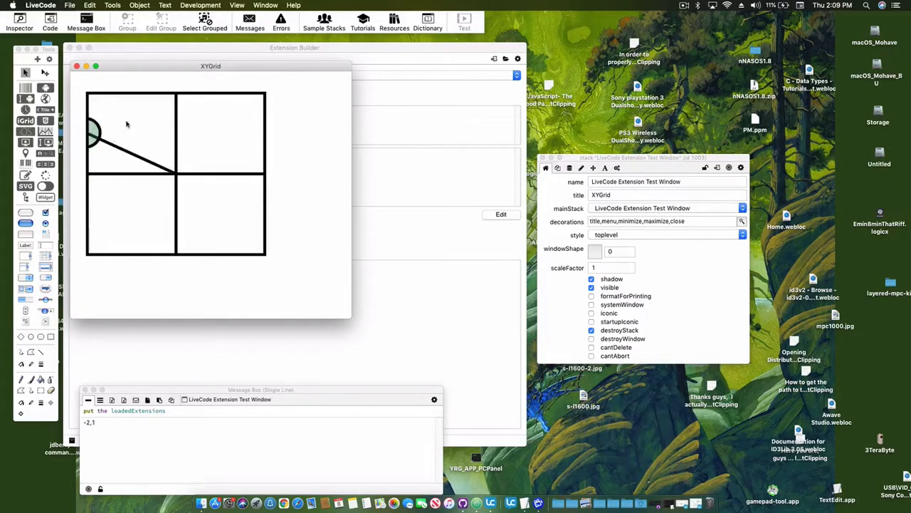
pyautogui.moveTo(111, 145)
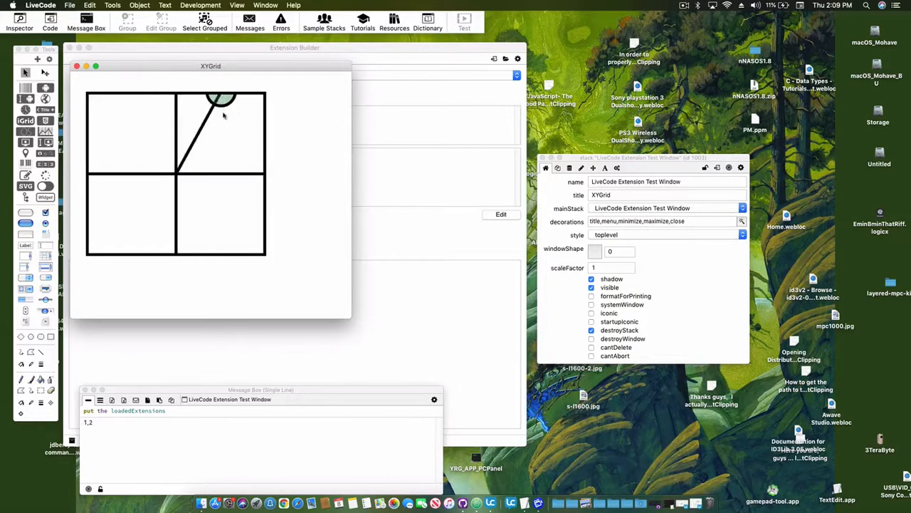
pyautogui.moveTo(225, 97); pyautogui.dragTo(257, 213)
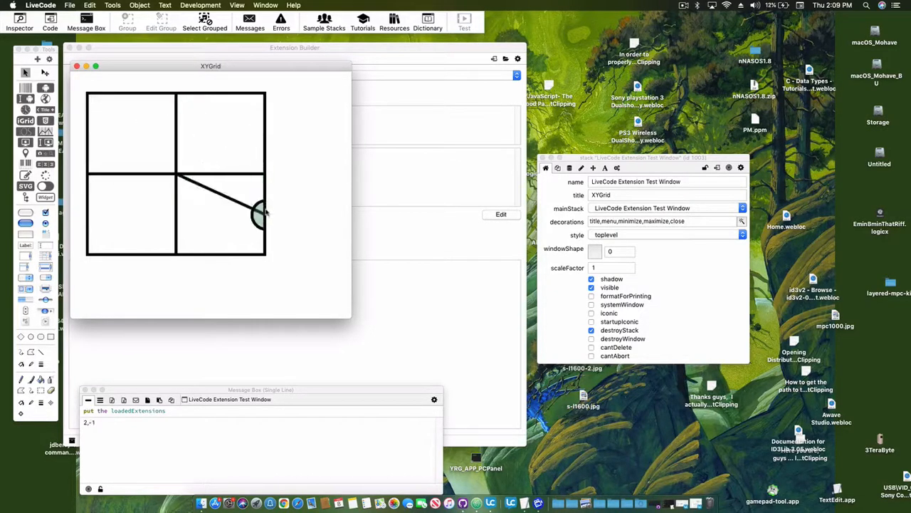
pyautogui.moveTo(256, 213); pyautogui.dragTo(93, 249)
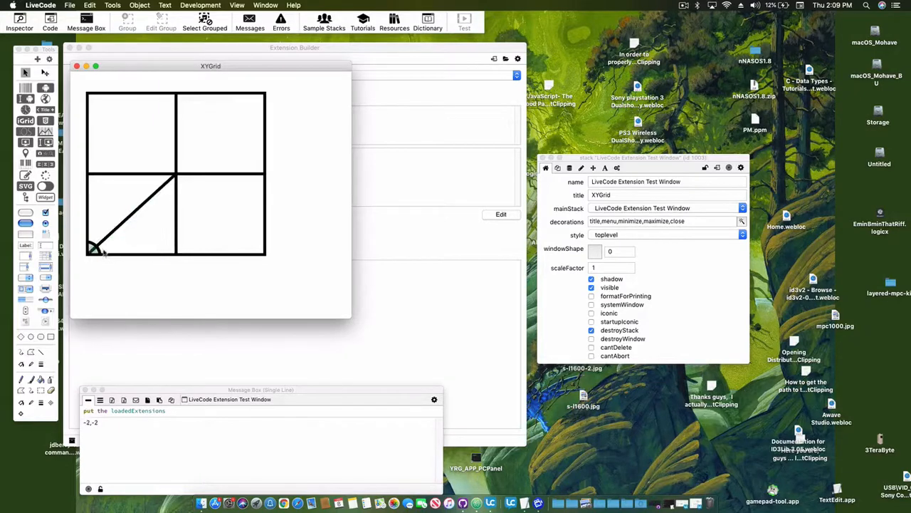
pyautogui.moveTo(97, 249); pyautogui.dragTo(177, 173)
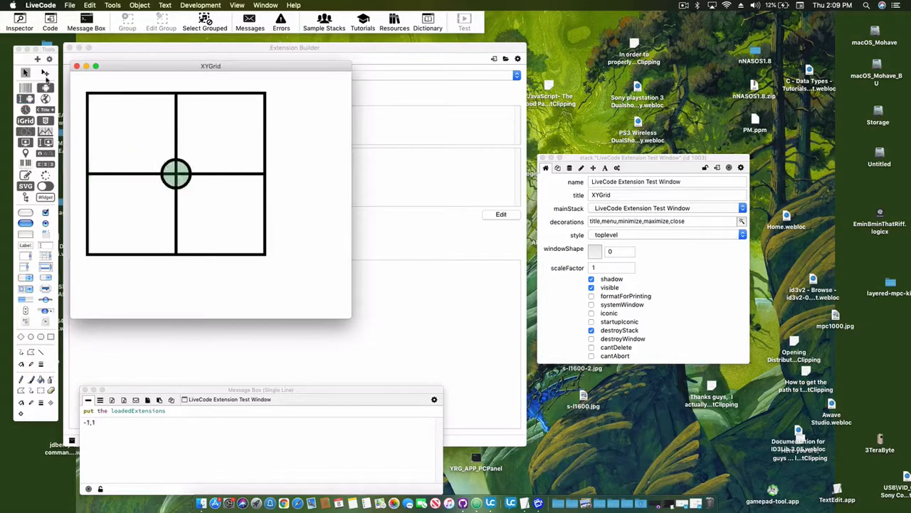
pyautogui.click(177, 174)
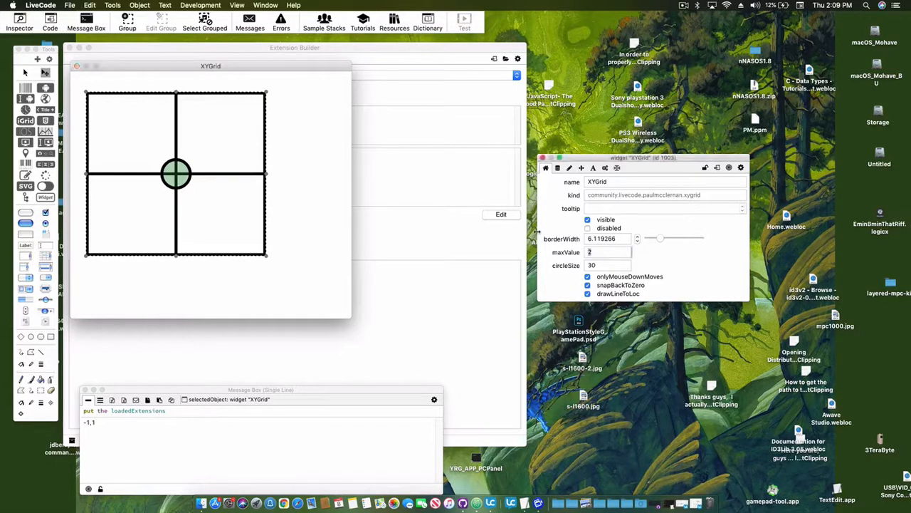
# - Set maxValue to 127 and drag the marker through the lower-left, right edge and corners
pyautogui.write('127')
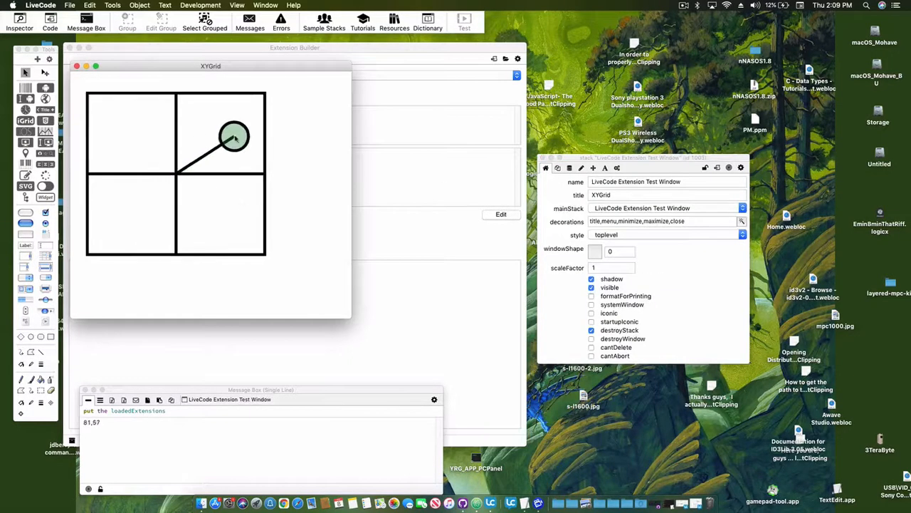
pyautogui.moveTo(235, 135); pyautogui.dragTo(125, 216)
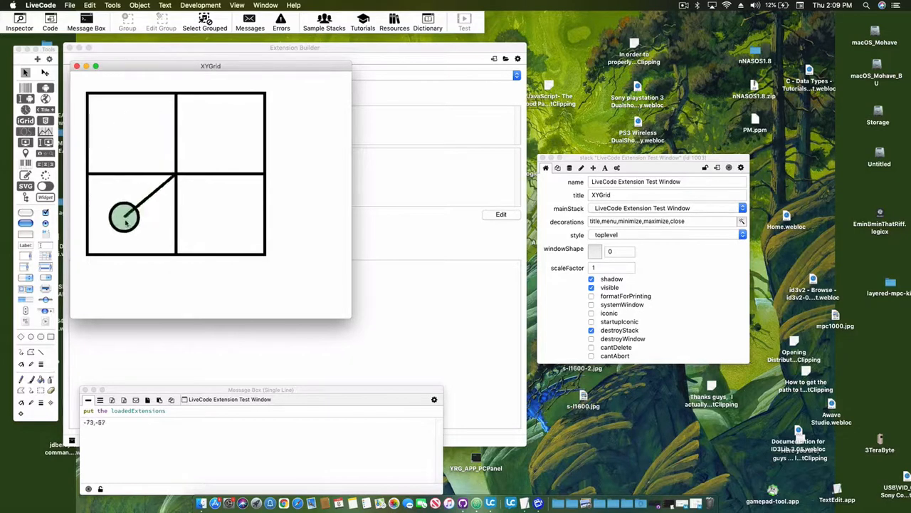
pyautogui.moveTo(125, 217); pyautogui.dragTo(257, 225)
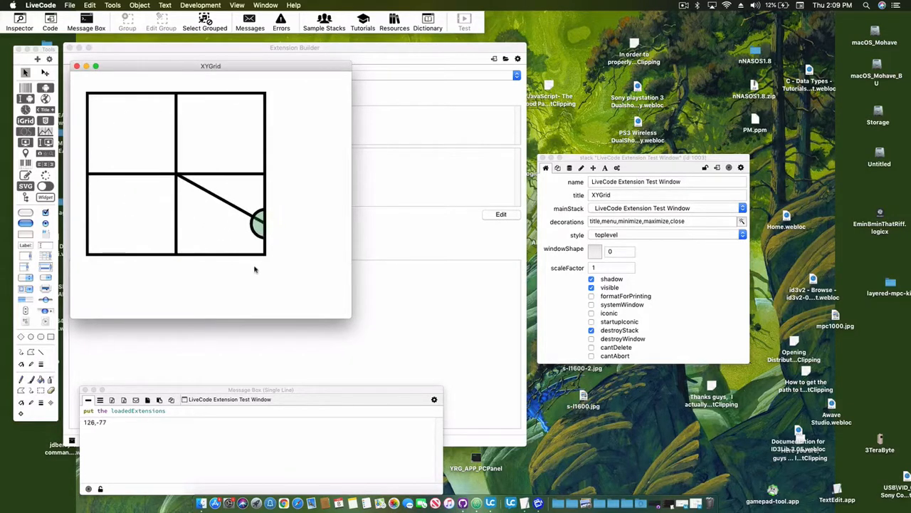
pyautogui.moveTo(259, 221); pyautogui.dragTo(256, 249)
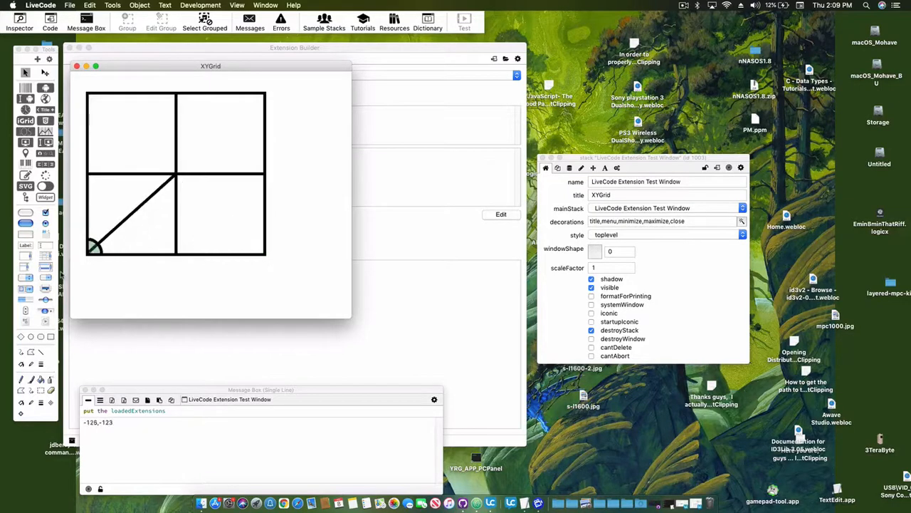
pyautogui.moveTo(94, 248); pyautogui.dragTo(259, 99)
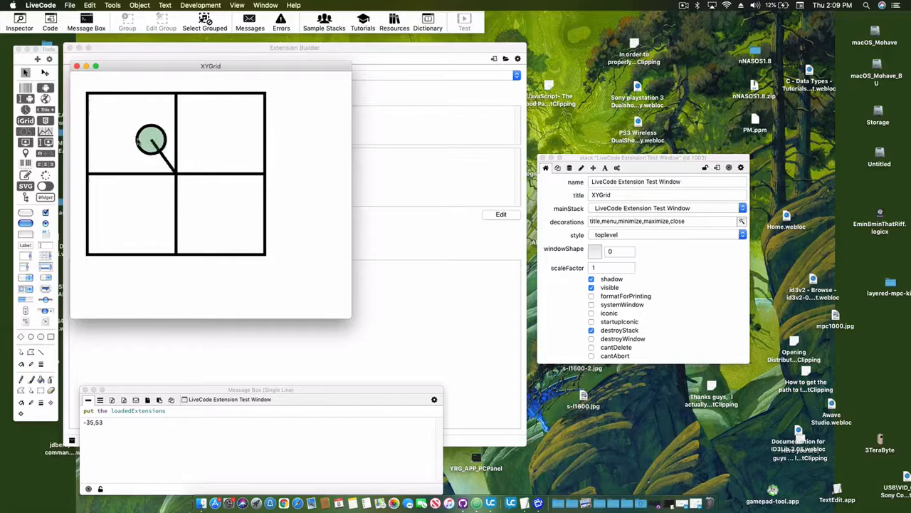
# - Drag the marker around centre and each quadrant, confirming readouts span roughly -127 to 127
pyautogui.moveTo(149, 139); pyautogui.dragTo(219, 179)
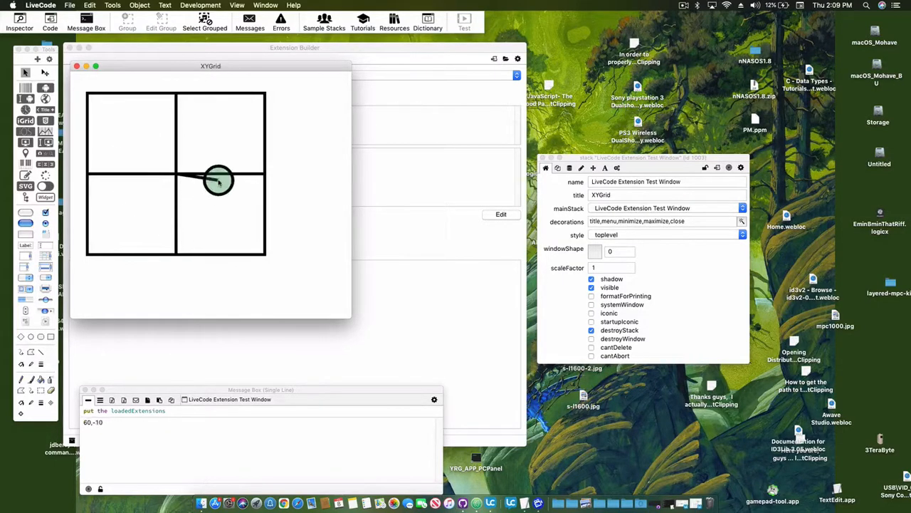
pyautogui.moveTo(219, 180); pyautogui.dragTo(215, 145)
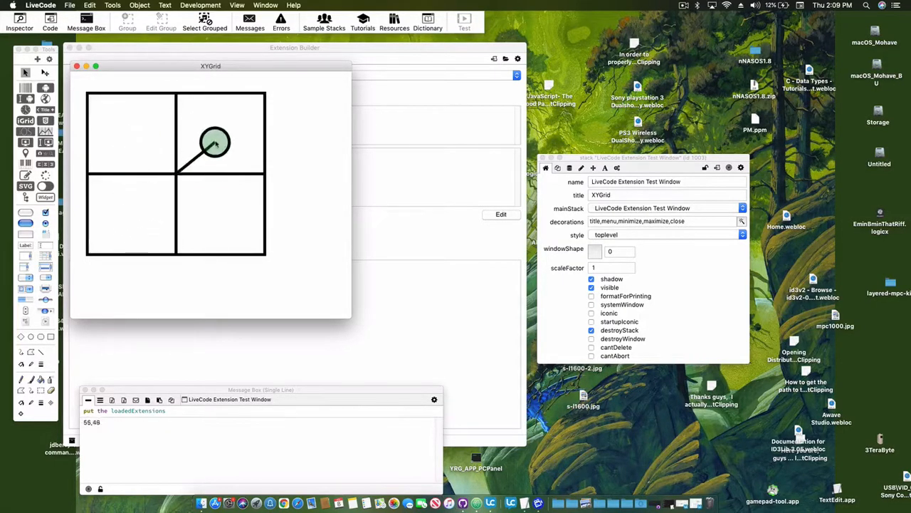
pyautogui.moveTo(215, 145); pyautogui.dragTo(215, 217)
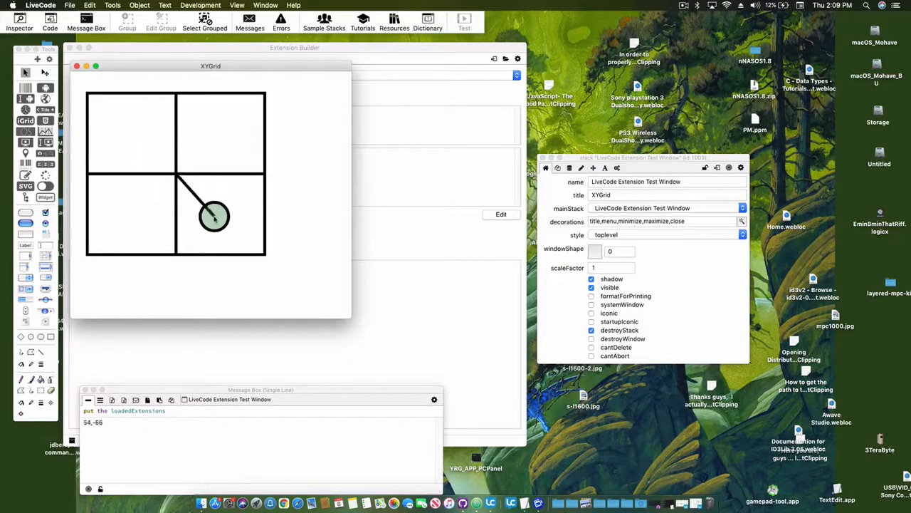
pyautogui.moveTo(213, 216); pyautogui.dragTo(111, 235)
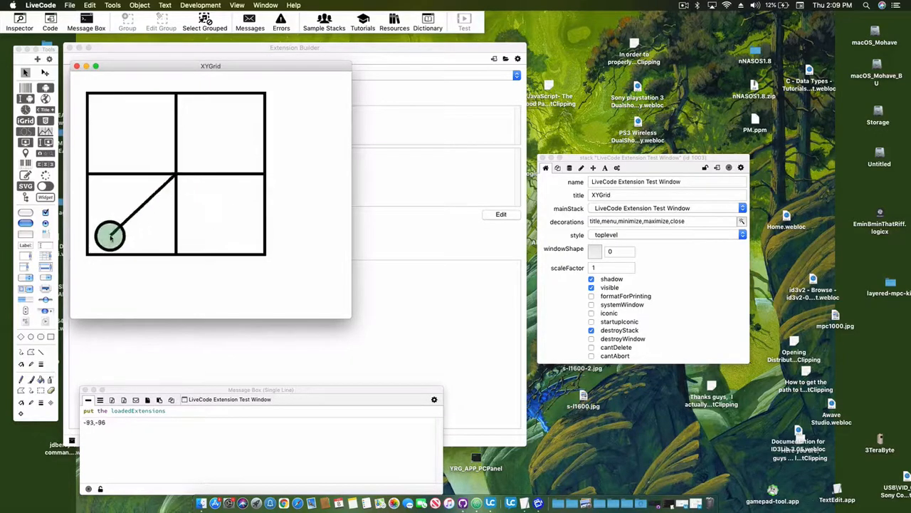
pyautogui.moveTo(111, 234); pyautogui.dragTo(176, 173)
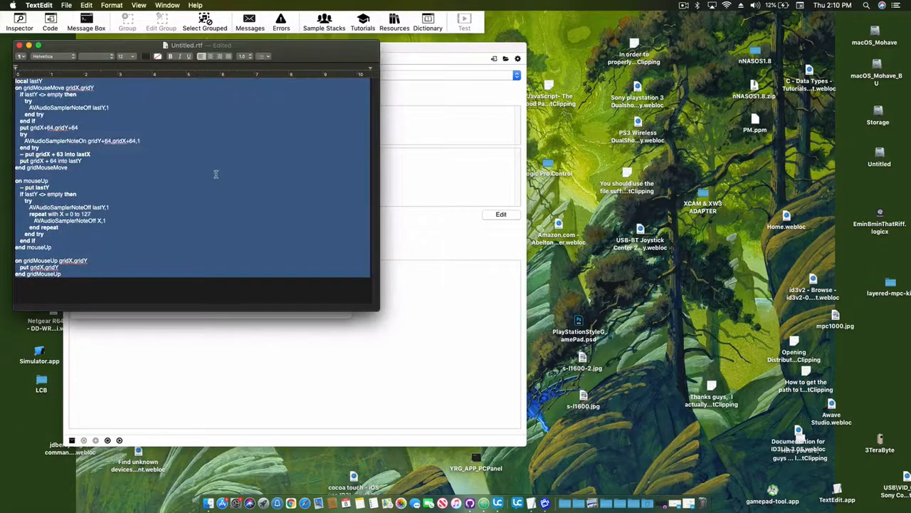
pyautogui.moveTo(420, 147)
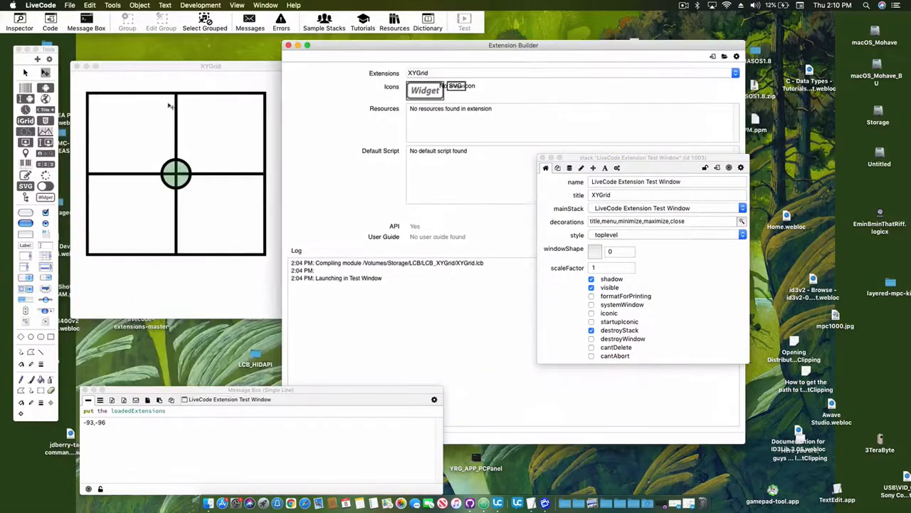
pyautogui.rightClick(177, 174)
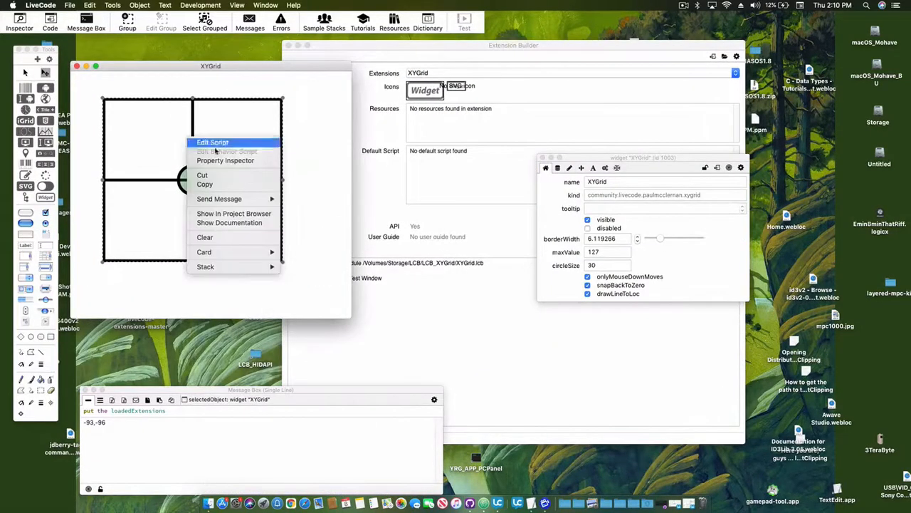
pyautogui.click(212, 143)
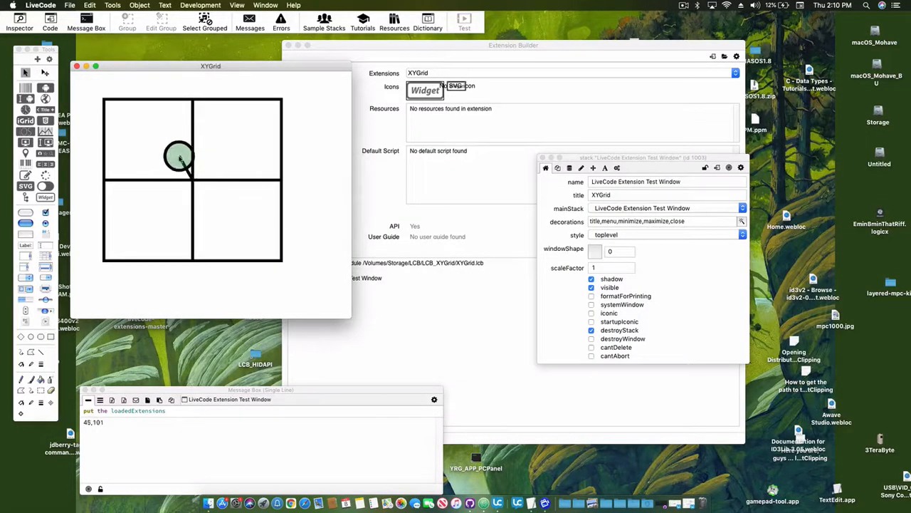
# - Drag the marker around centre, upper-right and lower-right, watching Message Box coordinates
pyautogui.moveTo(178, 157); pyautogui.dragTo(135, 190)
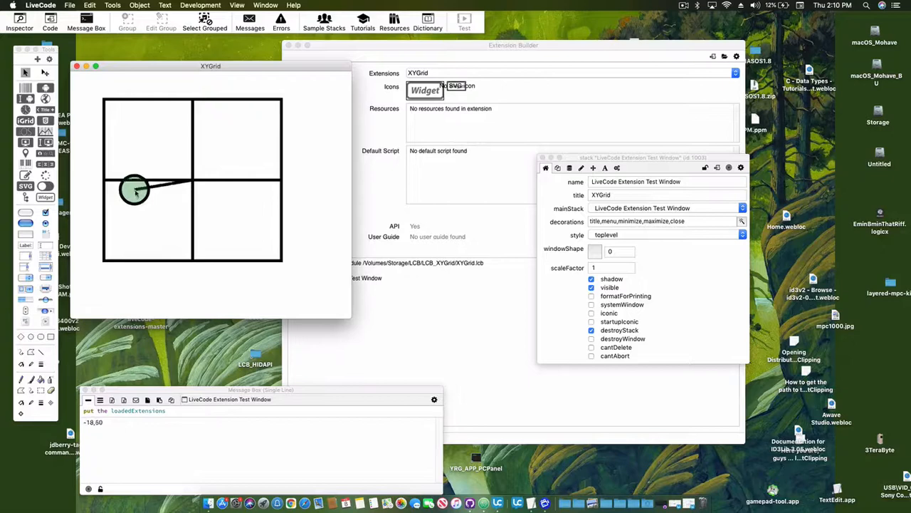
pyautogui.moveTo(134, 188); pyautogui.dragTo(189, 208)
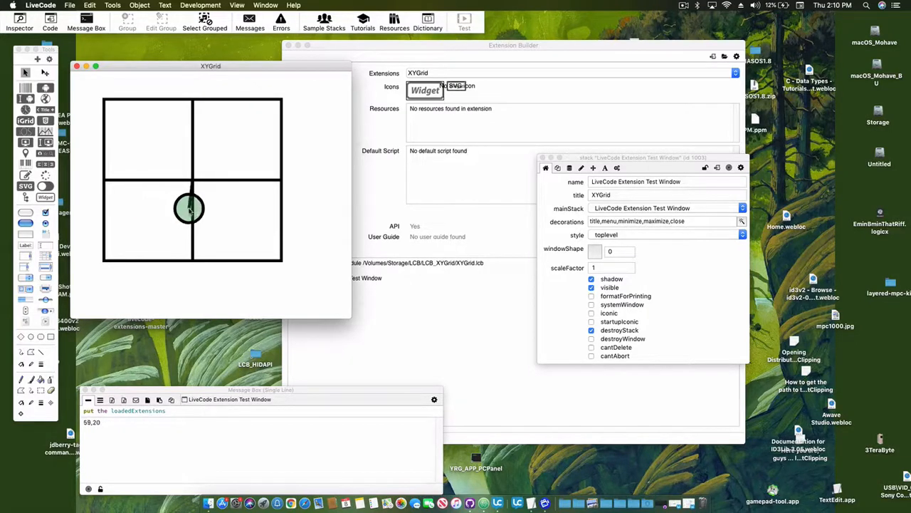
pyautogui.moveTo(188, 208); pyautogui.dragTo(245, 174)
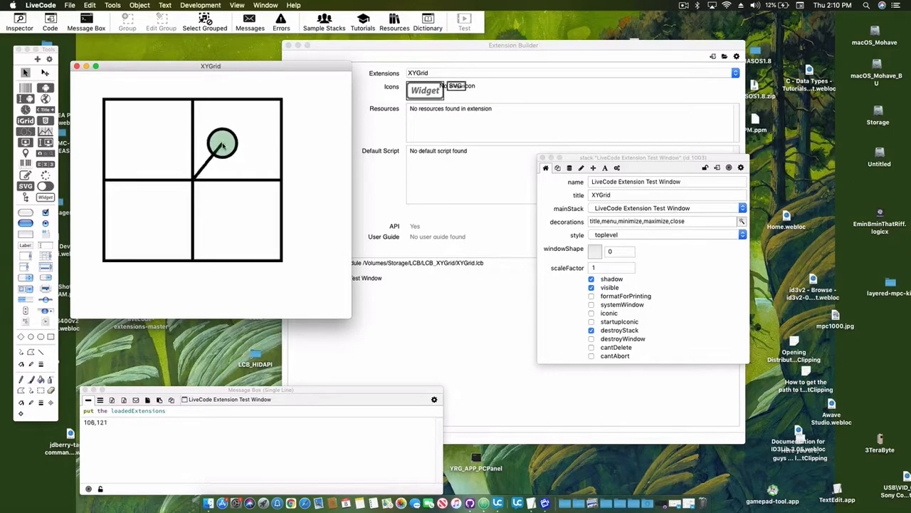
pyautogui.moveTo(221, 142); pyautogui.dragTo(244, 150)
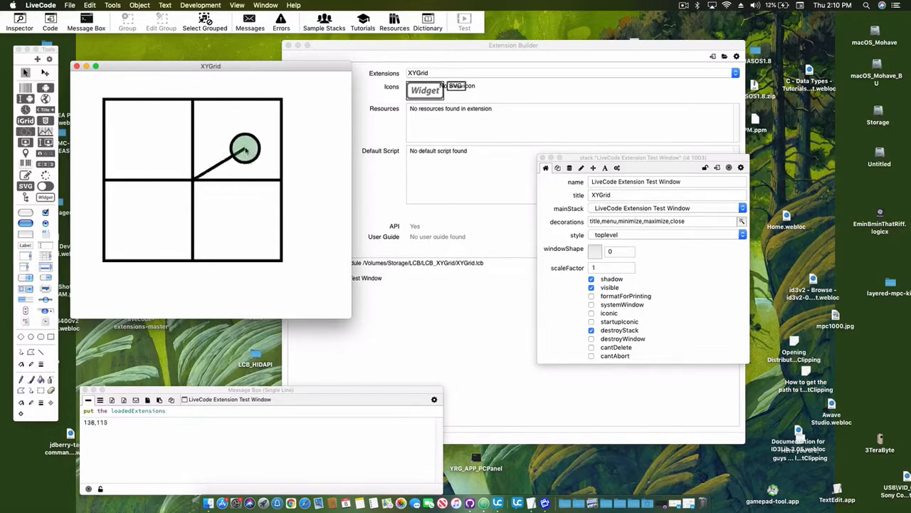
pyautogui.moveTo(244, 147); pyautogui.dragTo(216, 222)
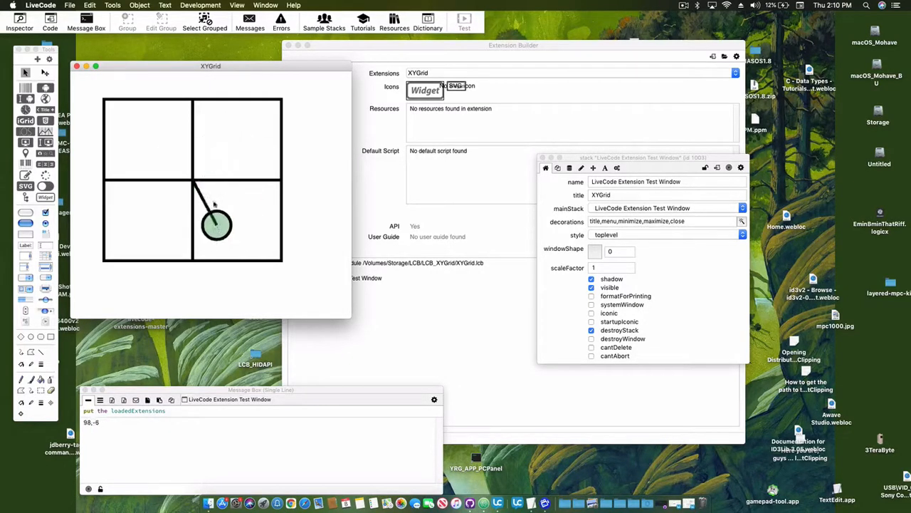
pyautogui.moveTo(213, 225); pyautogui.dragTo(214, 235)
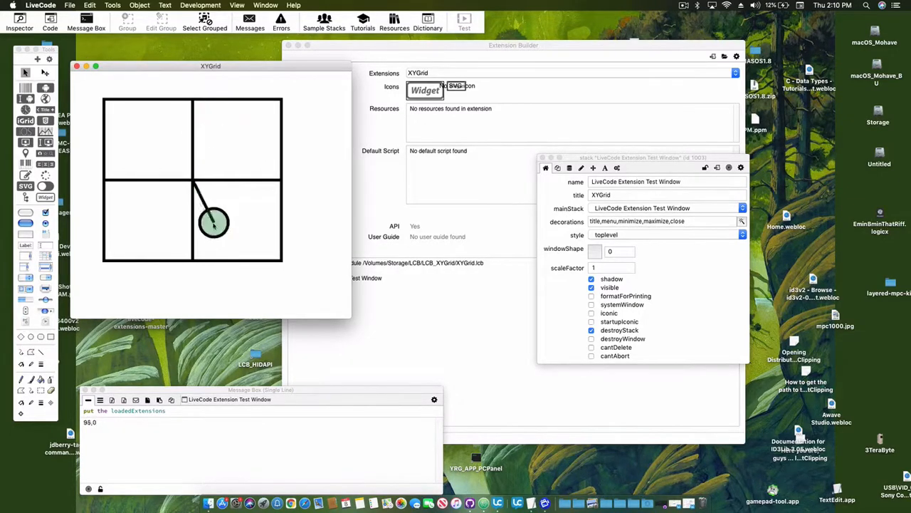
pyautogui.moveTo(213, 221); pyautogui.dragTo(259, 140)
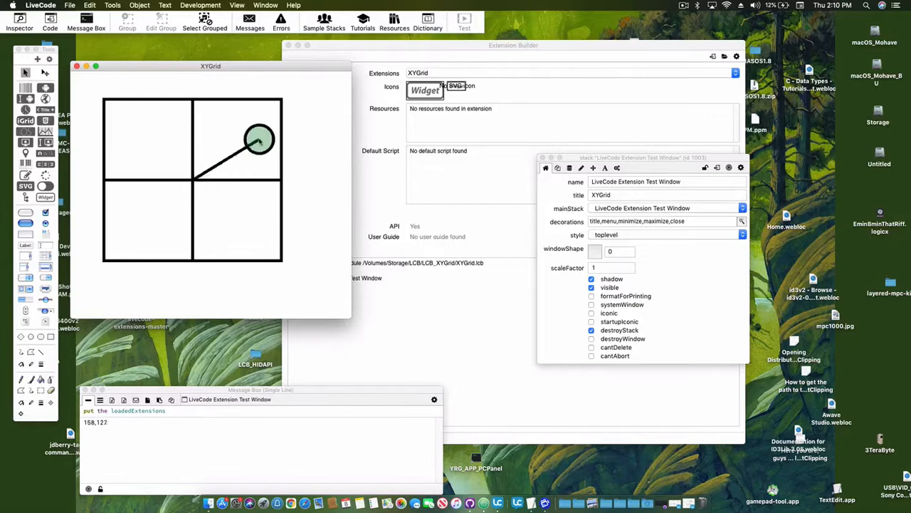
pyautogui.moveTo(259, 141); pyautogui.dragTo(163, 163)
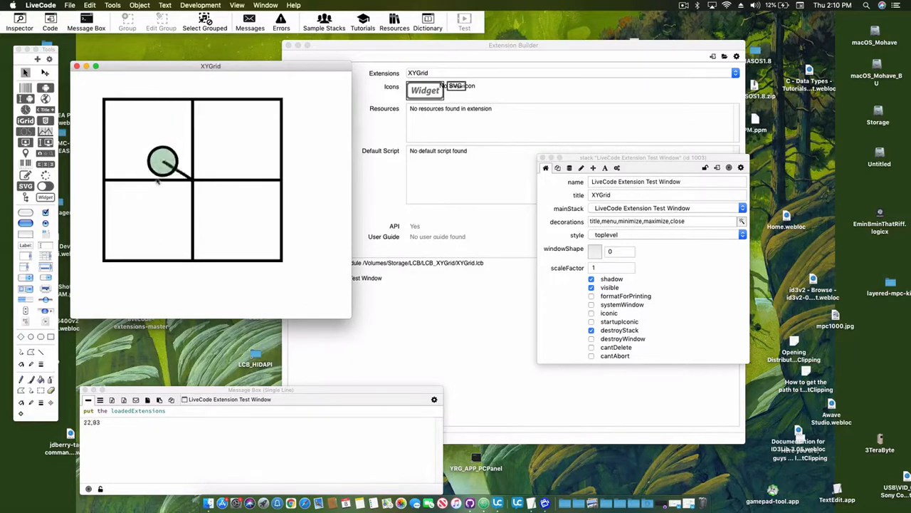
# - Move the marker through top, lower-left, top-right and to the right edge, checking readouts
pyautogui.moveTo(163, 164); pyautogui.dragTo(150, 135)
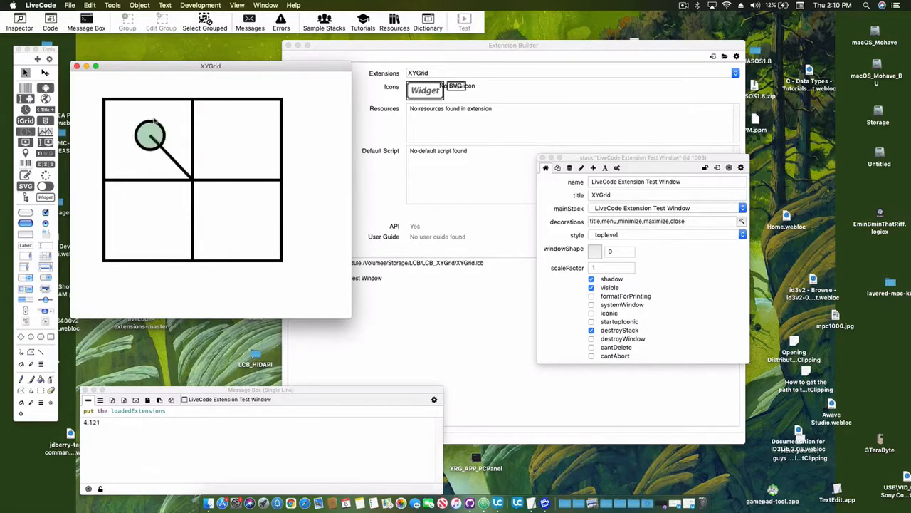
pyautogui.moveTo(149, 136); pyautogui.dragTo(166, 207)
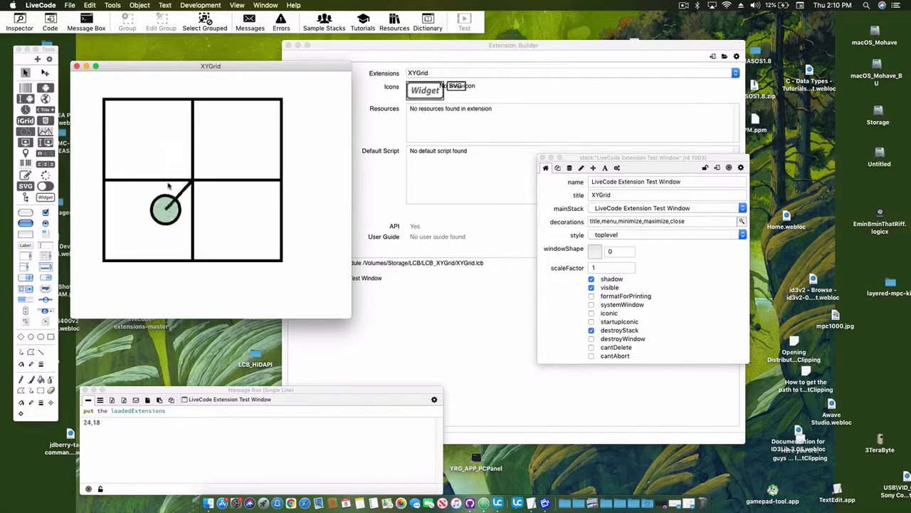
pyautogui.moveTo(165, 207); pyautogui.dragTo(221, 182)
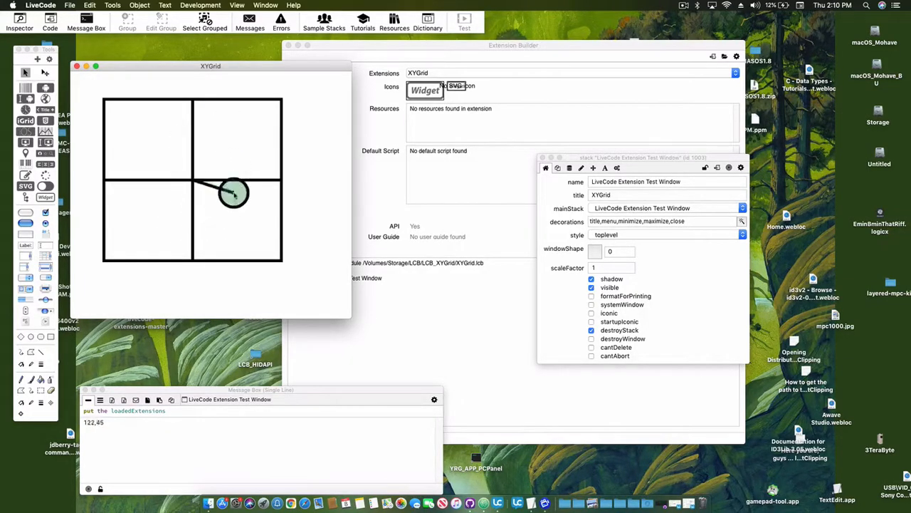
pyautogui.moveTo(234, 192); pyautogui.dragTo(215, 133)
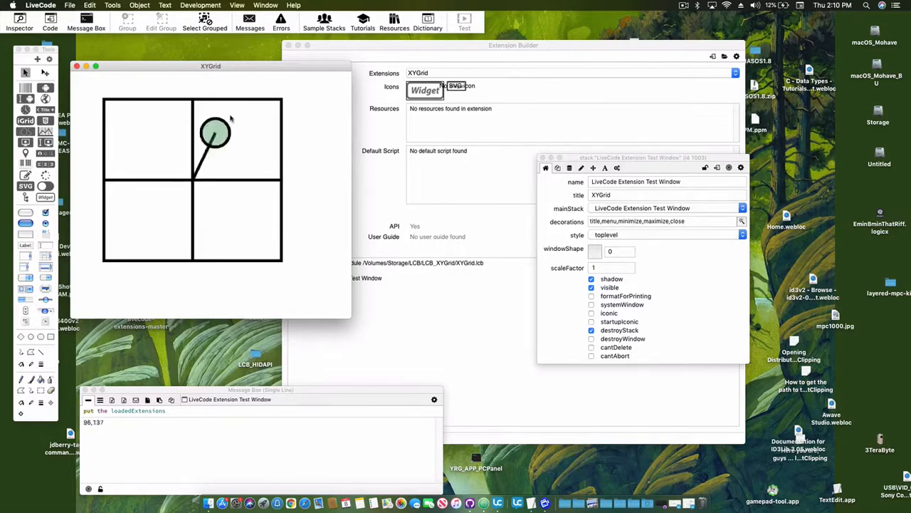
pyautogui.moveTo(213, 131); pyautogui.dragTo(143, 168)
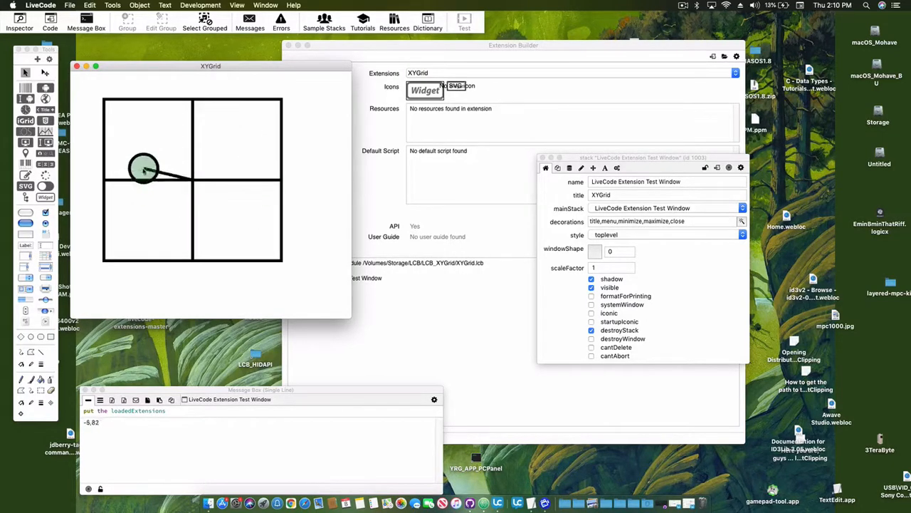
pyautogui.moveTo(142, 168); pyautogui.dragTo(196, 164)
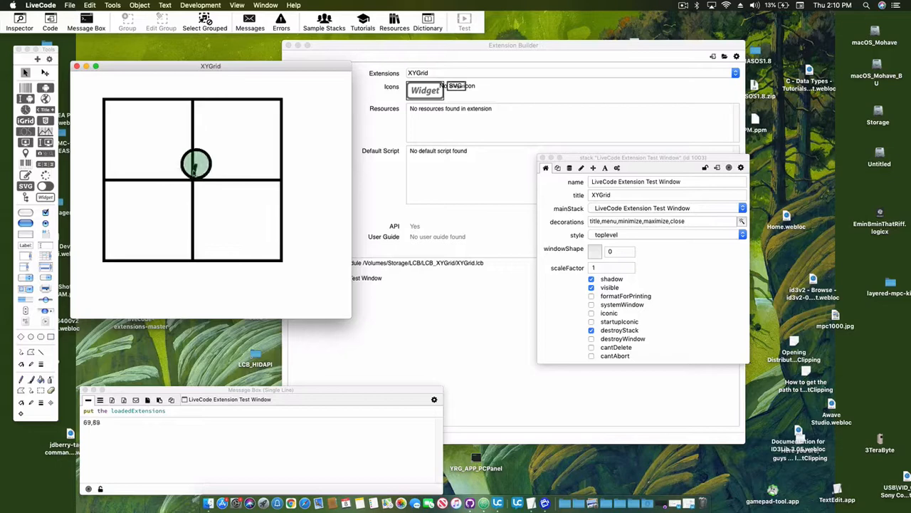
pyautogui.moveTo(196, 164); pyautogui.dragTo(269, 178)
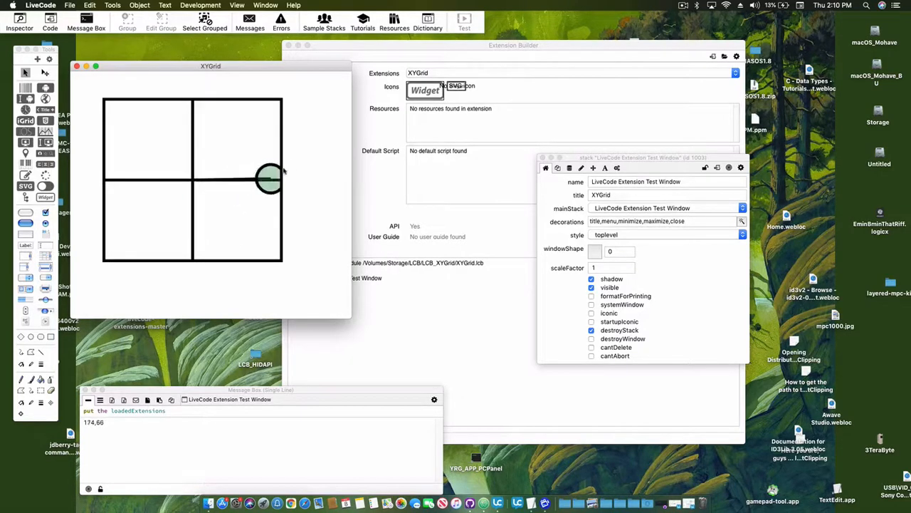
pyautogui.moveTo(269, 178); pyautogui.dragTo(269, 221)
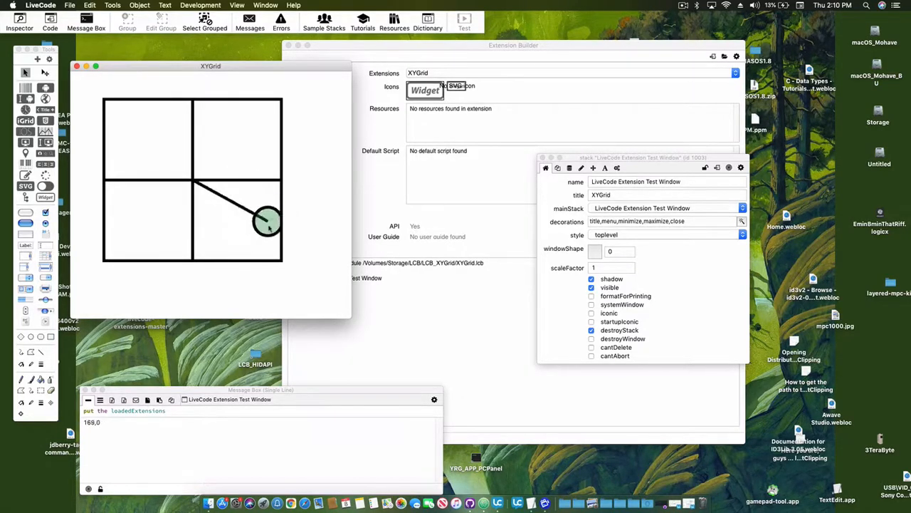
# - Alternate the marker between centre, top-right and right edge, then release it back to centre
pyautogui.moveTo(268, 221); pyautogui.dragTo(244, 177)
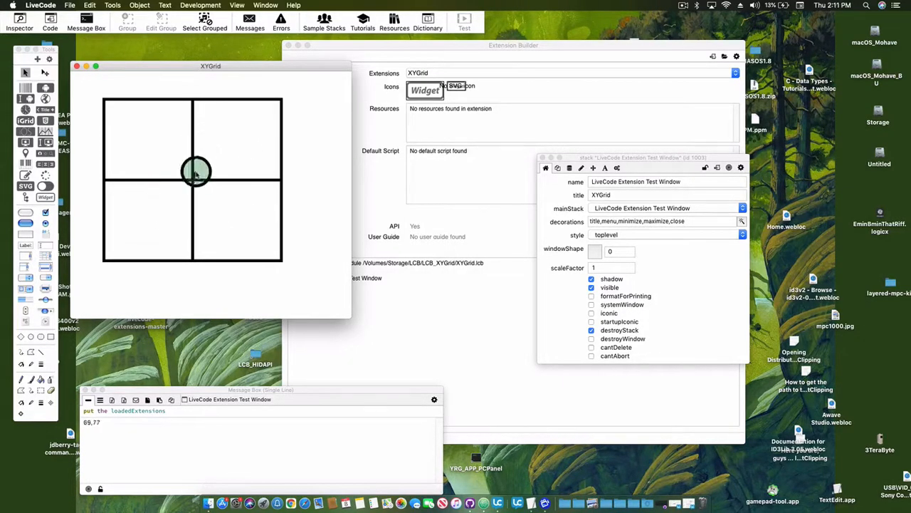
pyautogui.moveTo(197, 174); pyautogui.dragTo(240, 128)
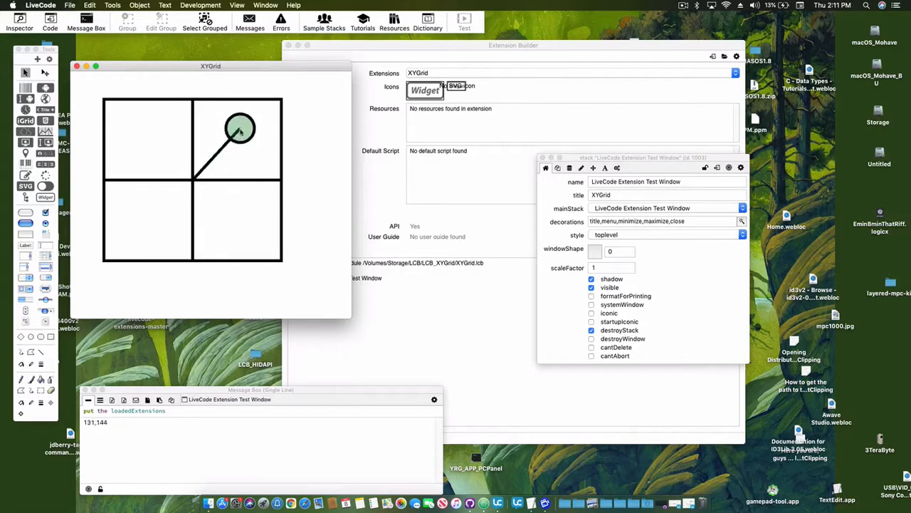
pyautogui.moveTo(239, 128); pyautogui.dragTo(234, 171)
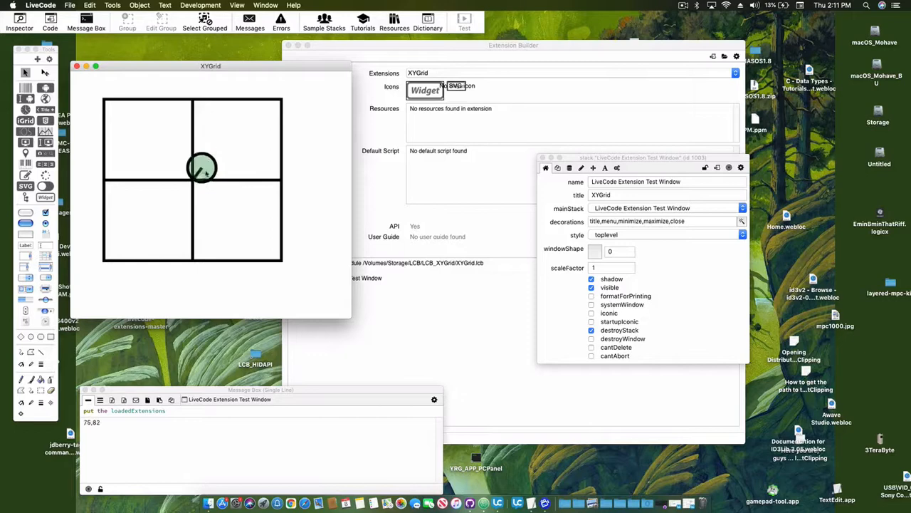
pyautogui.moveTo(202, 168); pyautogui.dragTo(270, 183)
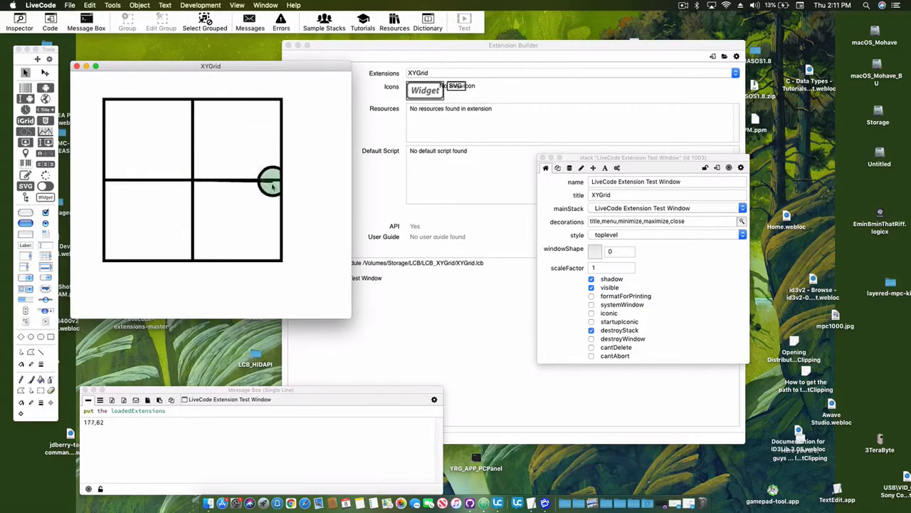
pyautogui.moveTo(271, 183); pyautogui.dragTo(223, 183)
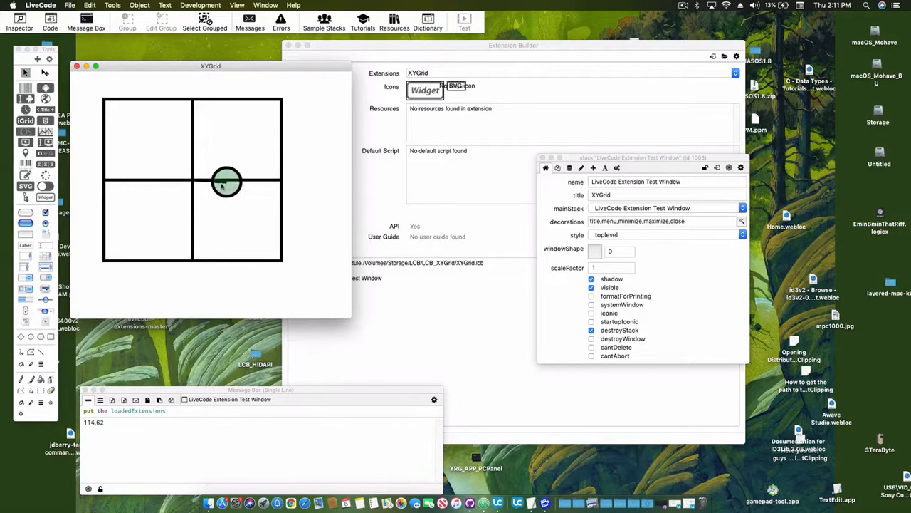
pyautogui.moveTo(227, 182); pyautogui.dragTo(225, 151)
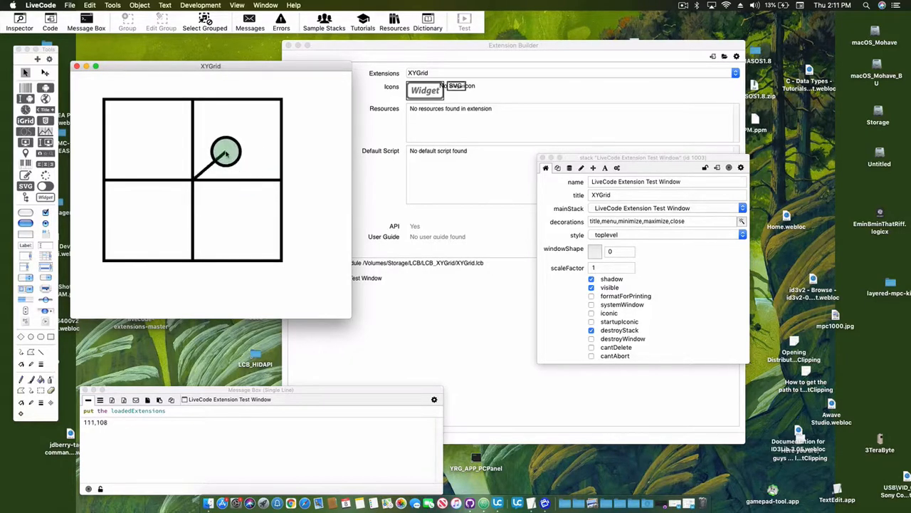
pyautogui.moveTo(225, 149); pyautogui.dragTo(192, 182)
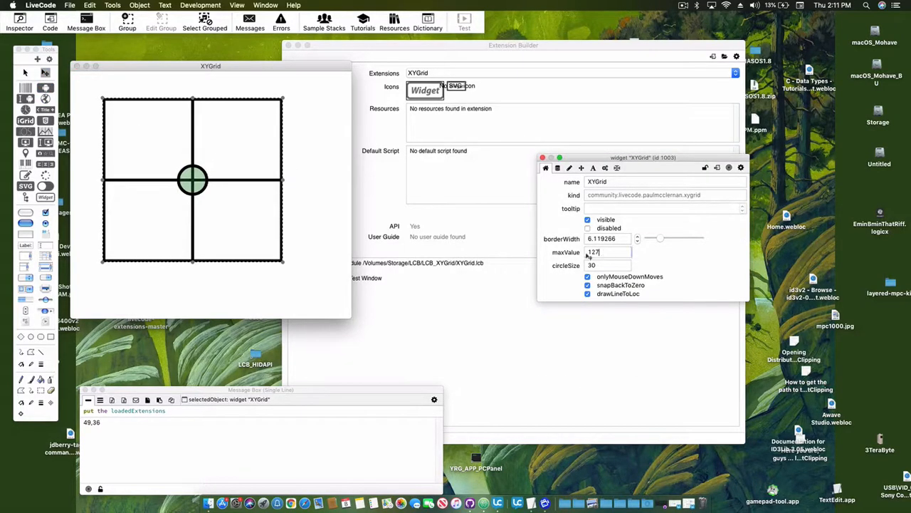
# - Change the XYGrid widget's maxValue from 125 to 64 in the Property Inspector
pyautogui.write('6')
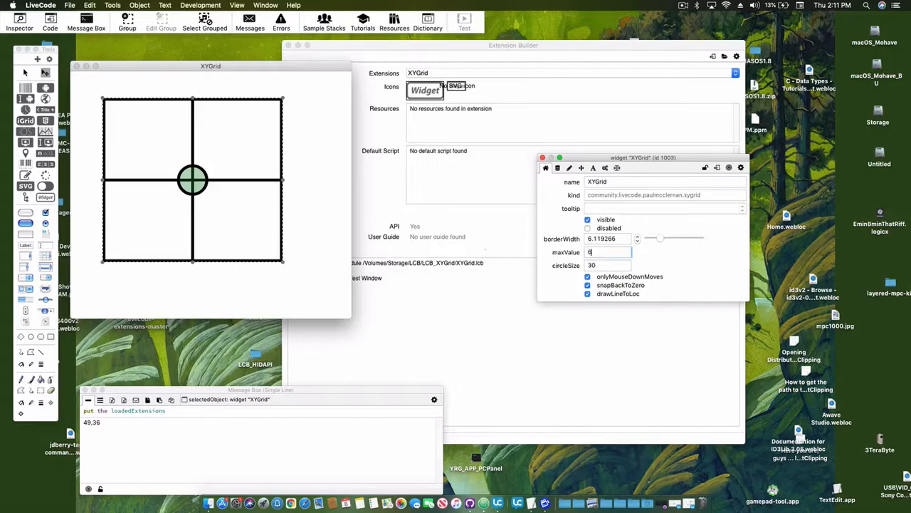
pyautogui.write('4')
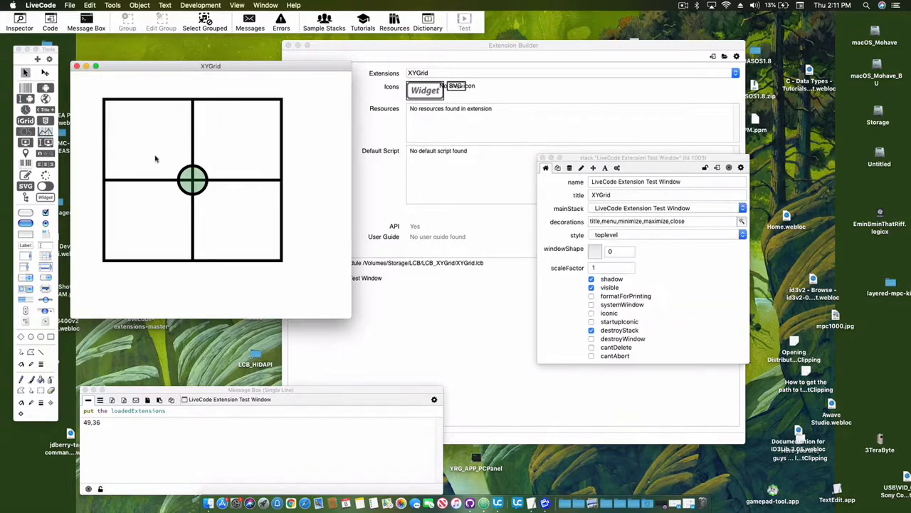
# - Drag the marker through the top quadrants, right of centre and the lower quadrants, reading positive loc values
pyautogui.moveTo(193, 180); pyautogui.dragTo(269, 121)
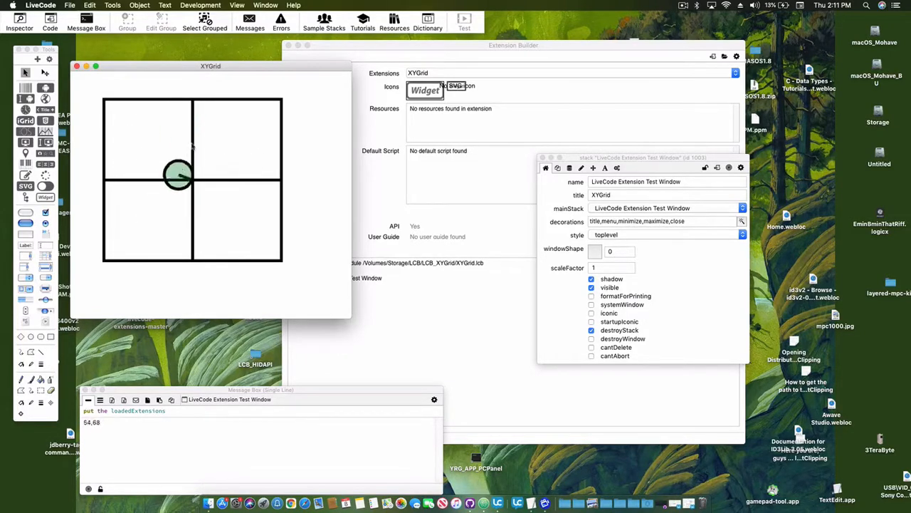
pyautogui.moveTo(178, 174); pyautogui.dragTo(256, 153)
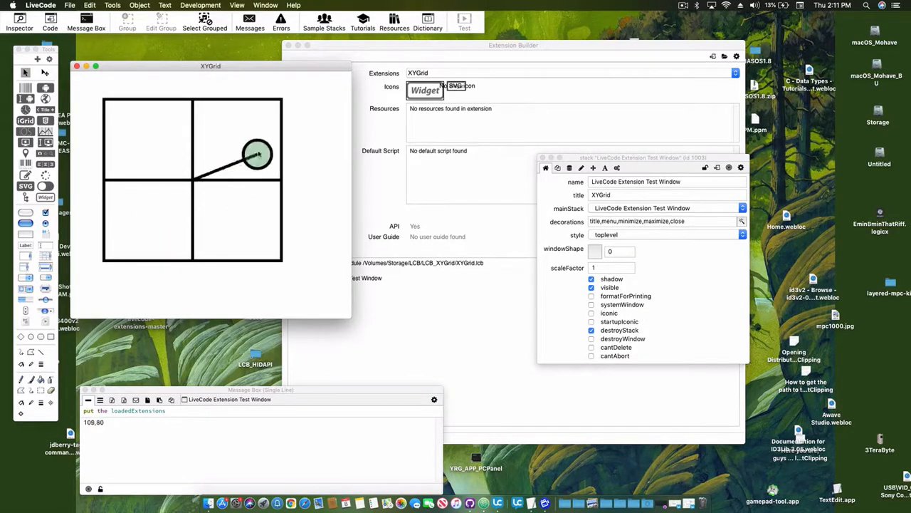
pyautogui.moveTo(257, 155); pyautogui.dragTo(164, 139)
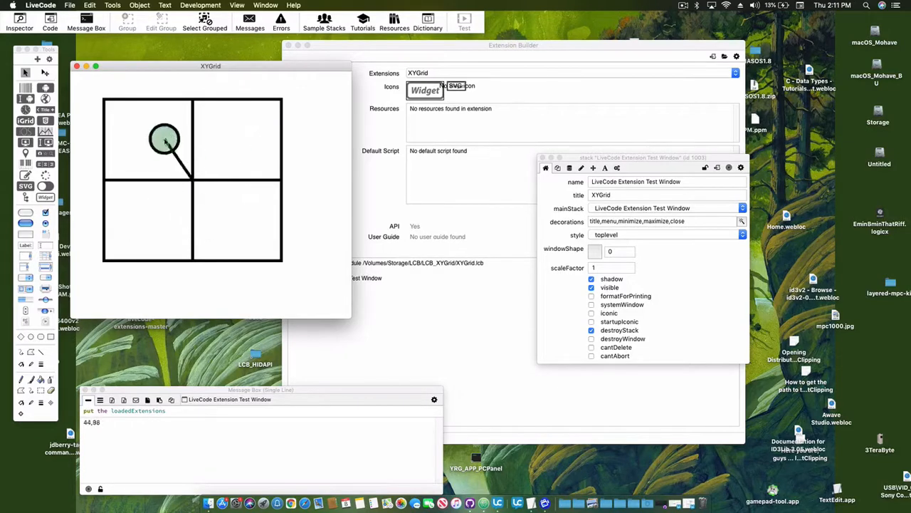
pyautogui.moveTo(165, 139); pyautogui.dragTo(229, 140)
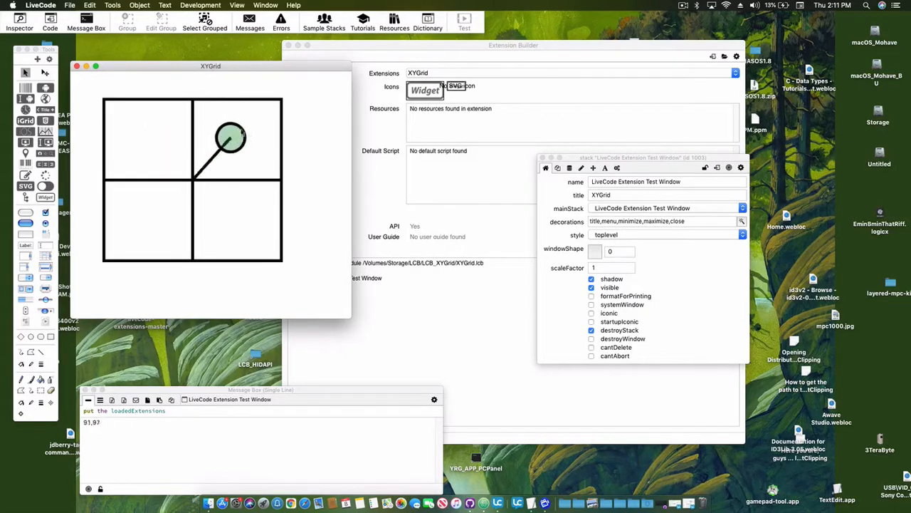
pyautogui.moveTo(227, 140); pyautogui.dragTo(247, 176)
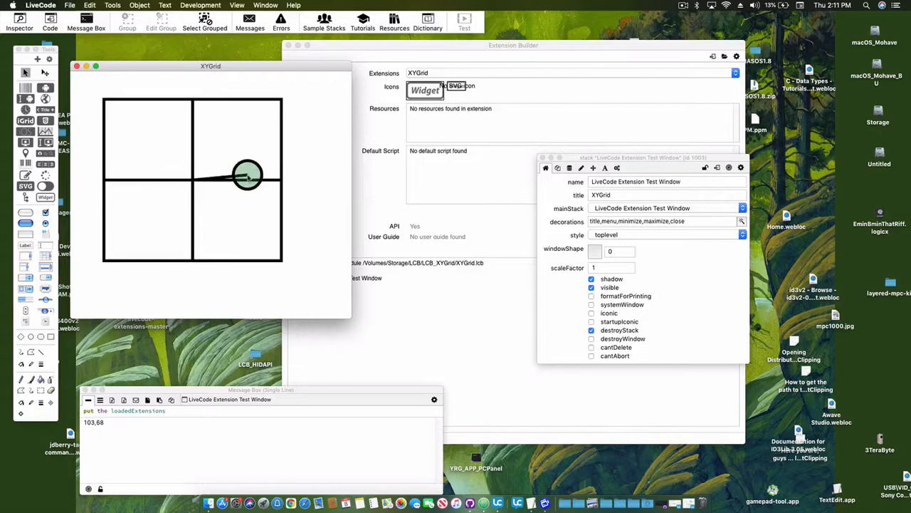
pyautogui.moveTo(247, 177); pyautogui.dragTo(225, 240)
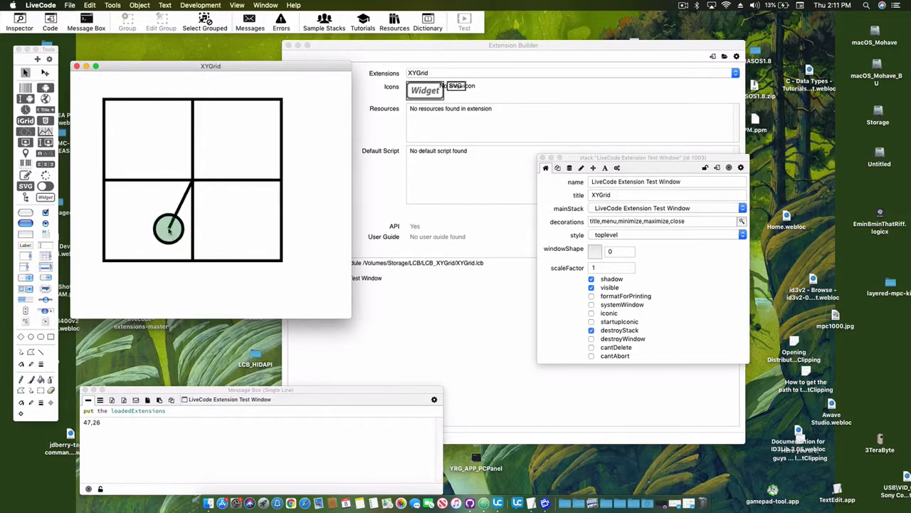
pyautogui.moveTo(169, 228); pyautogui.dragTo(213, 217)
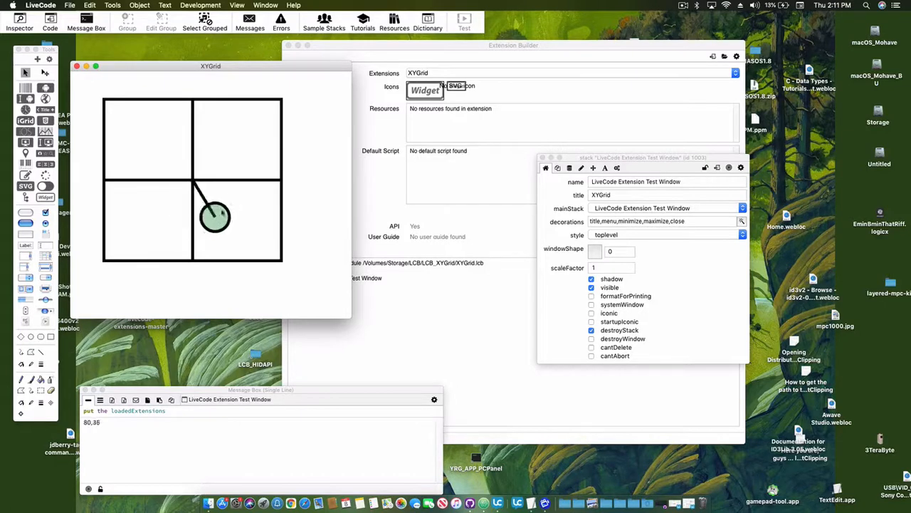
pyautogui.moveTo(215, 216); pyautogui.dragTo(190, 151)
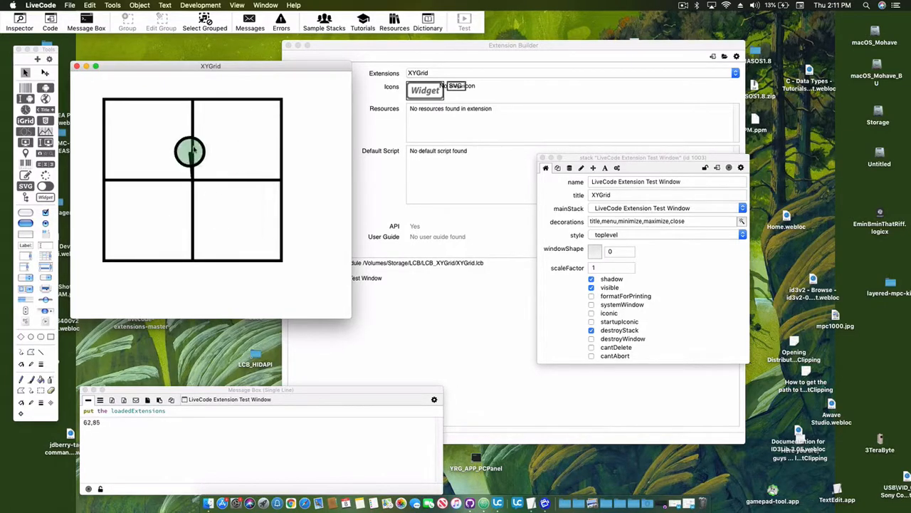
# - Push the marker to the right edge, top-left, lower-right and the top-right corner, checking readouts
pyautogui.moveTo(191, 150); pyautogui.dragTo(240, 211)
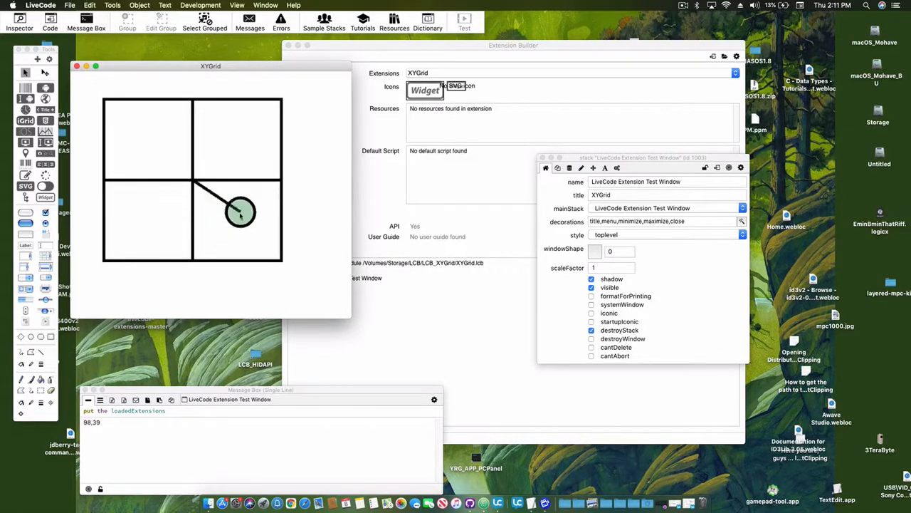
pyautogui.moveTo(239, 213); pyautogui.dragTo(268, 198)
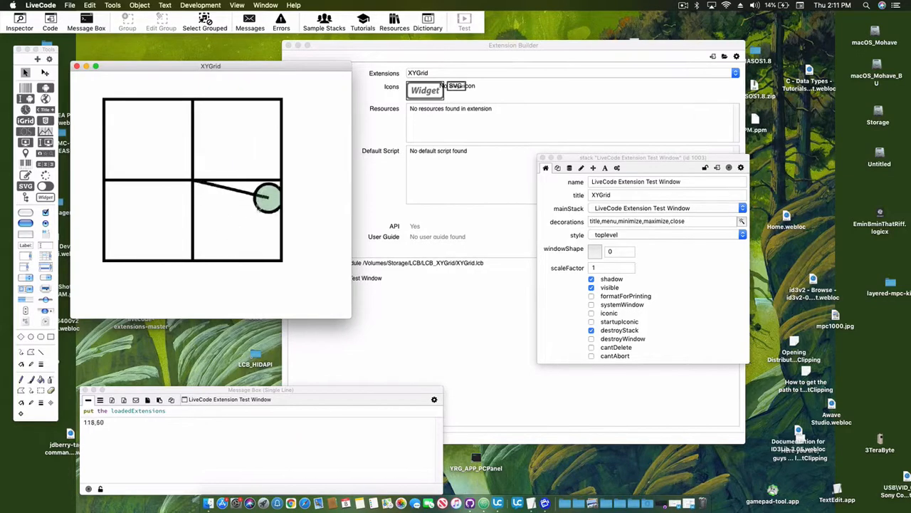
pyautogui.moveTo(267, 196); pyautogui.dragTo(149, 159)
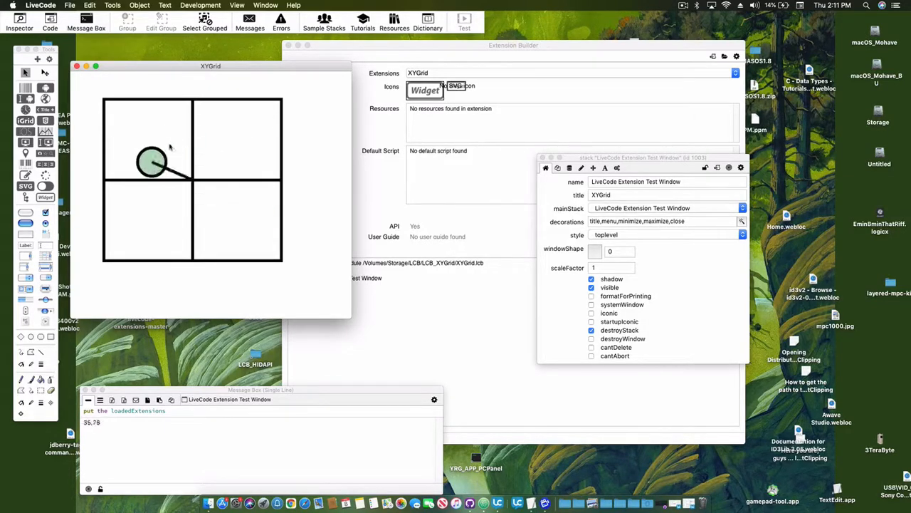
pyautogui.moveTo(154, 164); pyautogui.dragTo(256, 227)
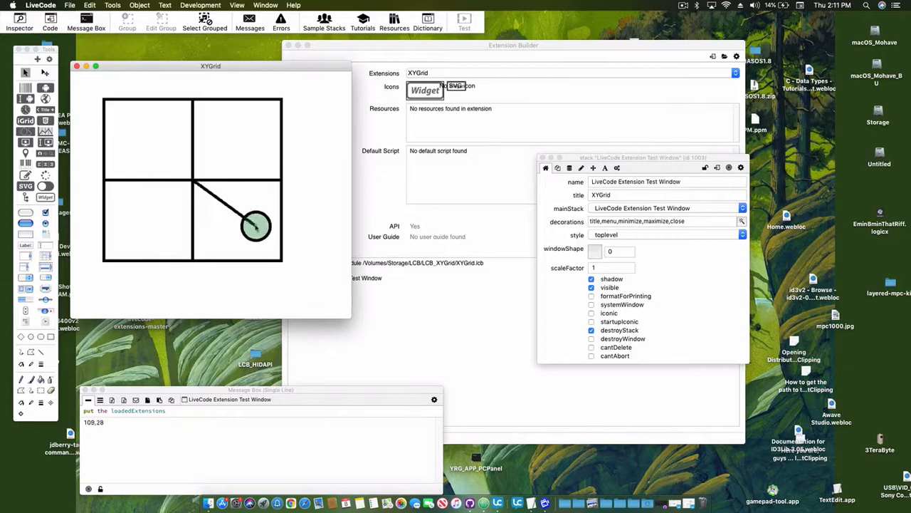
pyautogui.moveTo(256, 226); pyautogui.dragTo(182, 174)
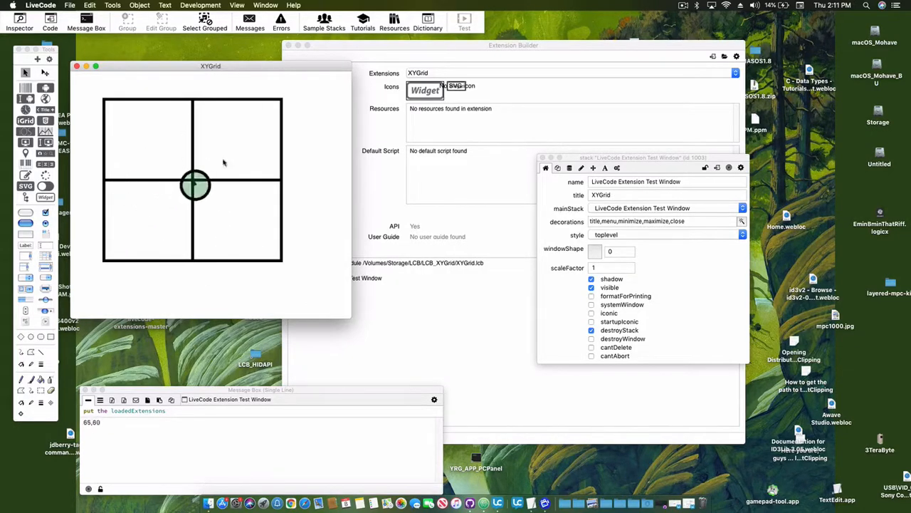
pyautogui.moveTo(194, 185); pyautogui.dragTo(228, 253)
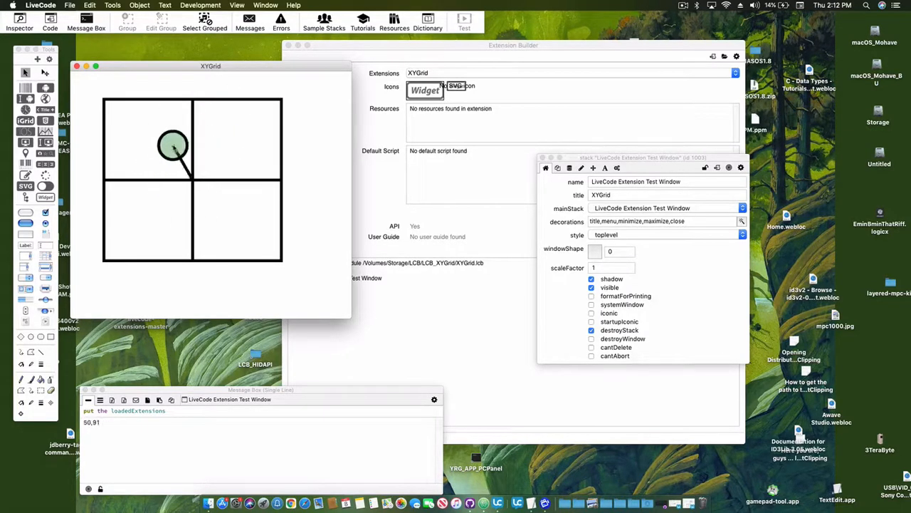
pyautogui.moveTo(173, 145); pyautogui.dragTo(231, 136)
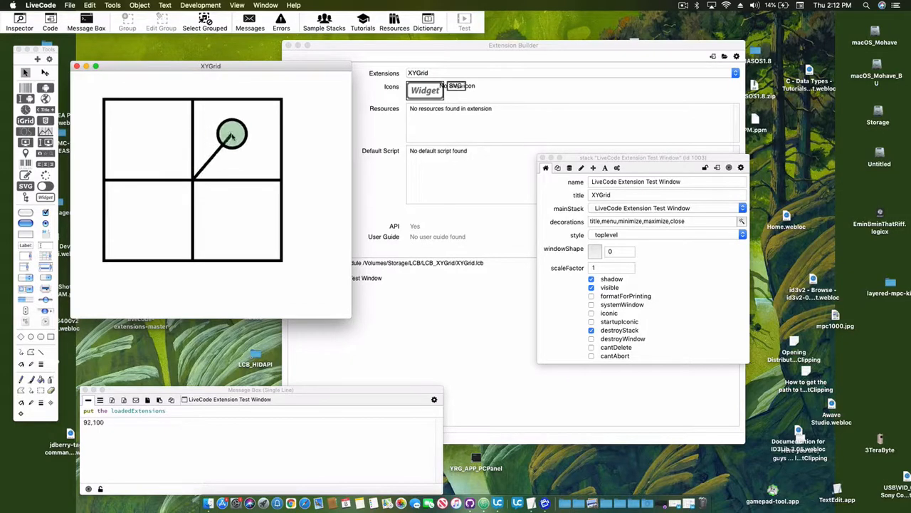
pyautogui.moveTo(230, 135); pyautogui.dragTo(264, 127)
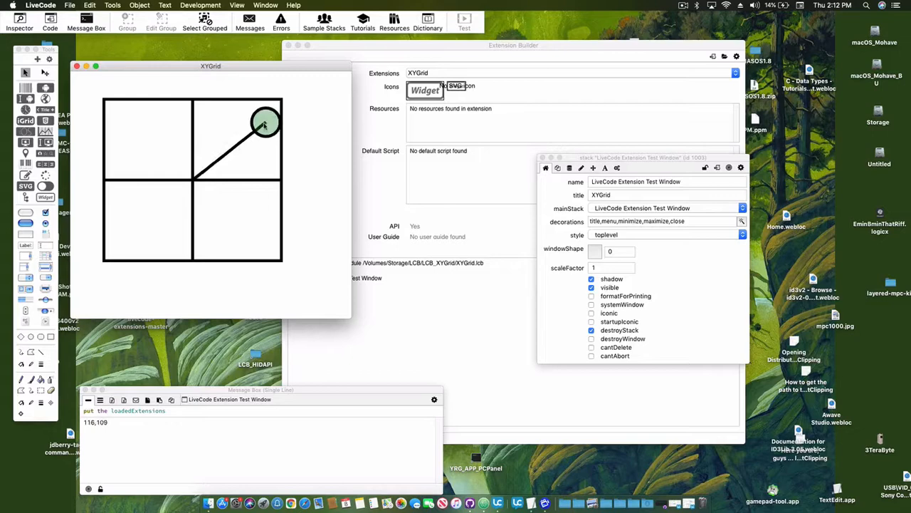
# - Move the marker to the left edge, top edge, near the right edge and into the lower-left quadrant
pyautogui.moveTo(265, 121); pyautogui.dragTo(242, 165)
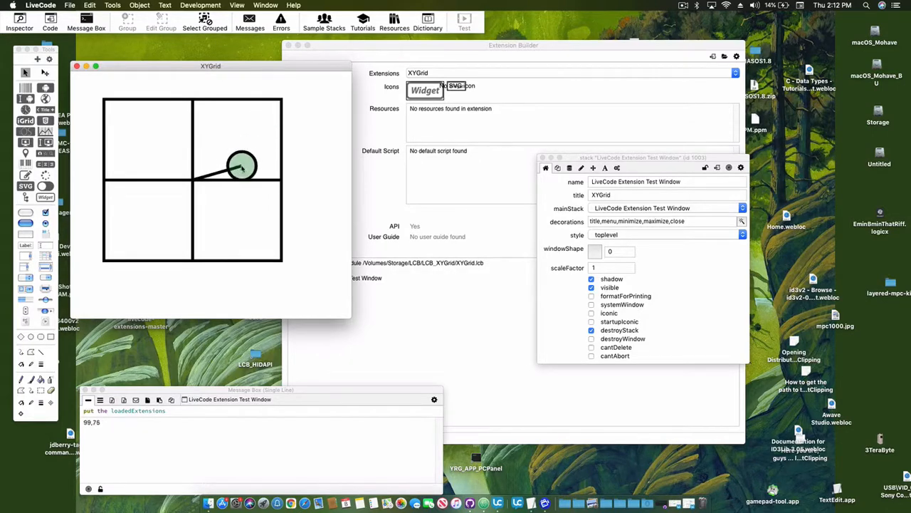
pyautogui.moveTo(242, 165); pyautogui.dragTo(221, 235)
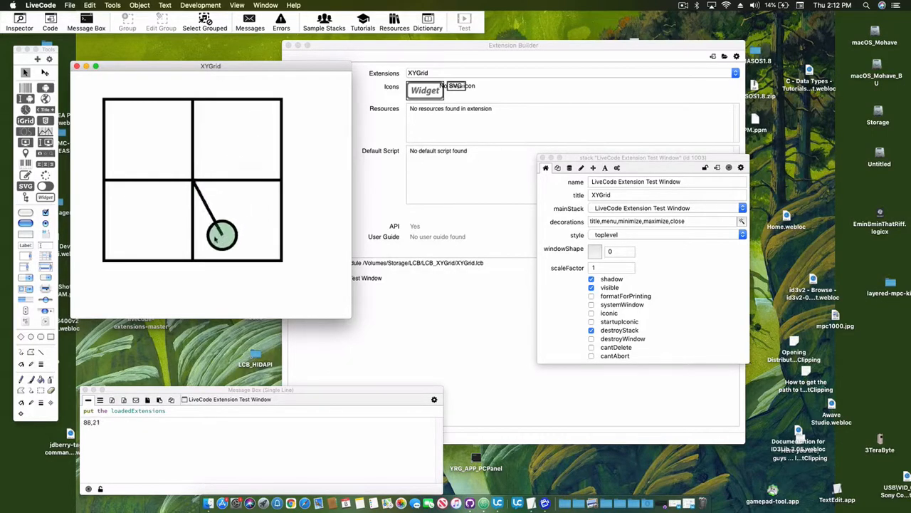
pyautogui.moveTo(221, 235); pyautogui.dragTo(171, 150)
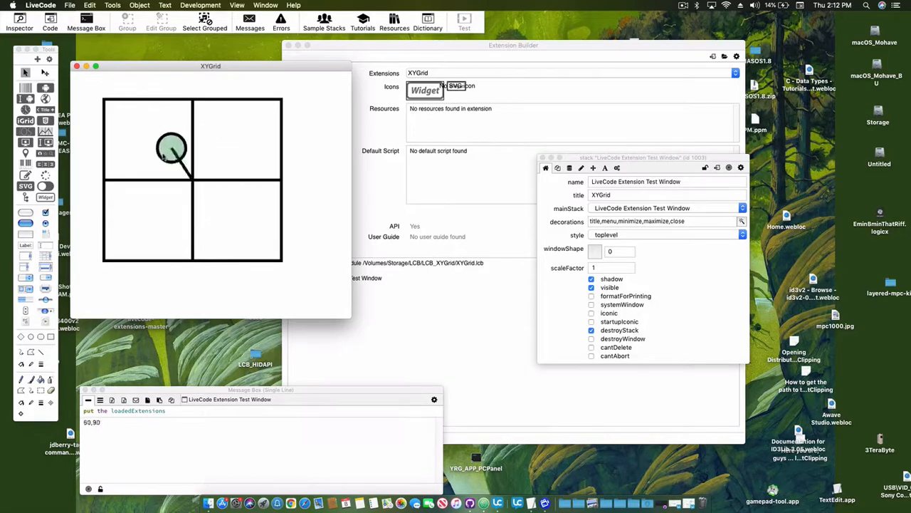
pyautogui.moveTo(171, 147); pyautogui.dragTo(111, 183)
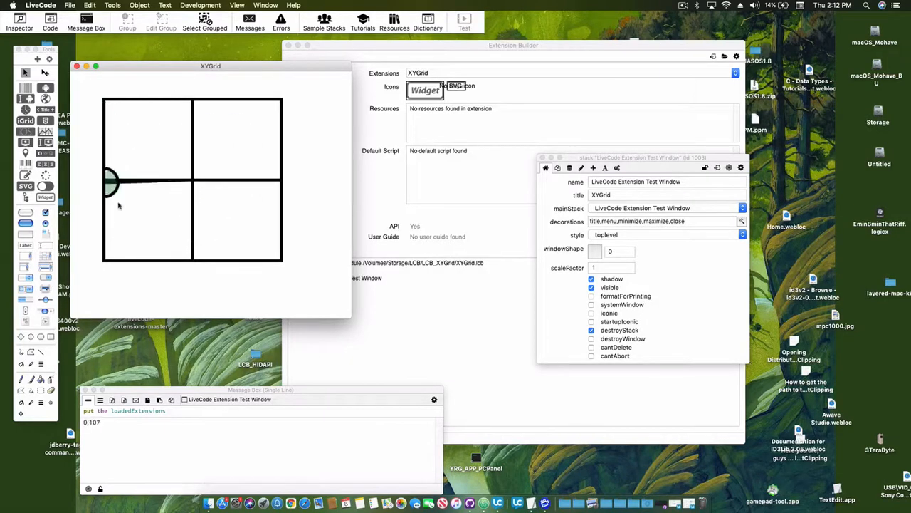
pyautogui.moveTo(111, 179); pyautogui.dragTo(223, 114)
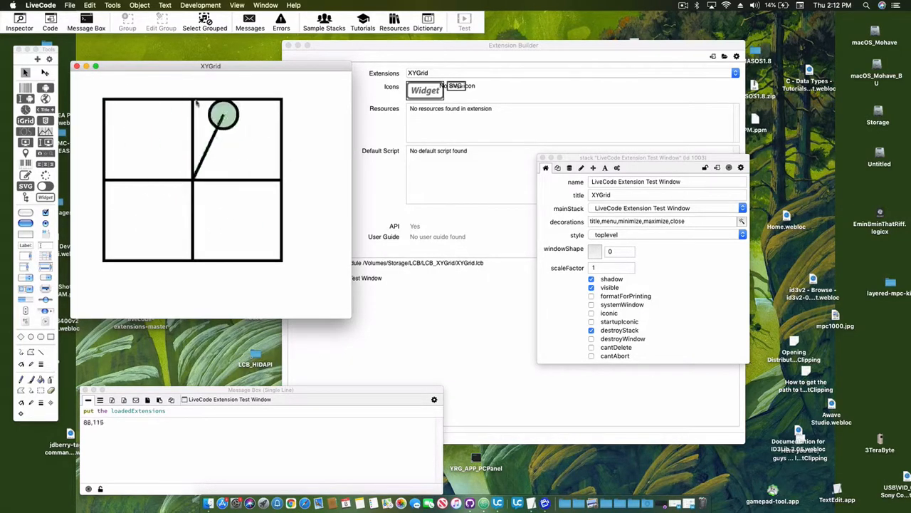
pyautogui.moveTo(225, 113); pyautogui.dragTo(250, 178)
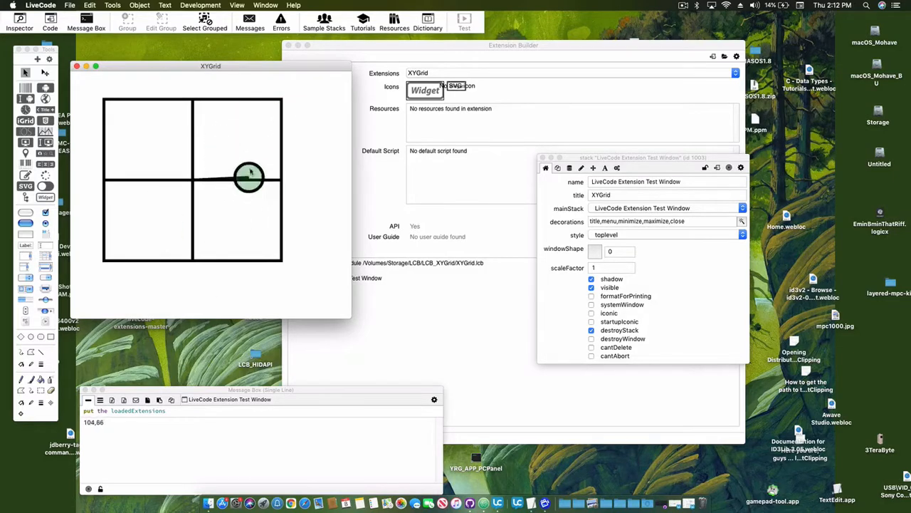
pyautogui.moveTo(249, 177); pyautogui.dragTo(155, 217)
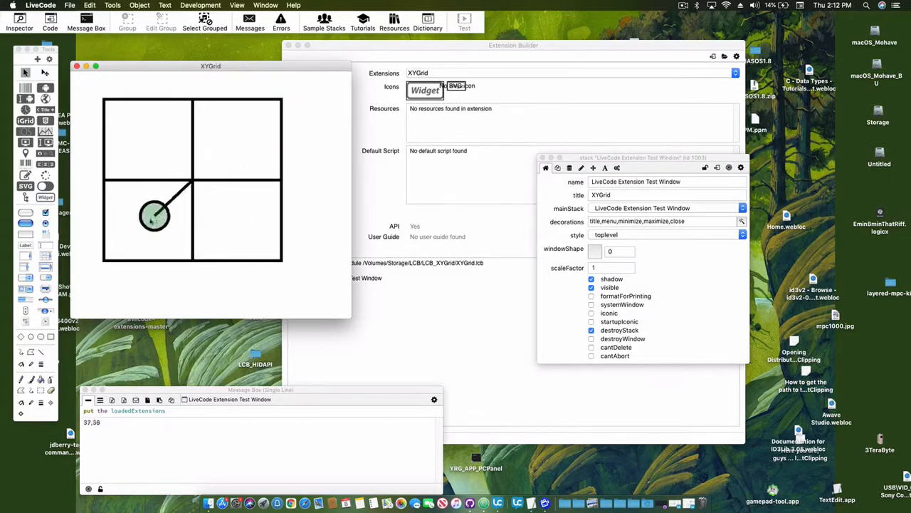
# - Let the marker snap to centre, try upper-left and below-right, then release it again
pyautogui.moveTo(155, 217); pyautogui.dragTo(192, 180)
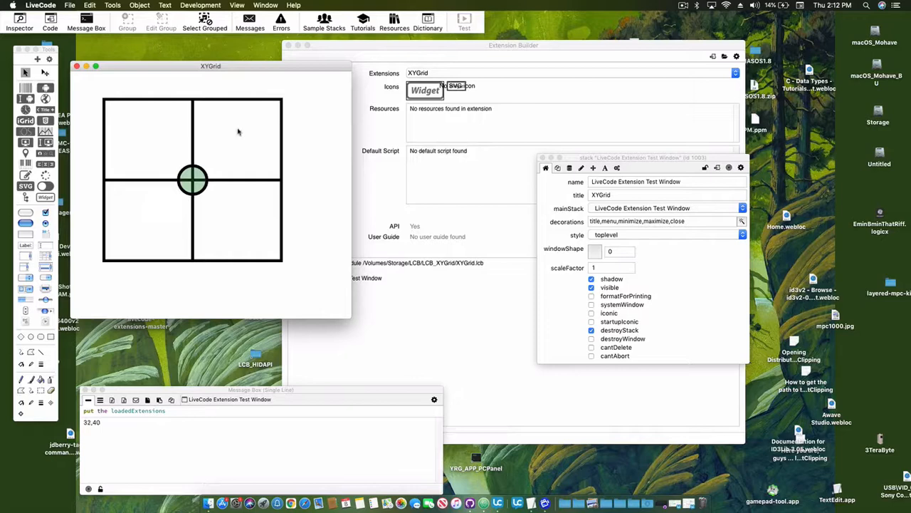
pyautogui.moveTo(192, 180); pyautogui.dragTo(134, 128)
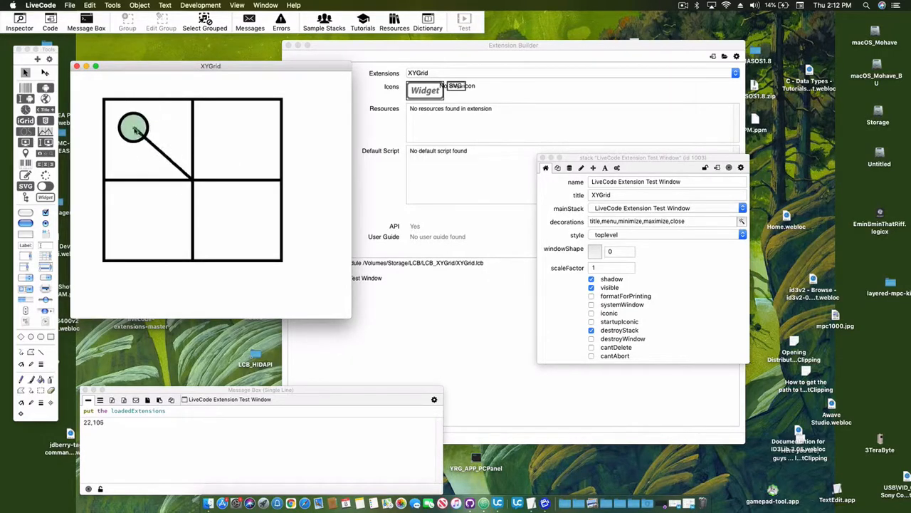
pyautogui.moveTo(134, 128); pyautogui.dragTo(214, 213)
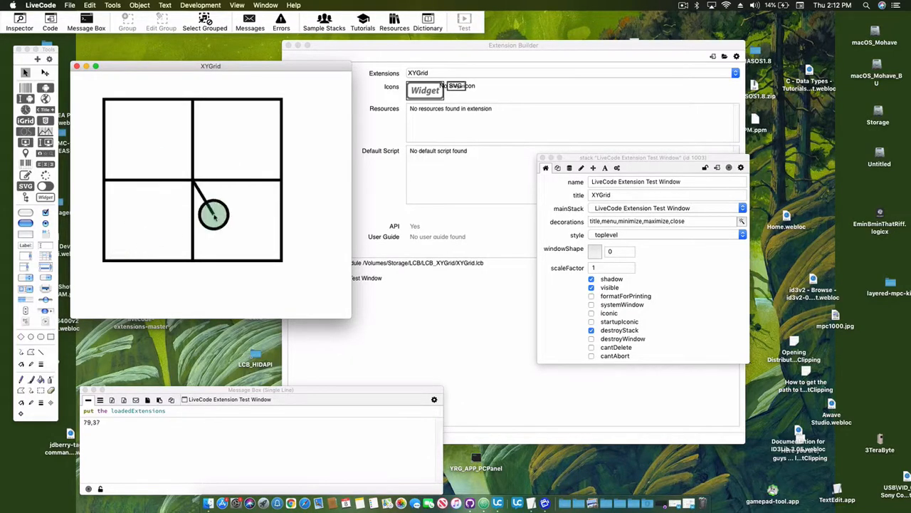
pyautogui.moveTo(214, 214); pyautogui.dragTo(192, 179)
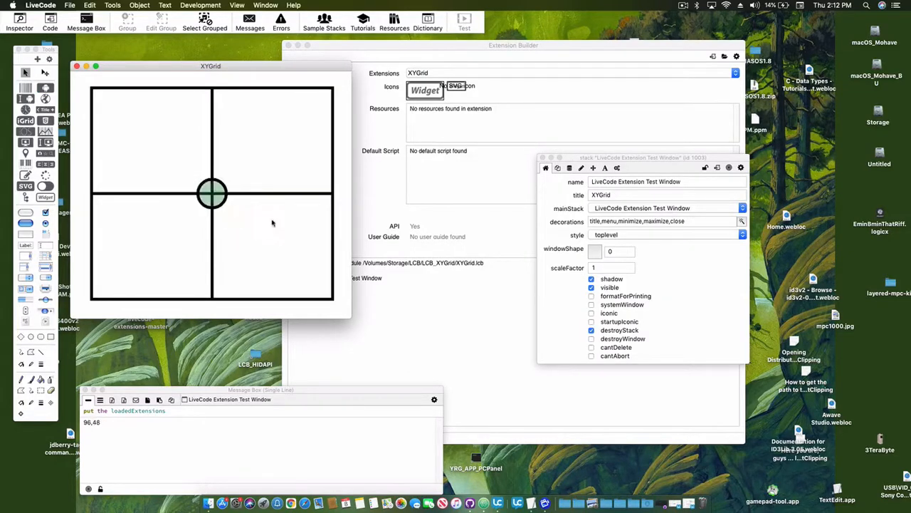
# - Drag the marker around the enlarged grid's right side, then select the widget to show maxValue 64
pyautogui.moveTo(211, 193); pyautogui.dragTo(271, 217)
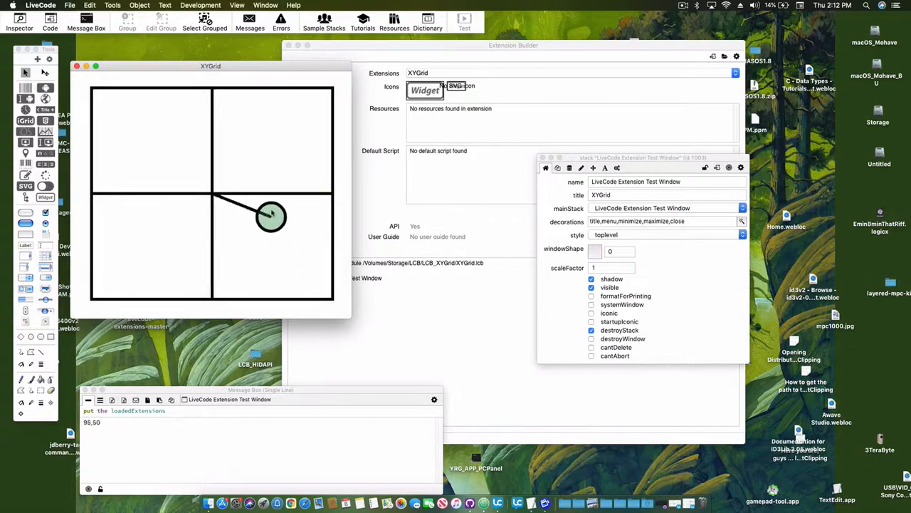
pyautogui.moveTo(271, 215); pyautogui.dragTo(298, 114)
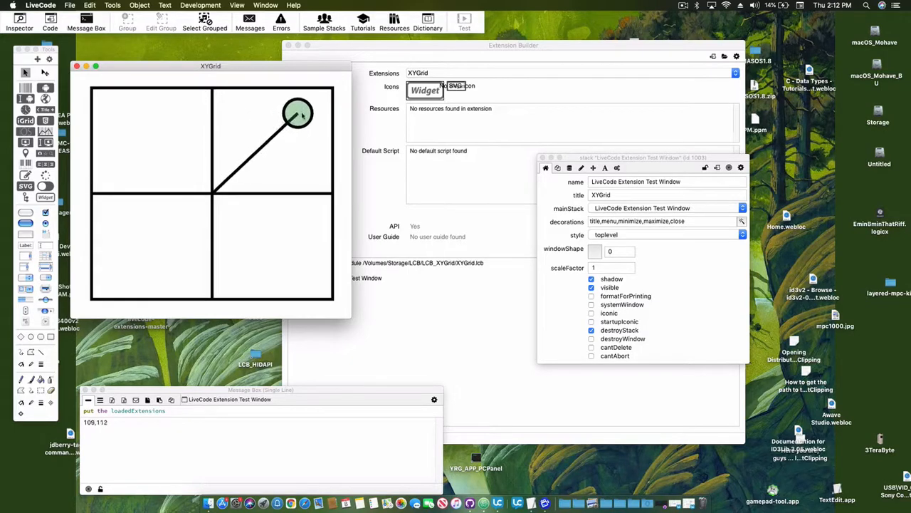
pyautogui.moveTo(296, 113); pyautogui.dragTo(299, 178)
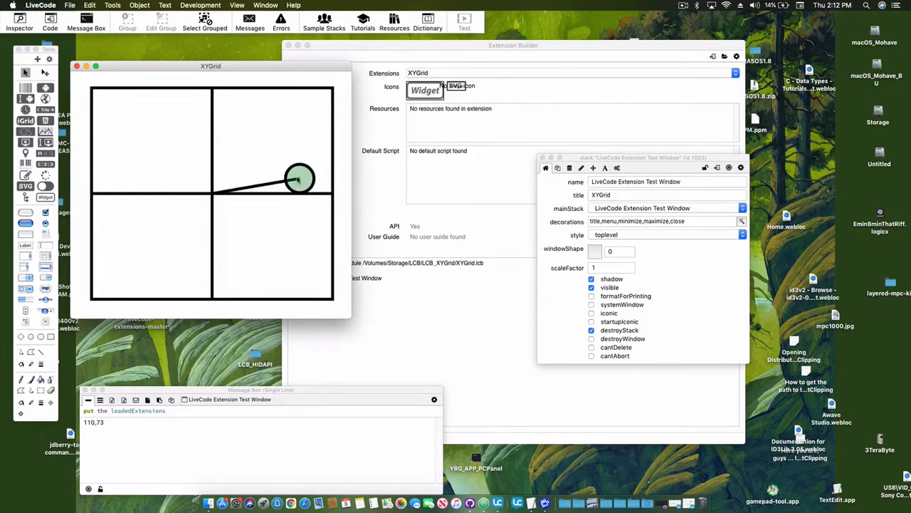
pyautogui.moveTo(299, 178); pyautogui.dragTo(211, 194)
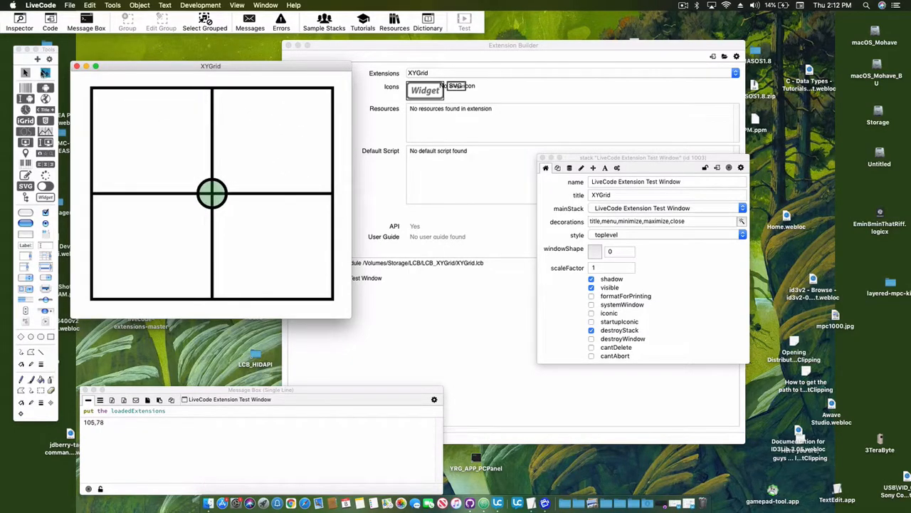
pyautogui.click(211, 192)
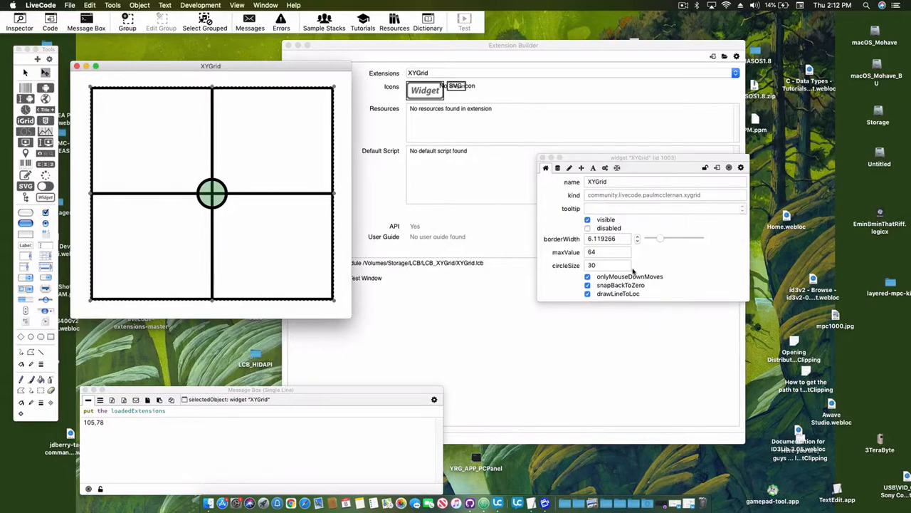
# - Change the widget's maxValue to 0, test the grid briefly, then edit maxValue again starting with 1
pyautogui.click(605, 252)
pyautogui.write('0')
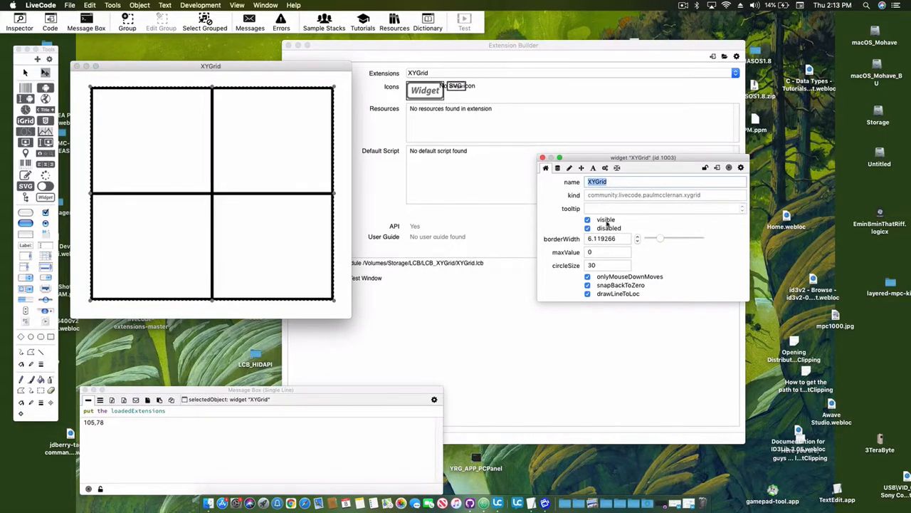
pyautogui.click(586, 228)
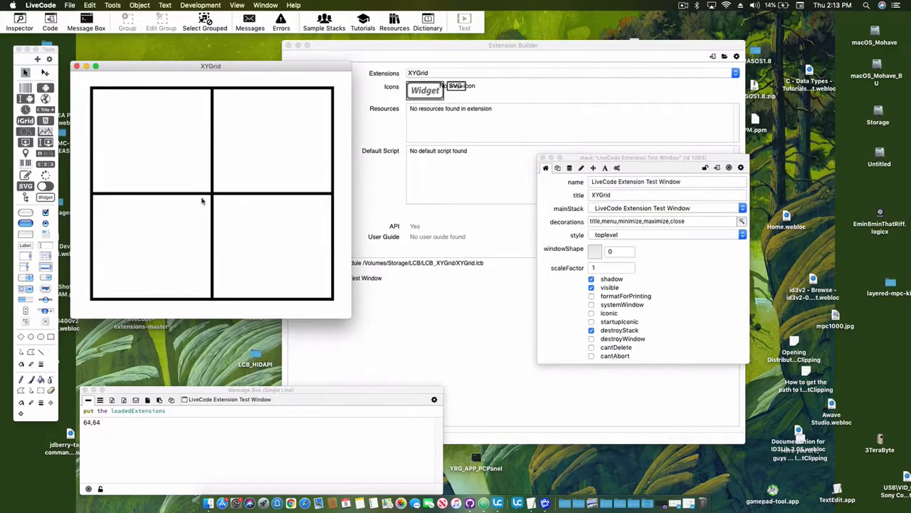
pyautogui.moveTo(131, 197)
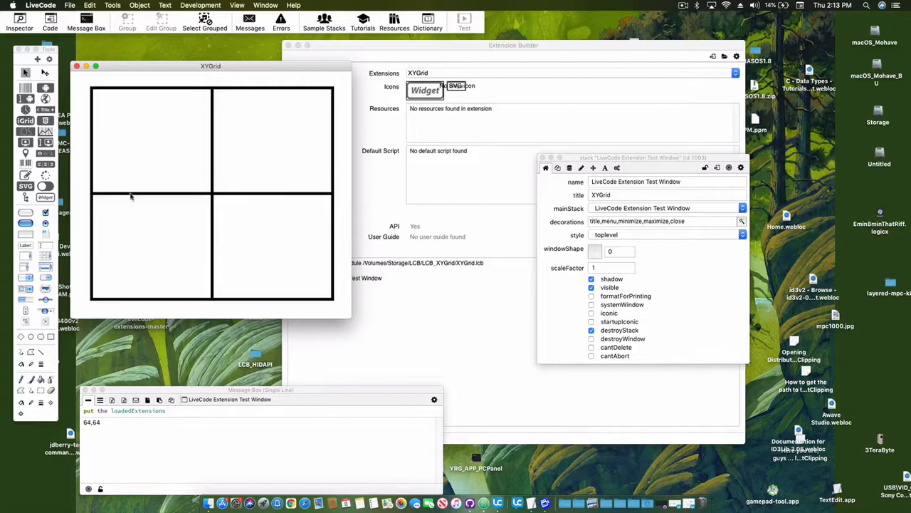
pyautogui.moveTo(139, 185)
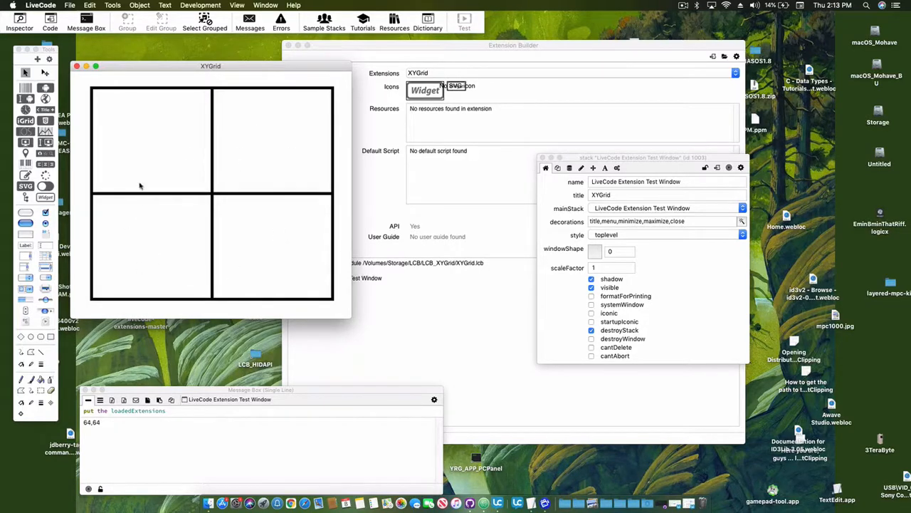
pyautogui.click(214, 192)
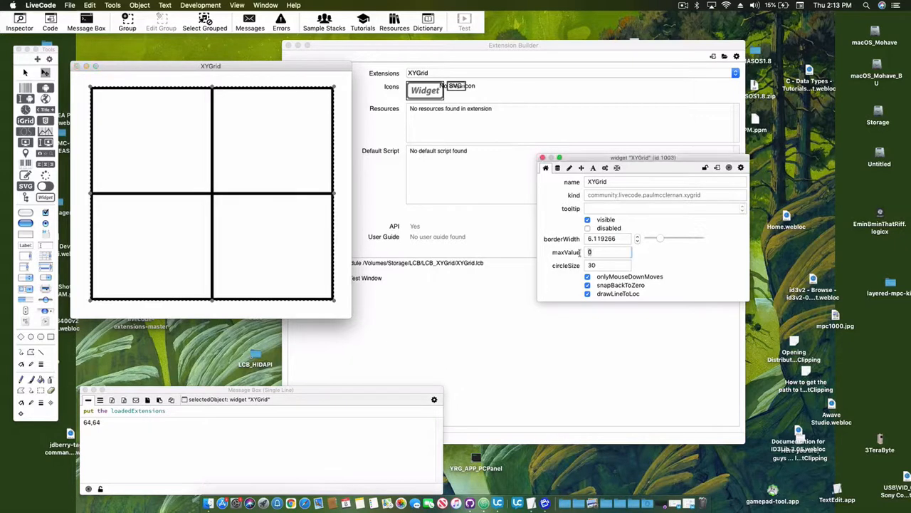
pyautogui.write('1')
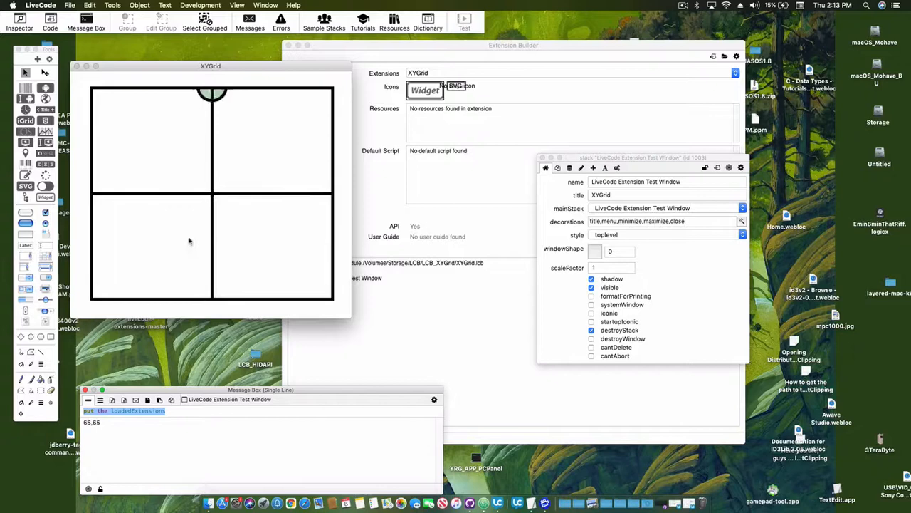
# - Push the marker to the bottom corner and bottom edge, letting it return to centre each time
pyautogui.moveTo(213, 192); pyautogui.dragTo(326, 292)
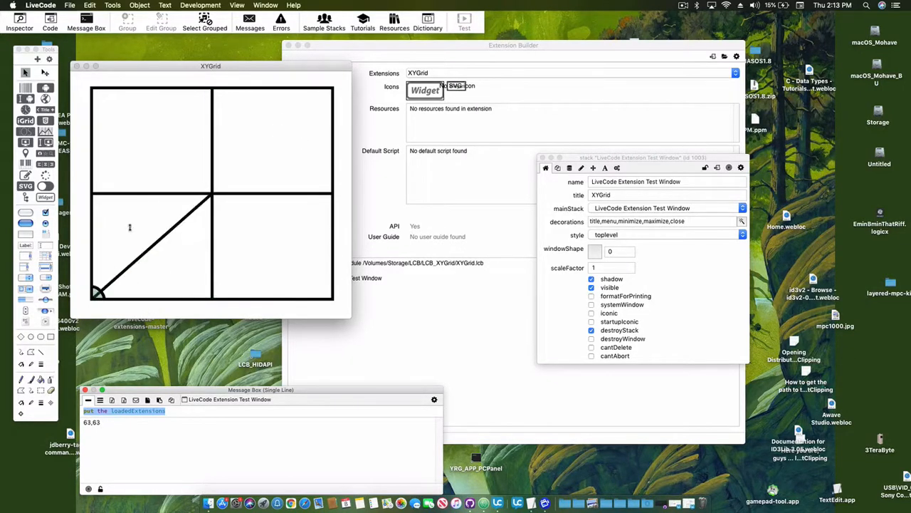
pyautogui.moveTo(97, 292); pyautogui.dragTo(325, 93)
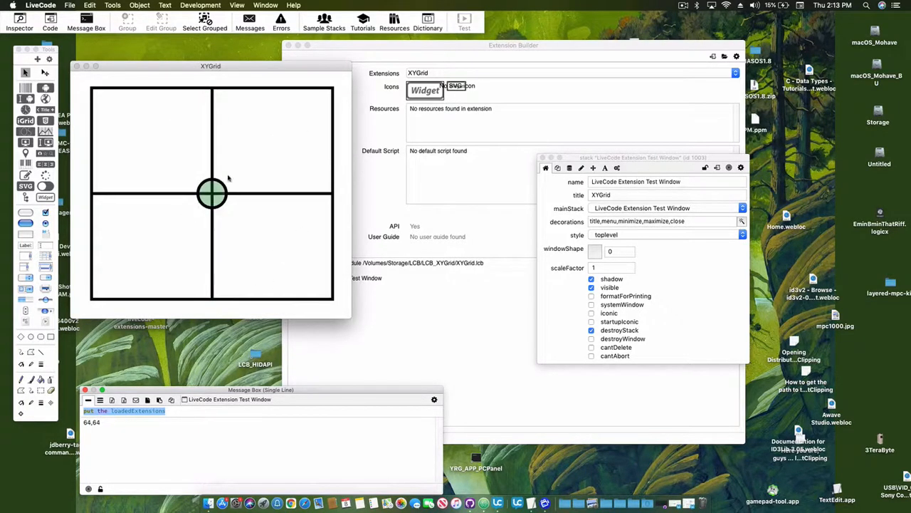
pyautogui.moveTo(211, 194); pyautogui.dragTo(214, 295)
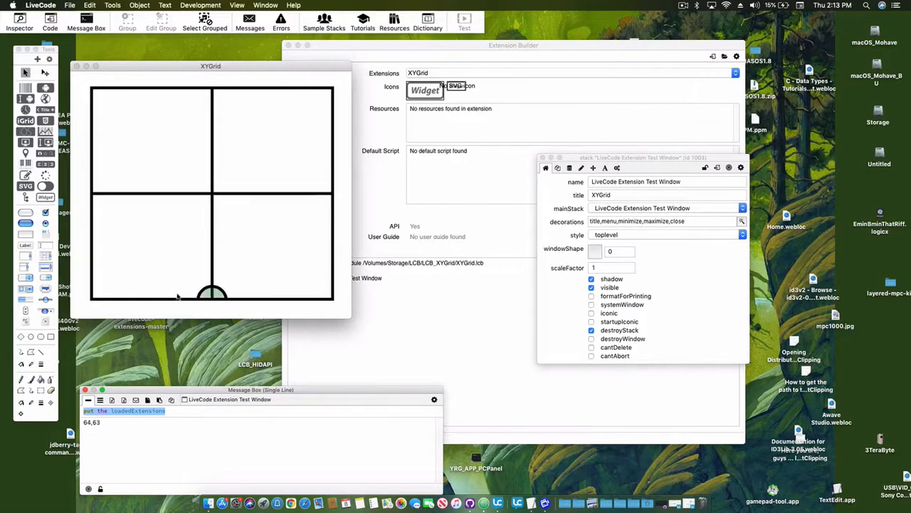
pyautogui.moveTo(213, 291); pyautogui.dragTo(212, 194)
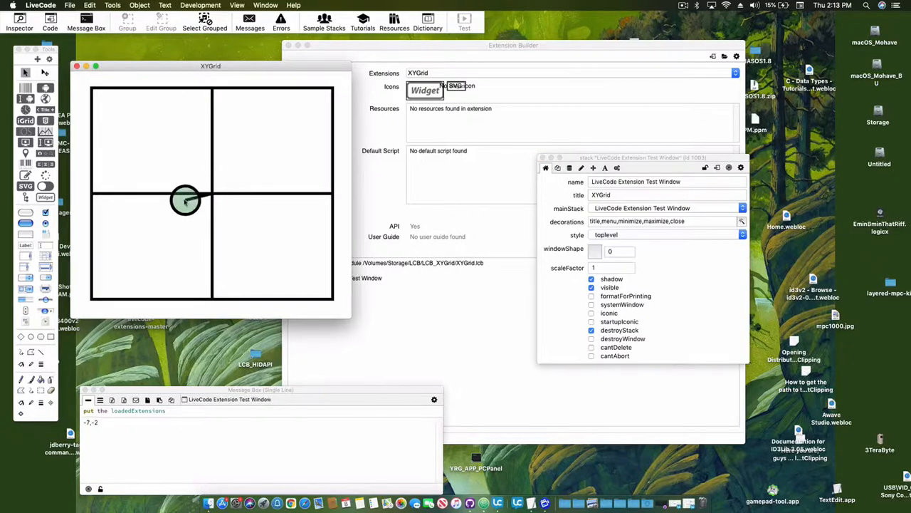
# - Drag the marker to the left, top and right edges and through lower-right, reading positive loc values
pyautogui.moveTo(185, 200); pyautogui.dragTo(107, 199)
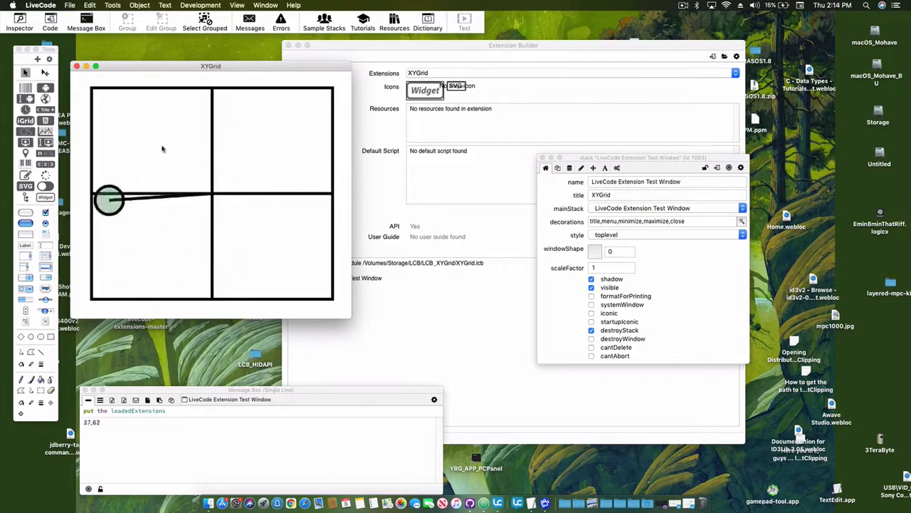
pyautogui.moveTo(108, 200); pyautogui.dragTo(205, 97)
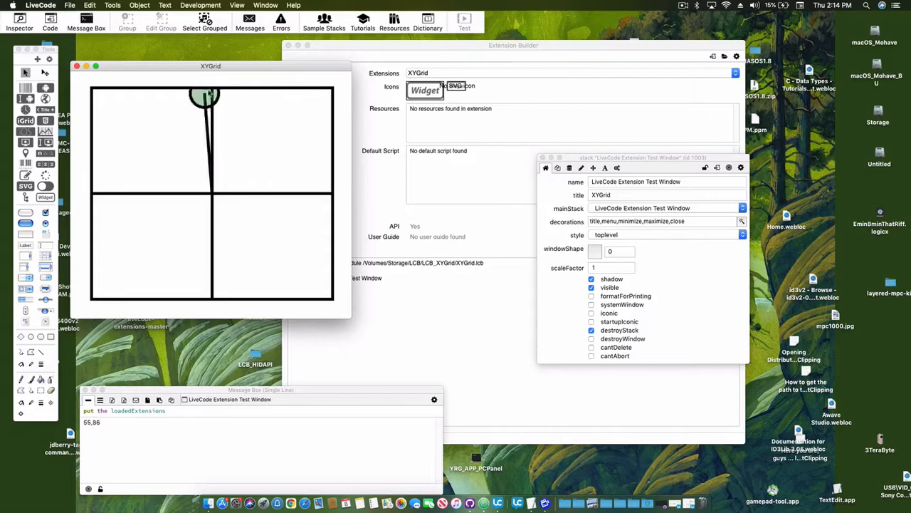
pyautogui.moveTo(205, 96); pyautogui.dragTo(245, 258)
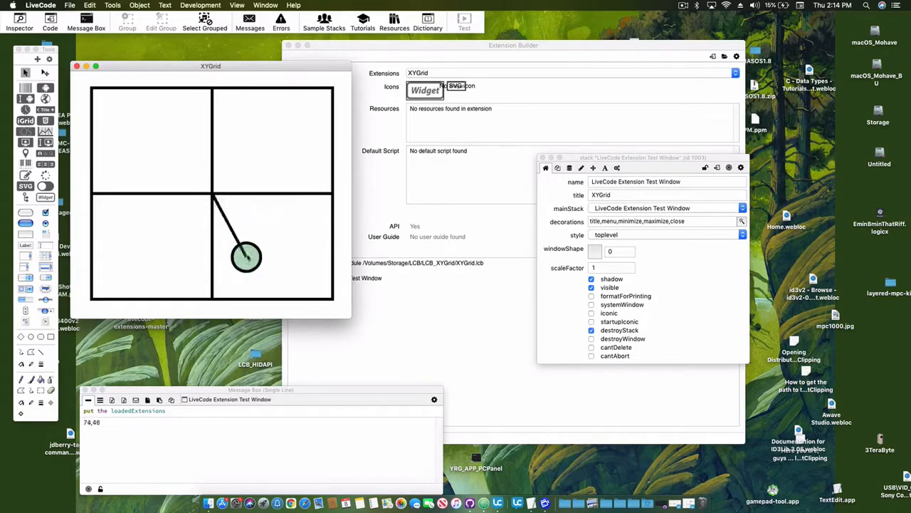
pyautogui.moveTo(245, 256); pyautogui.dragTo(150, 196)
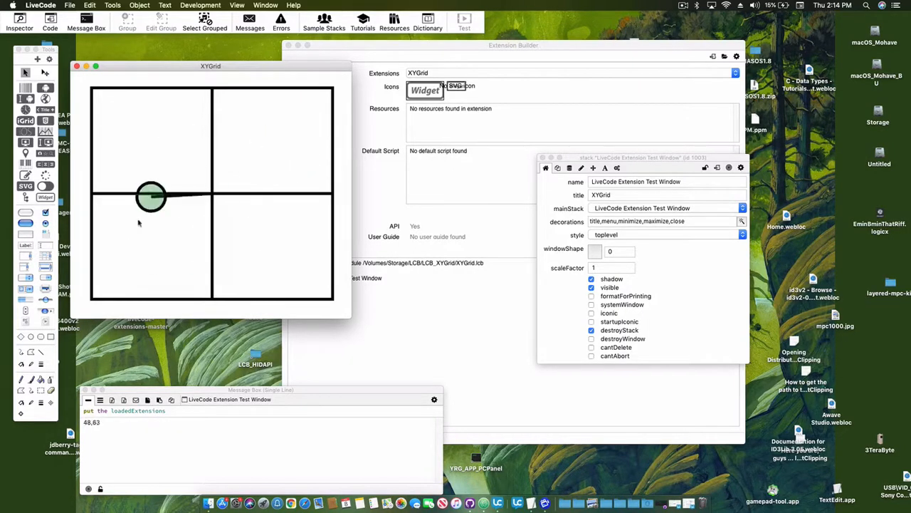
pyautogui.moveTo(150, 196); pyautogui.dragTo(178, 197)
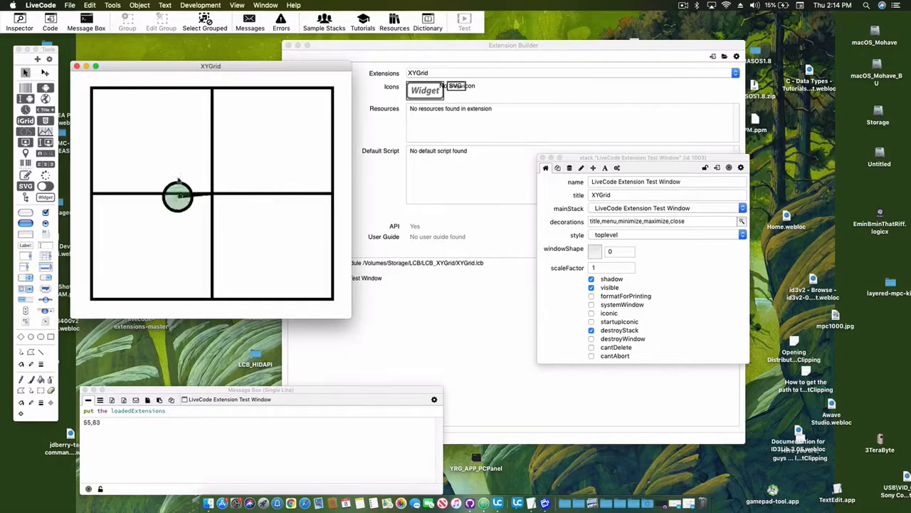
pyautogui.moveTo(178, 197); pyautogui.dragTo(306, 207)
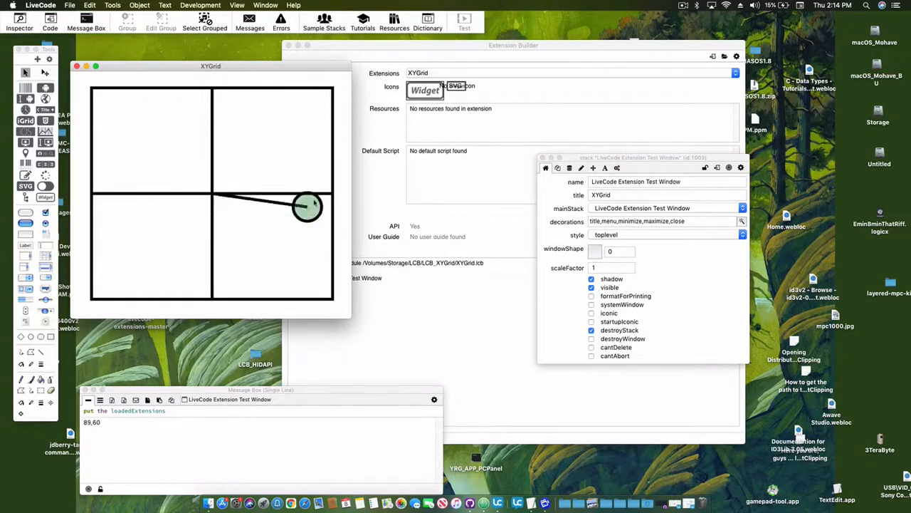